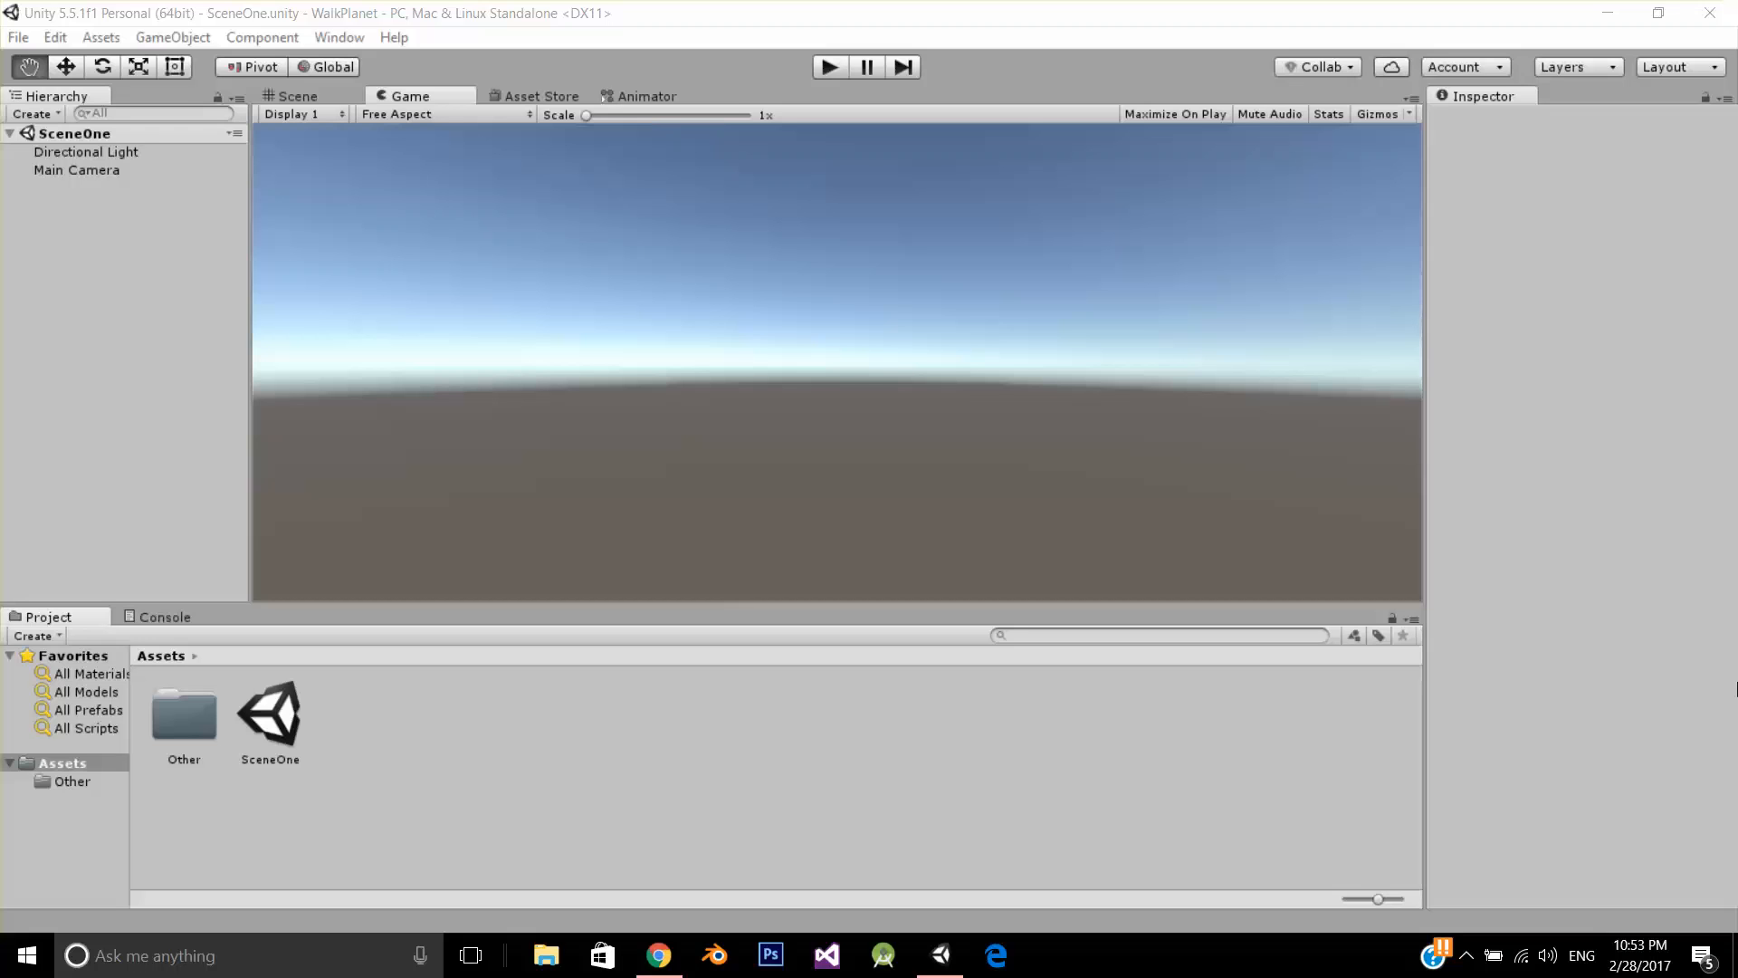
{"action": "mouse_move", "coordinate": [1167, 507]}
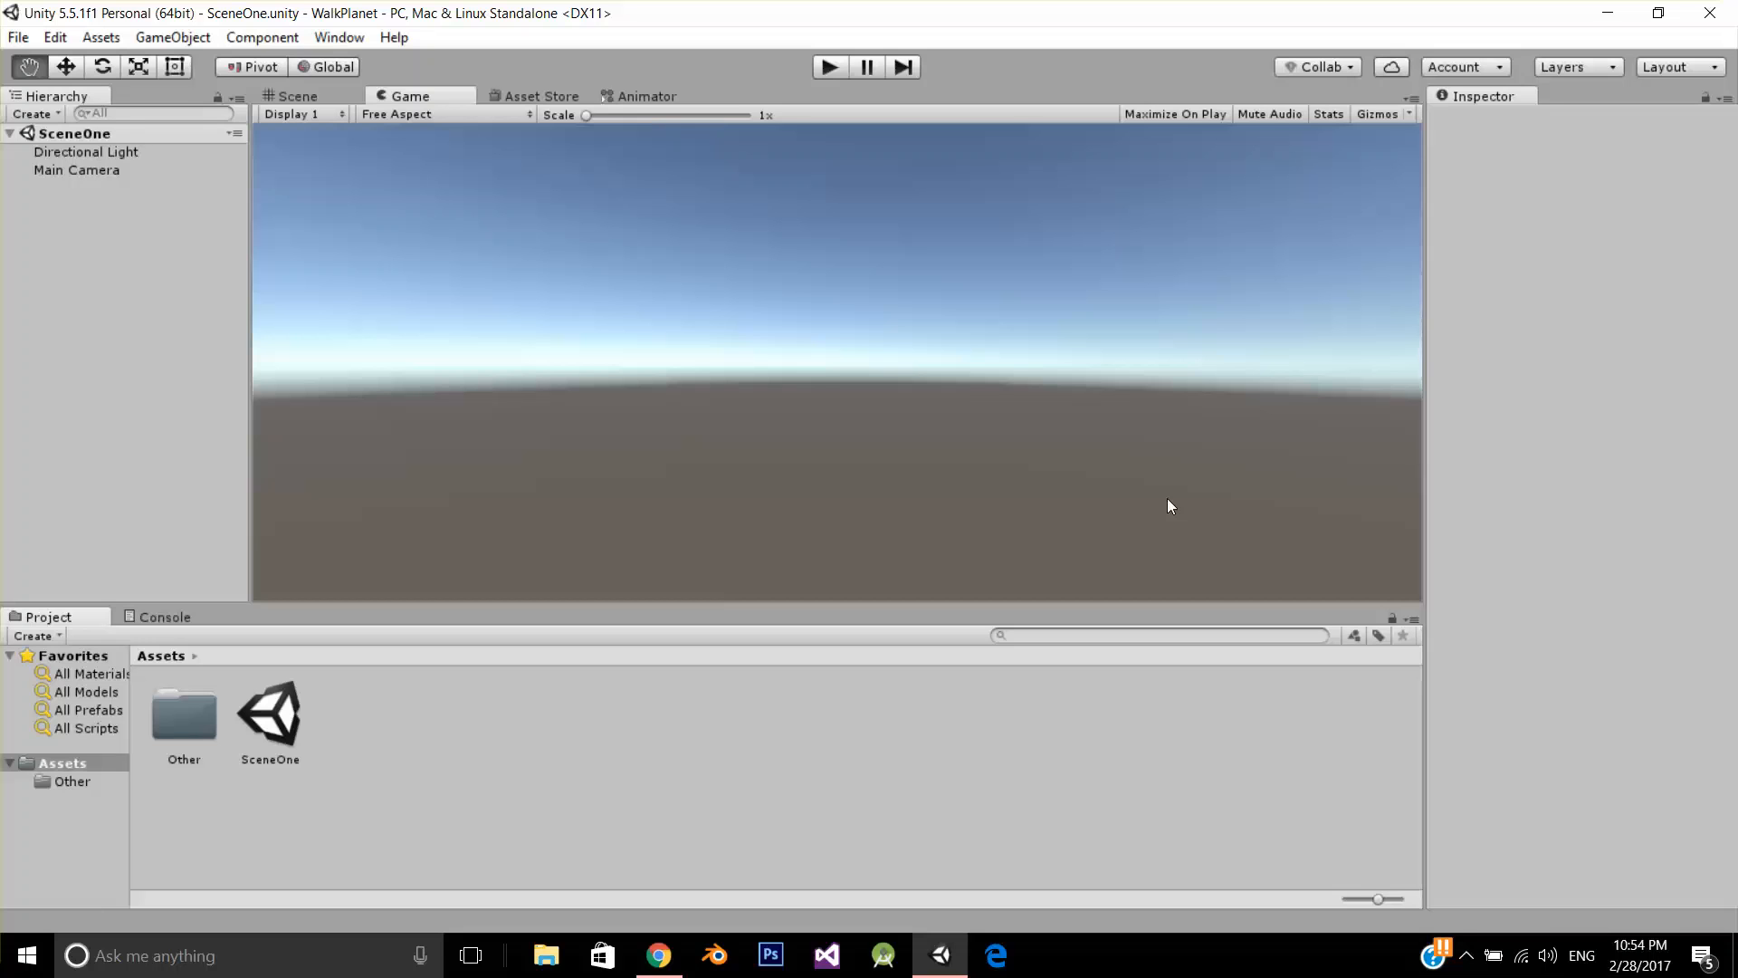
{"action": "mouse_move", "coordinate": [1262, 679]}
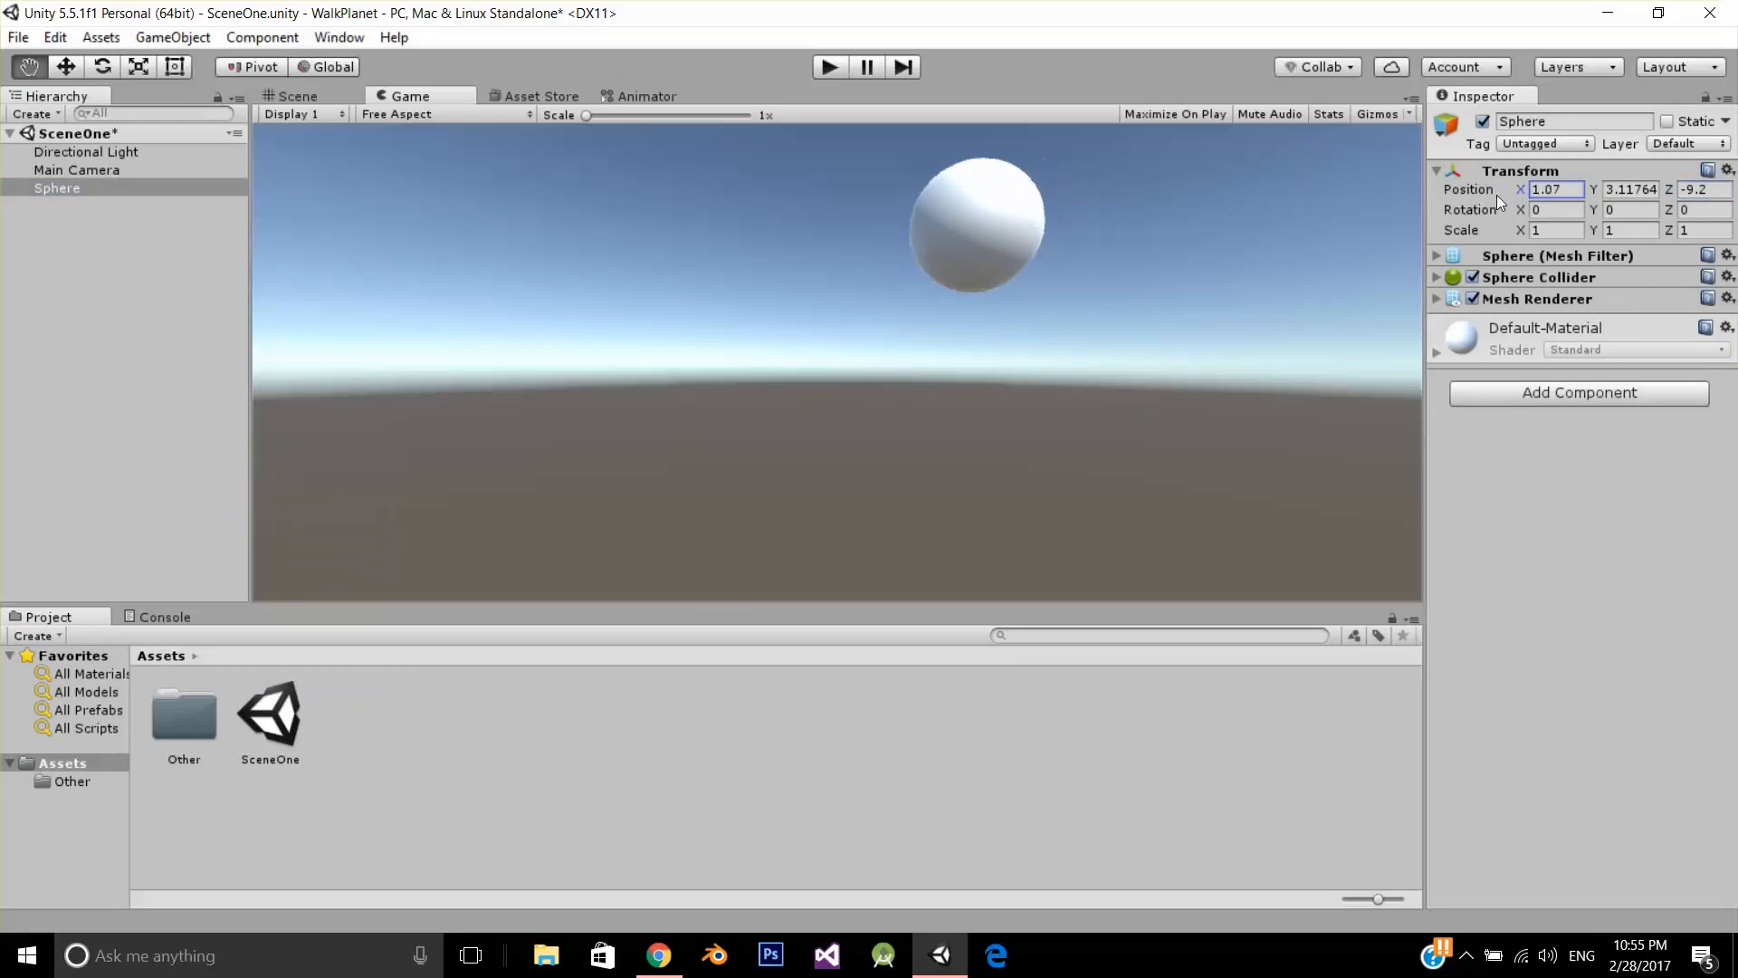
Position the sphere at 2.02 before the camera and select it to rename it PlanetEarth
{"action": "type", "text": "2.02"}
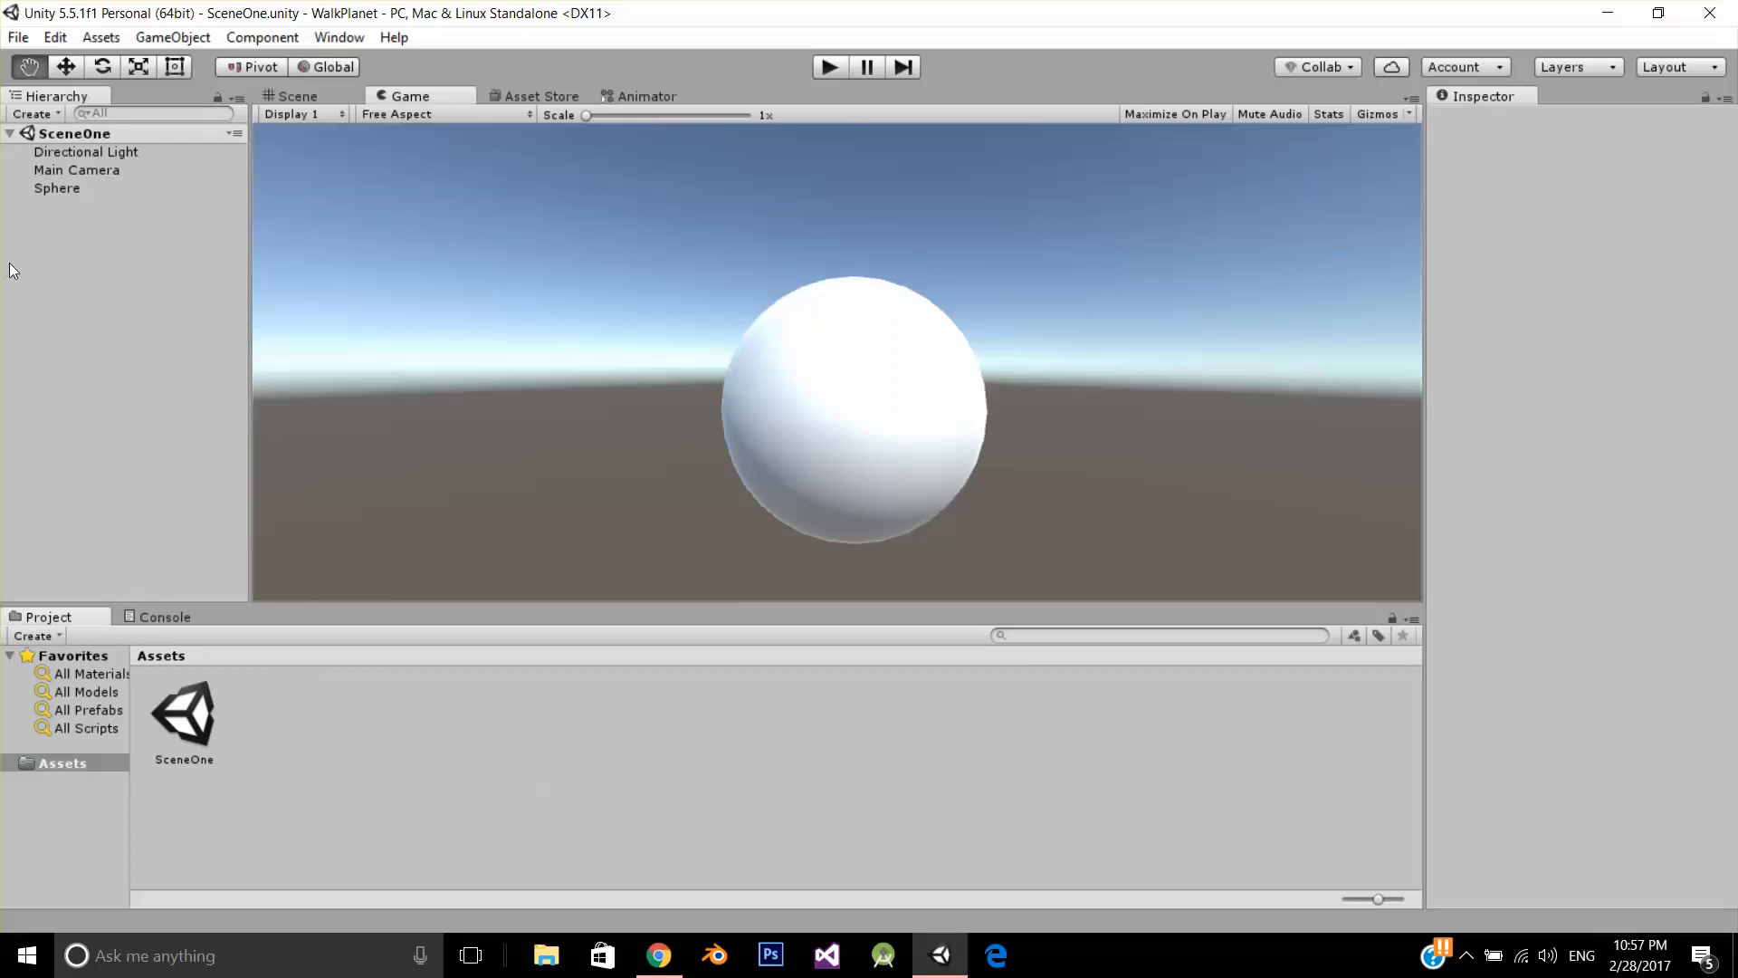
{"action": "left_click", "coordinate": [56, 186]}
{"action": "type", "text": "PlanetEarth"}
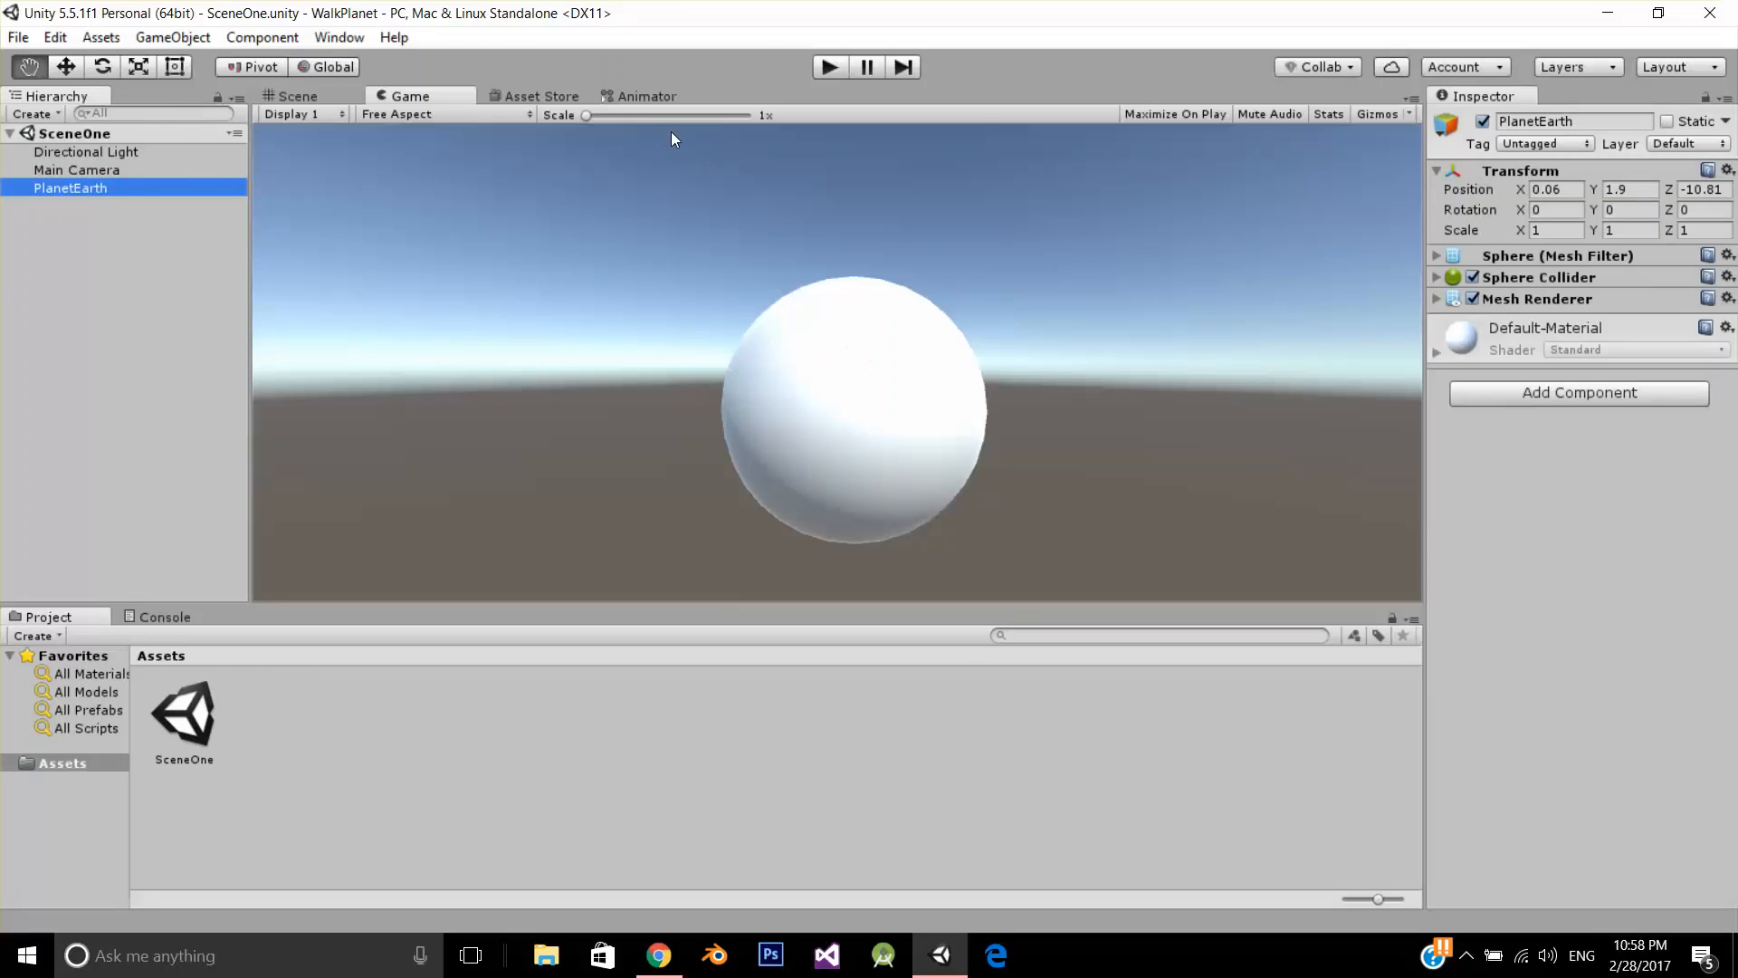
Apply the EarthMat material built from the EarthMap texture to PlanetEarth
{"action": "left_click", "coordinate": [1657, 12]}
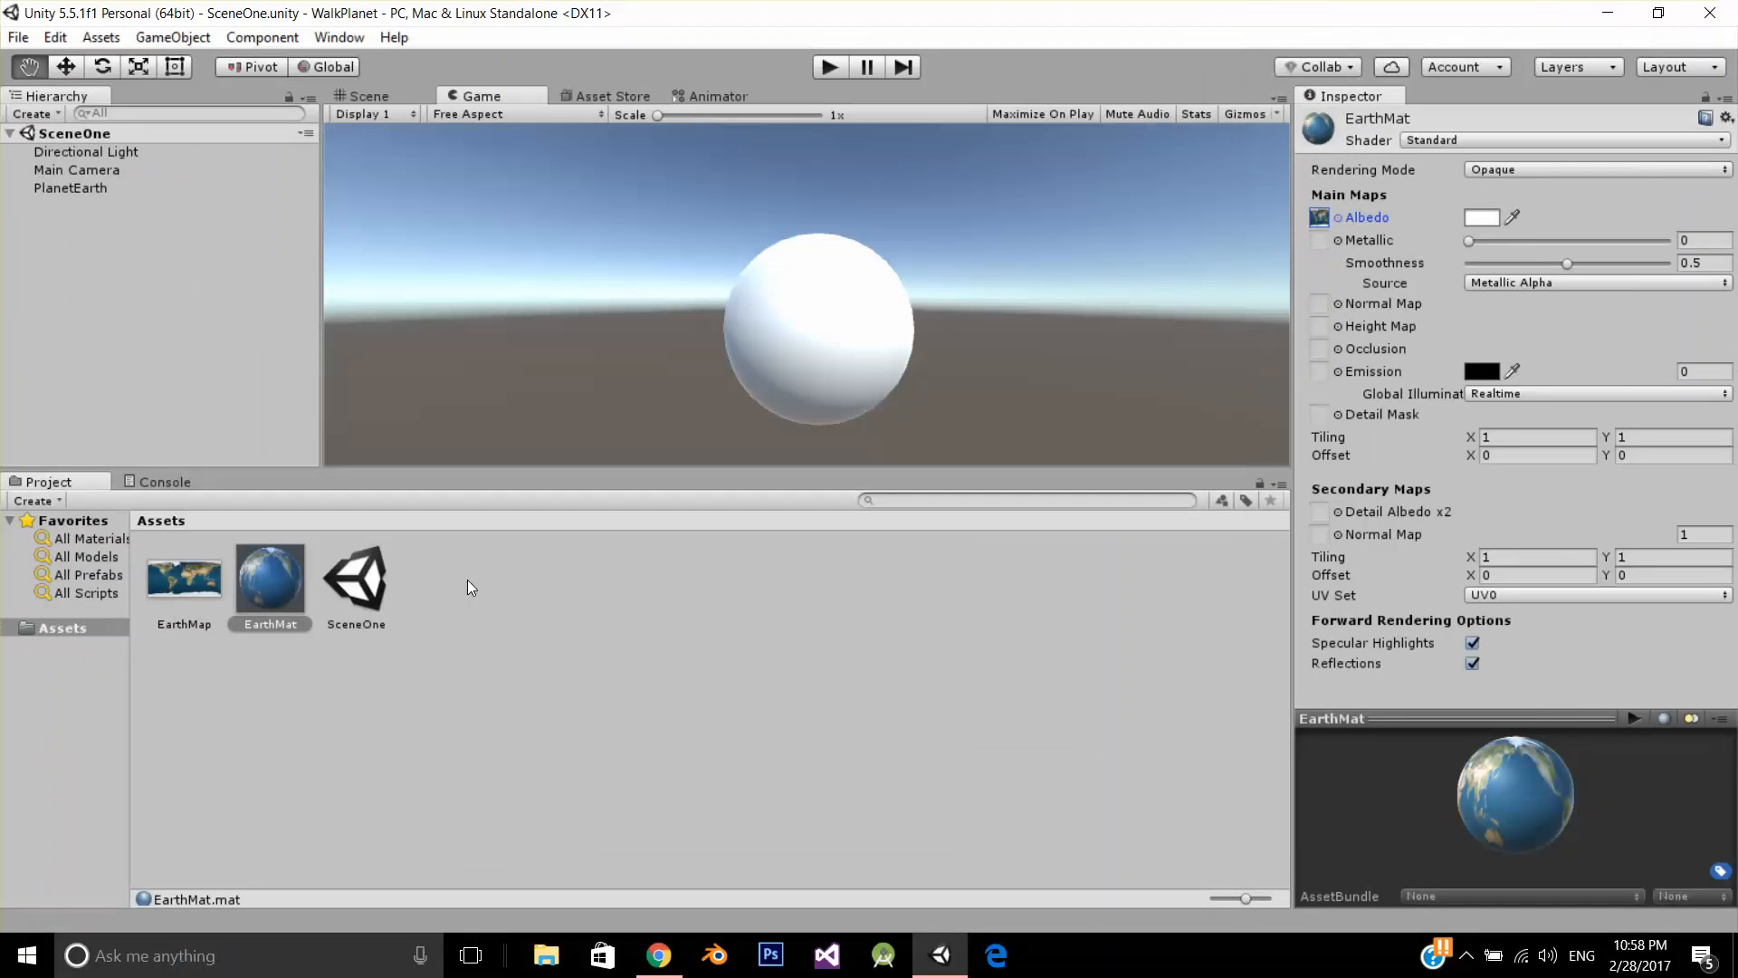
{"action": "left_click", "coordinate": [71, 187]}
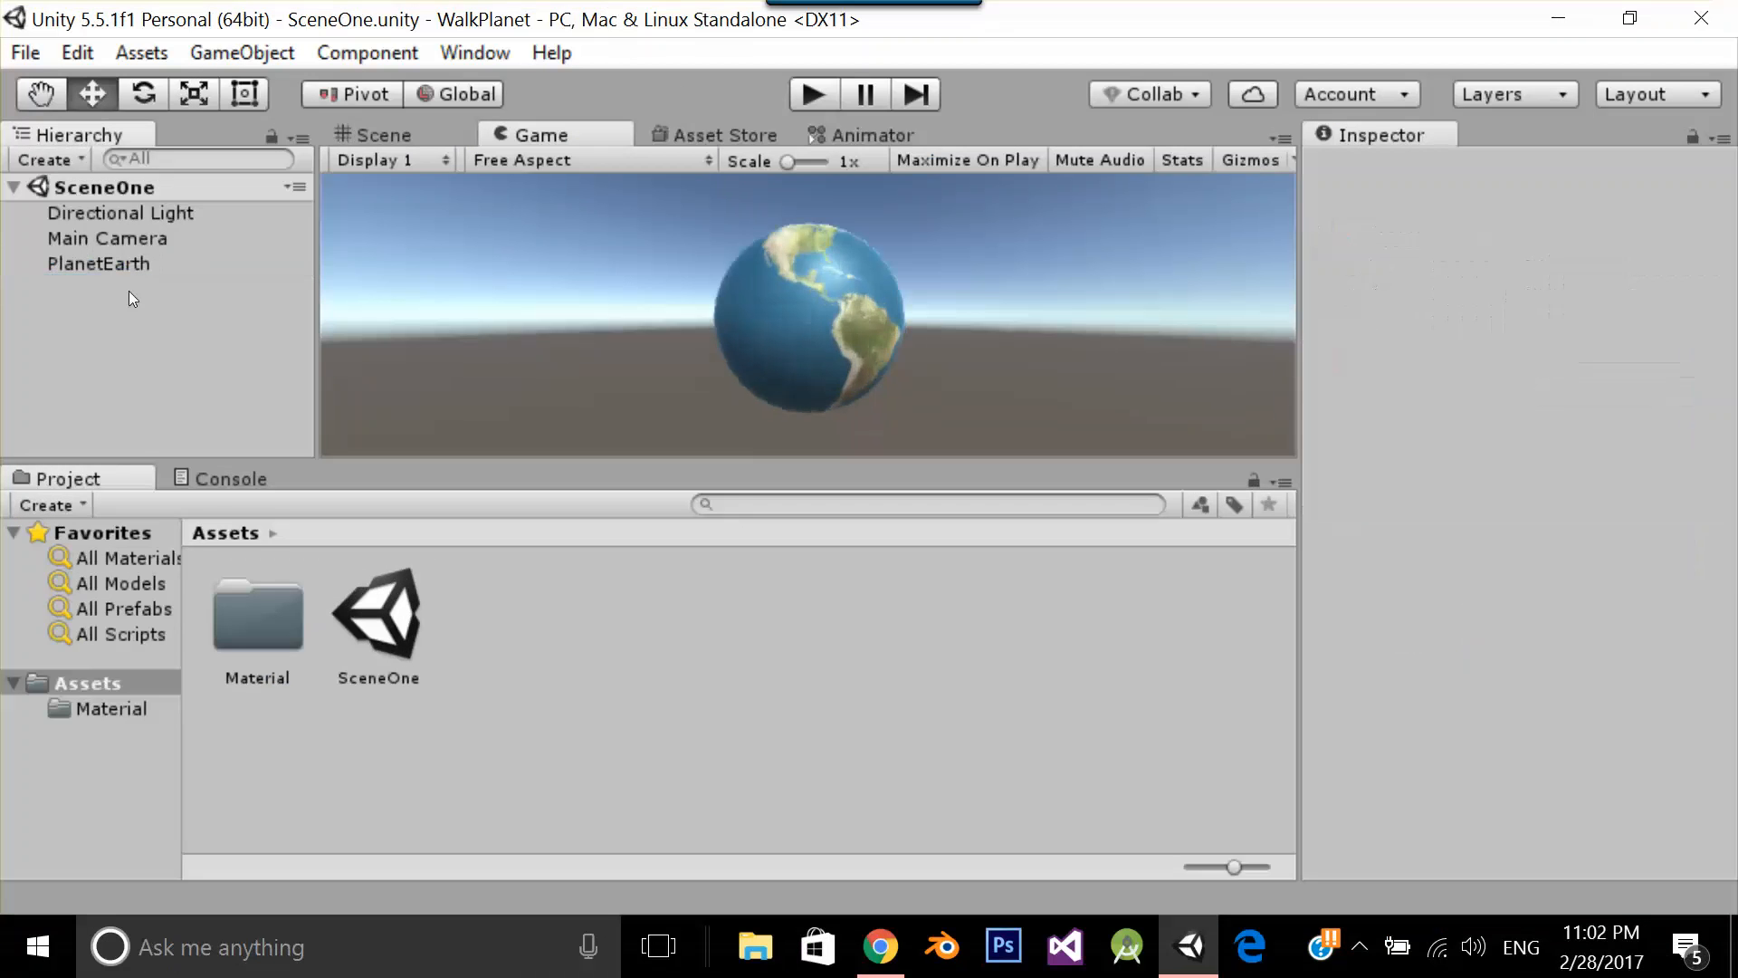
Add a capsule named Player at scale 1, Y 8.56, resting on PlanetEarth
{"action": "right_click", "coordinate": [98, 264]}
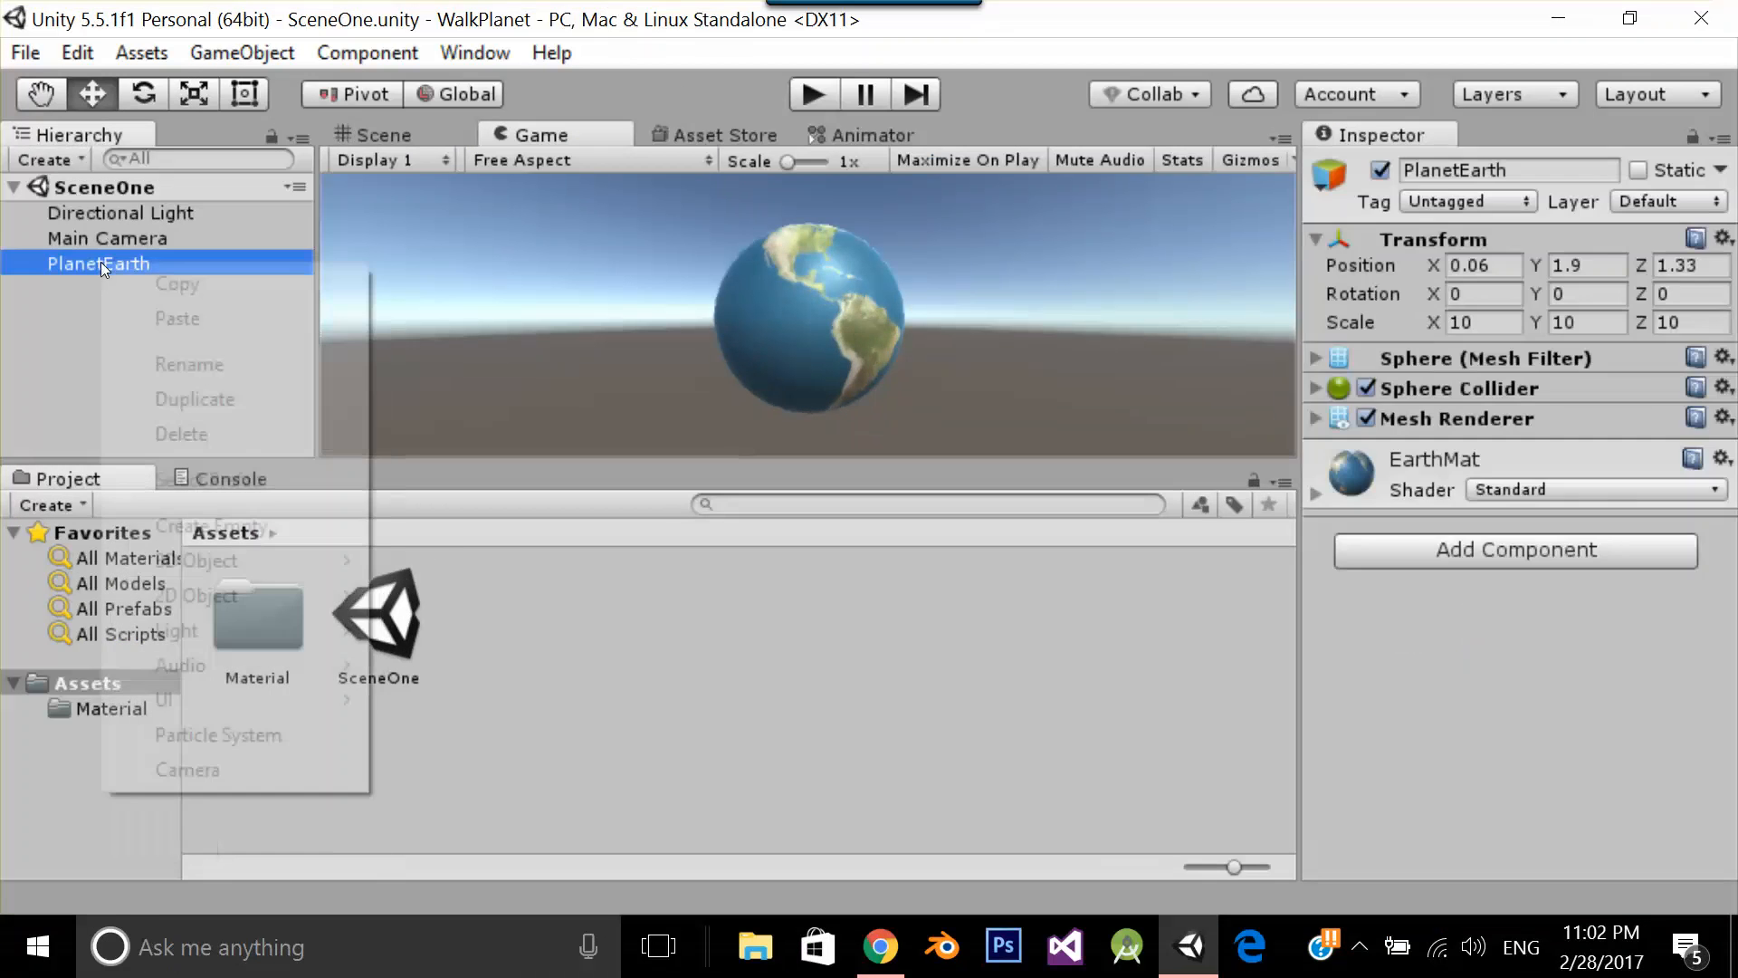
{"action": "mouse_move", "coordinate": [196, 560]}
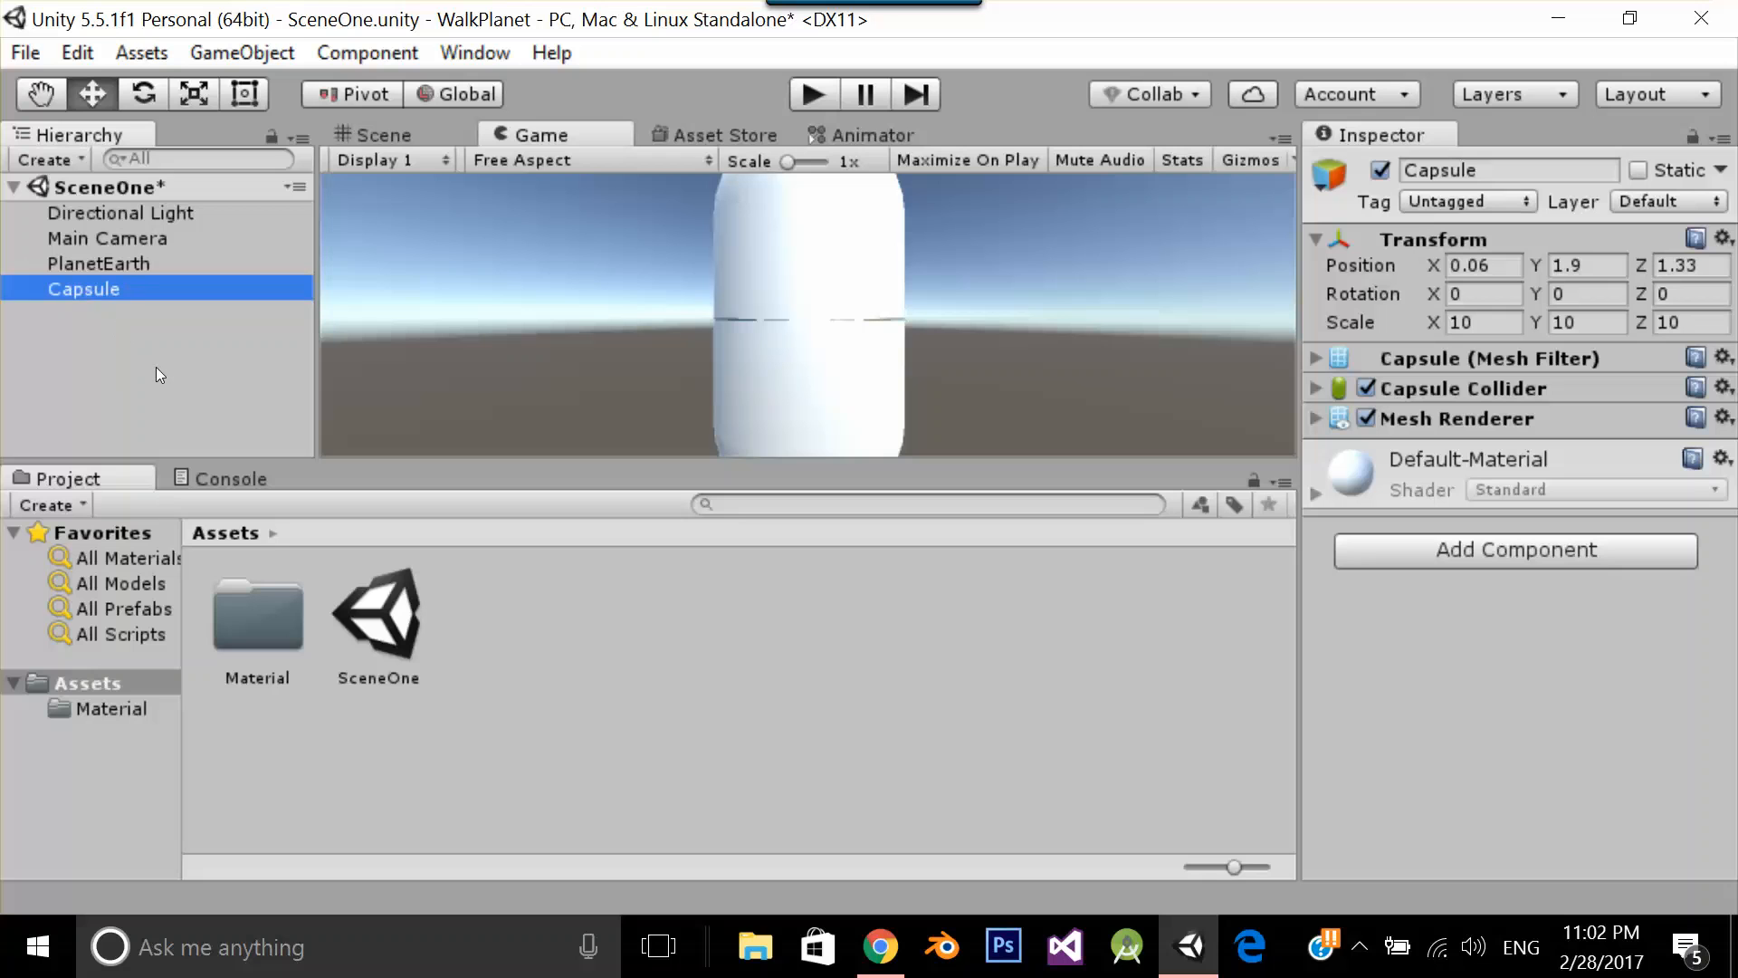
{"action": "double_click", "coordinate": [84, 288]}
{"action": "type", "text": "Player"}
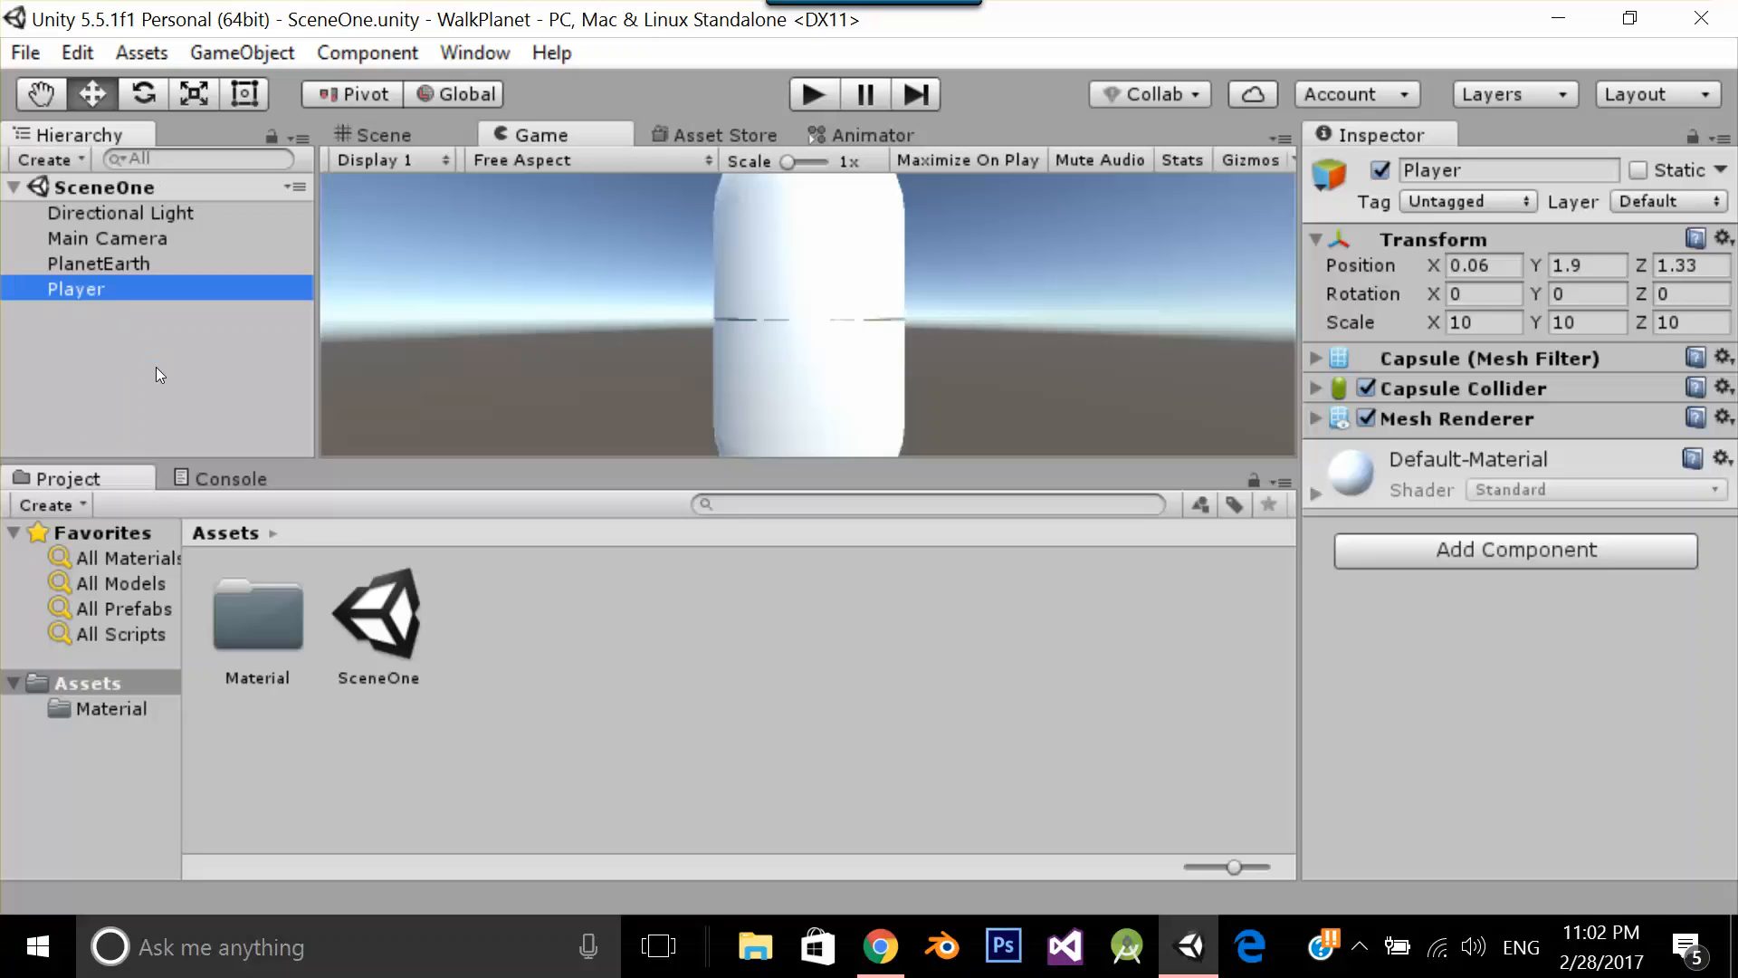
{"action": "mouse_move", "coordinate": [378, 330]}
{"action": "type", "text": "1"}
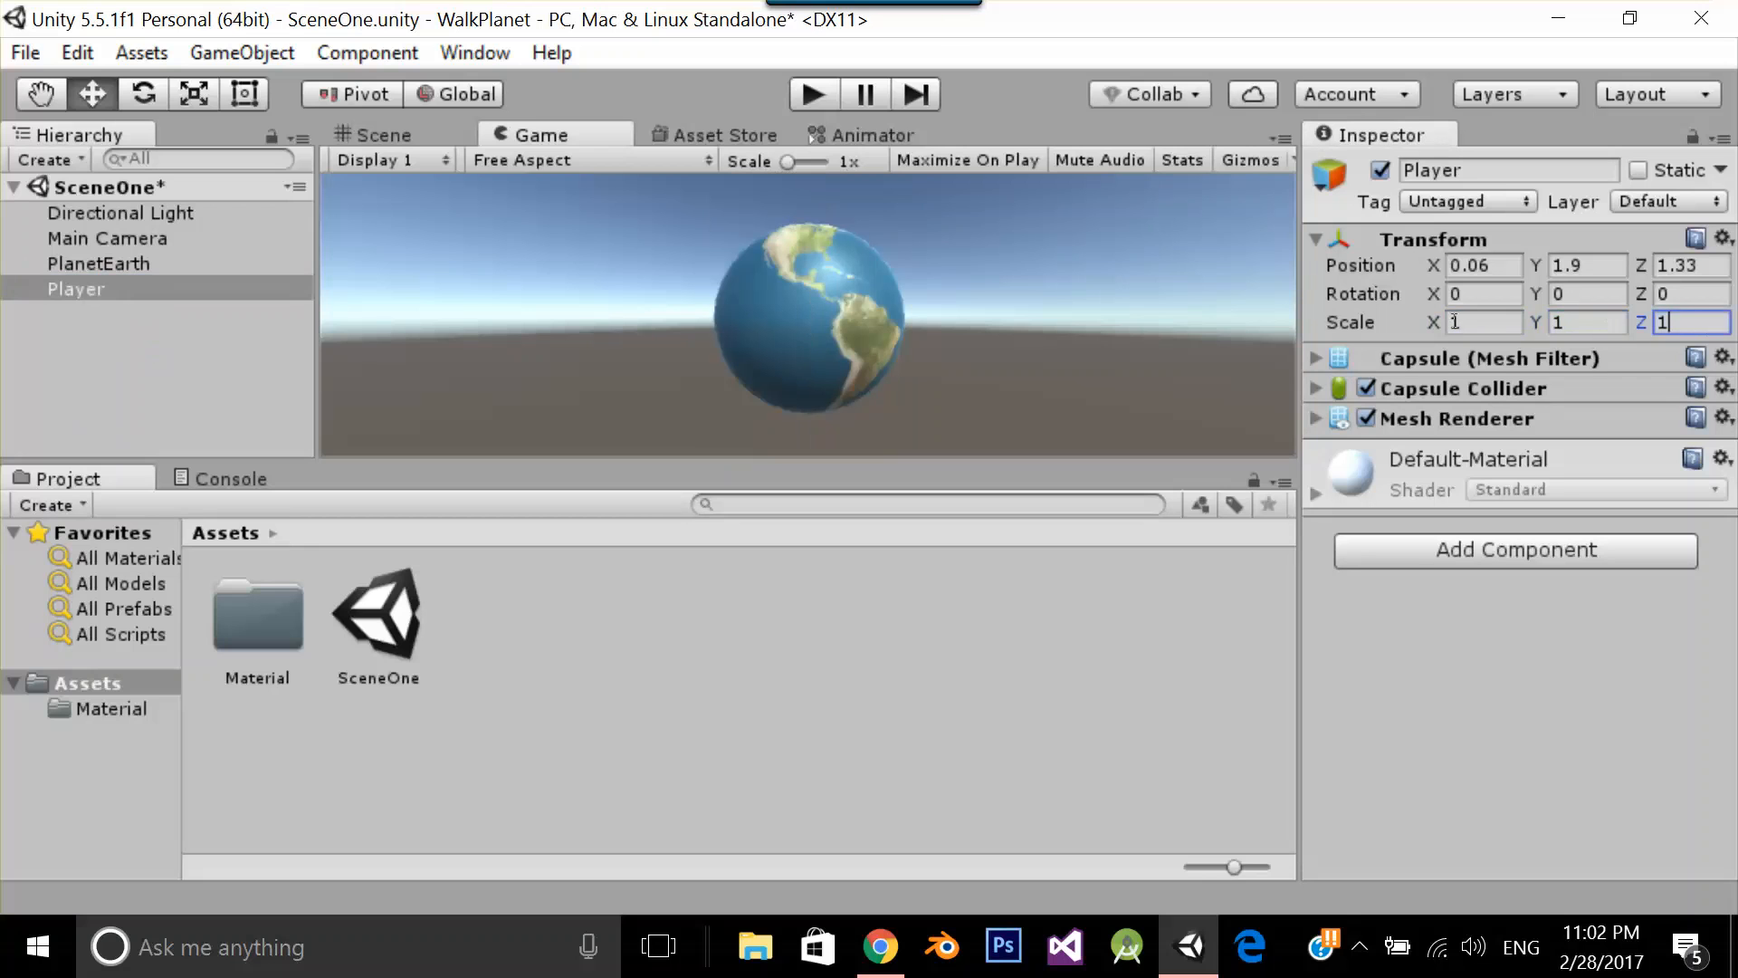
{"action": "left_click", "coordinate": [98, 262]}
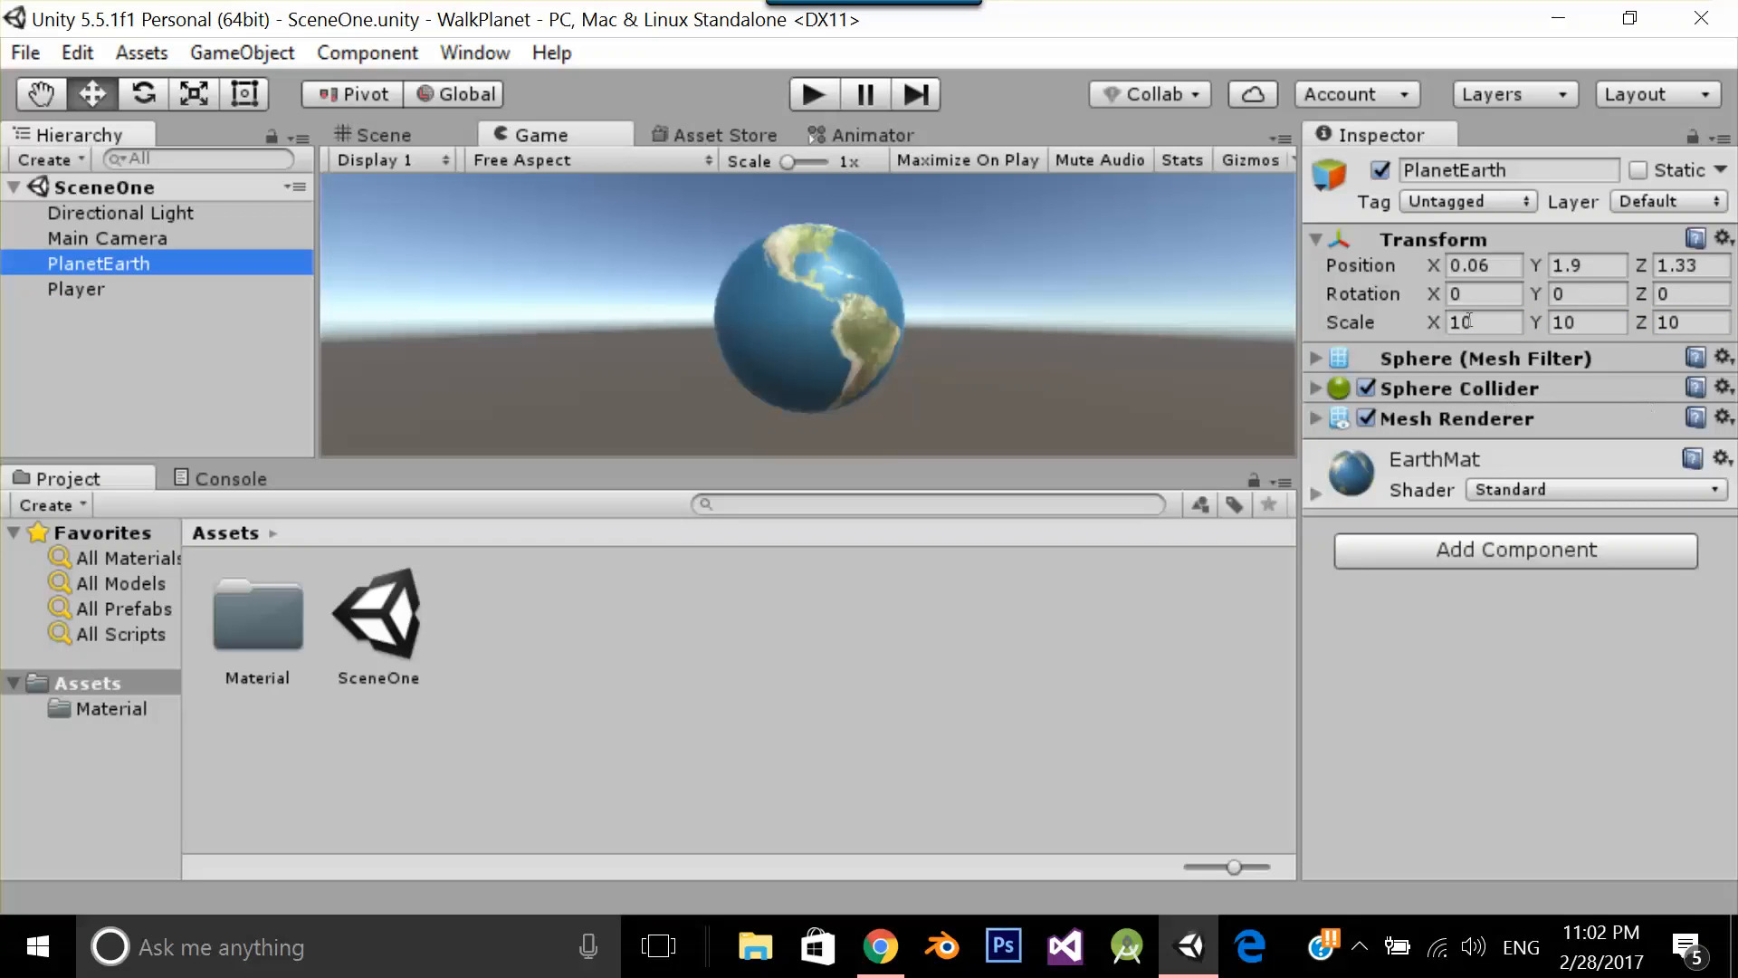
{"action": "left_click", "coordinate": [76, 288]}
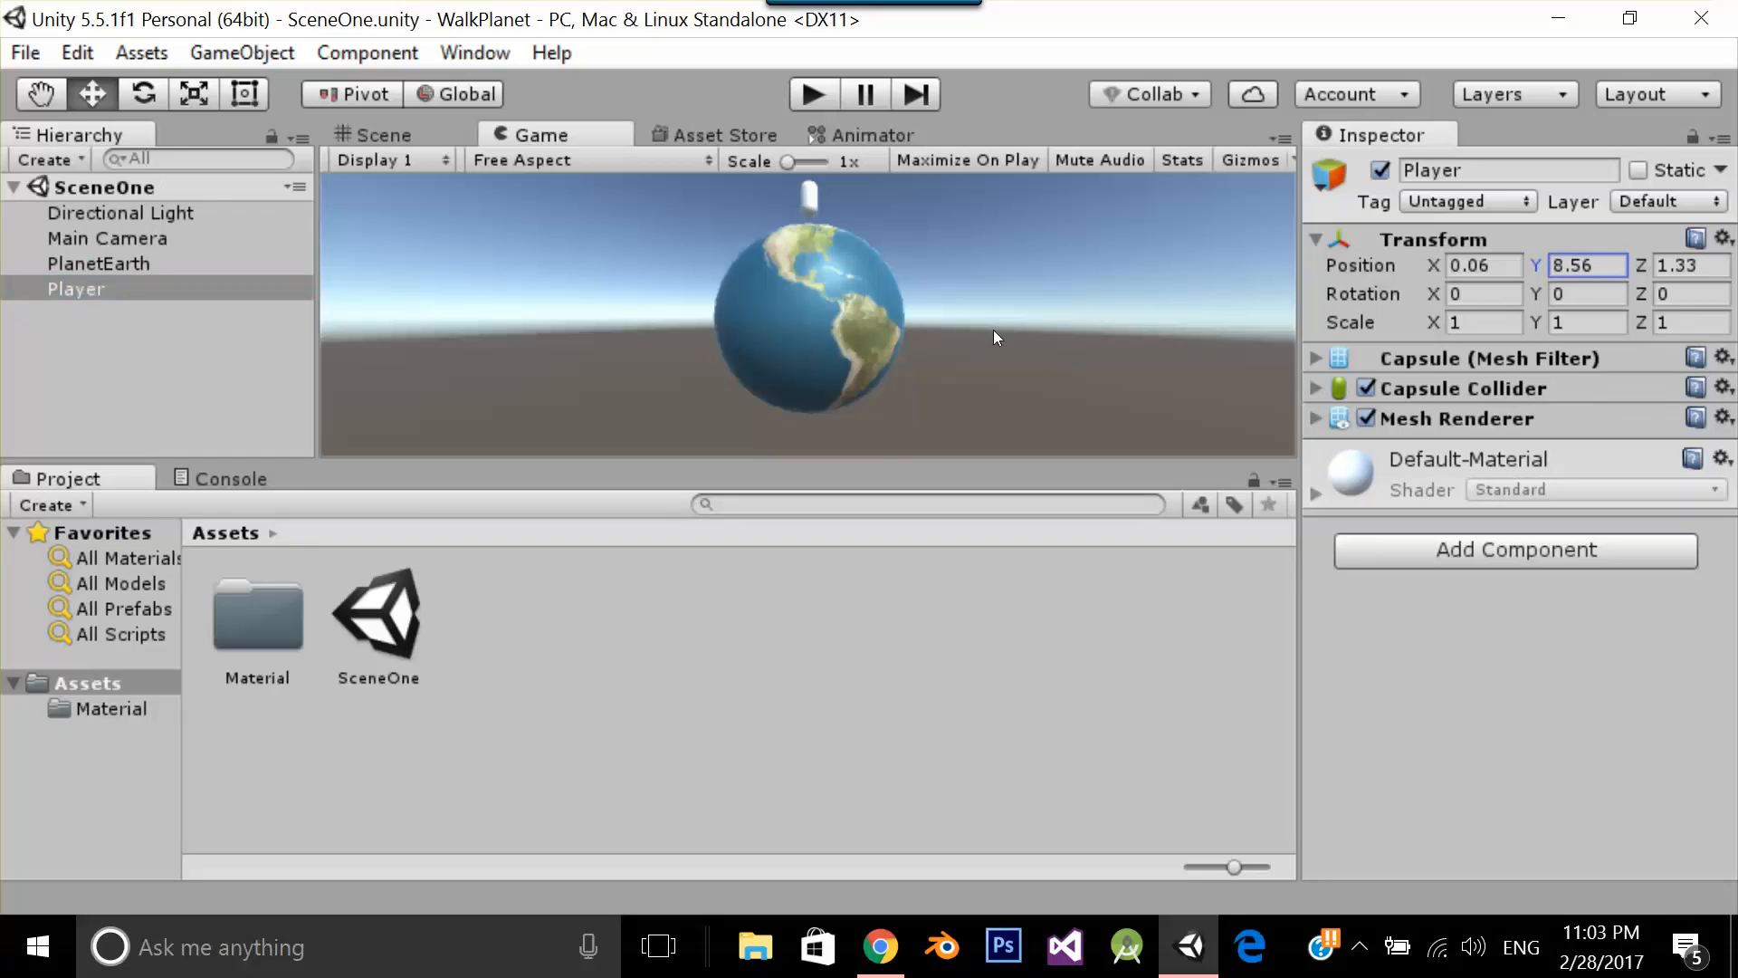
Reposition the Main Camera to frame the Player and planet
{"action": "left_click", "coordinate": [107, 237]}
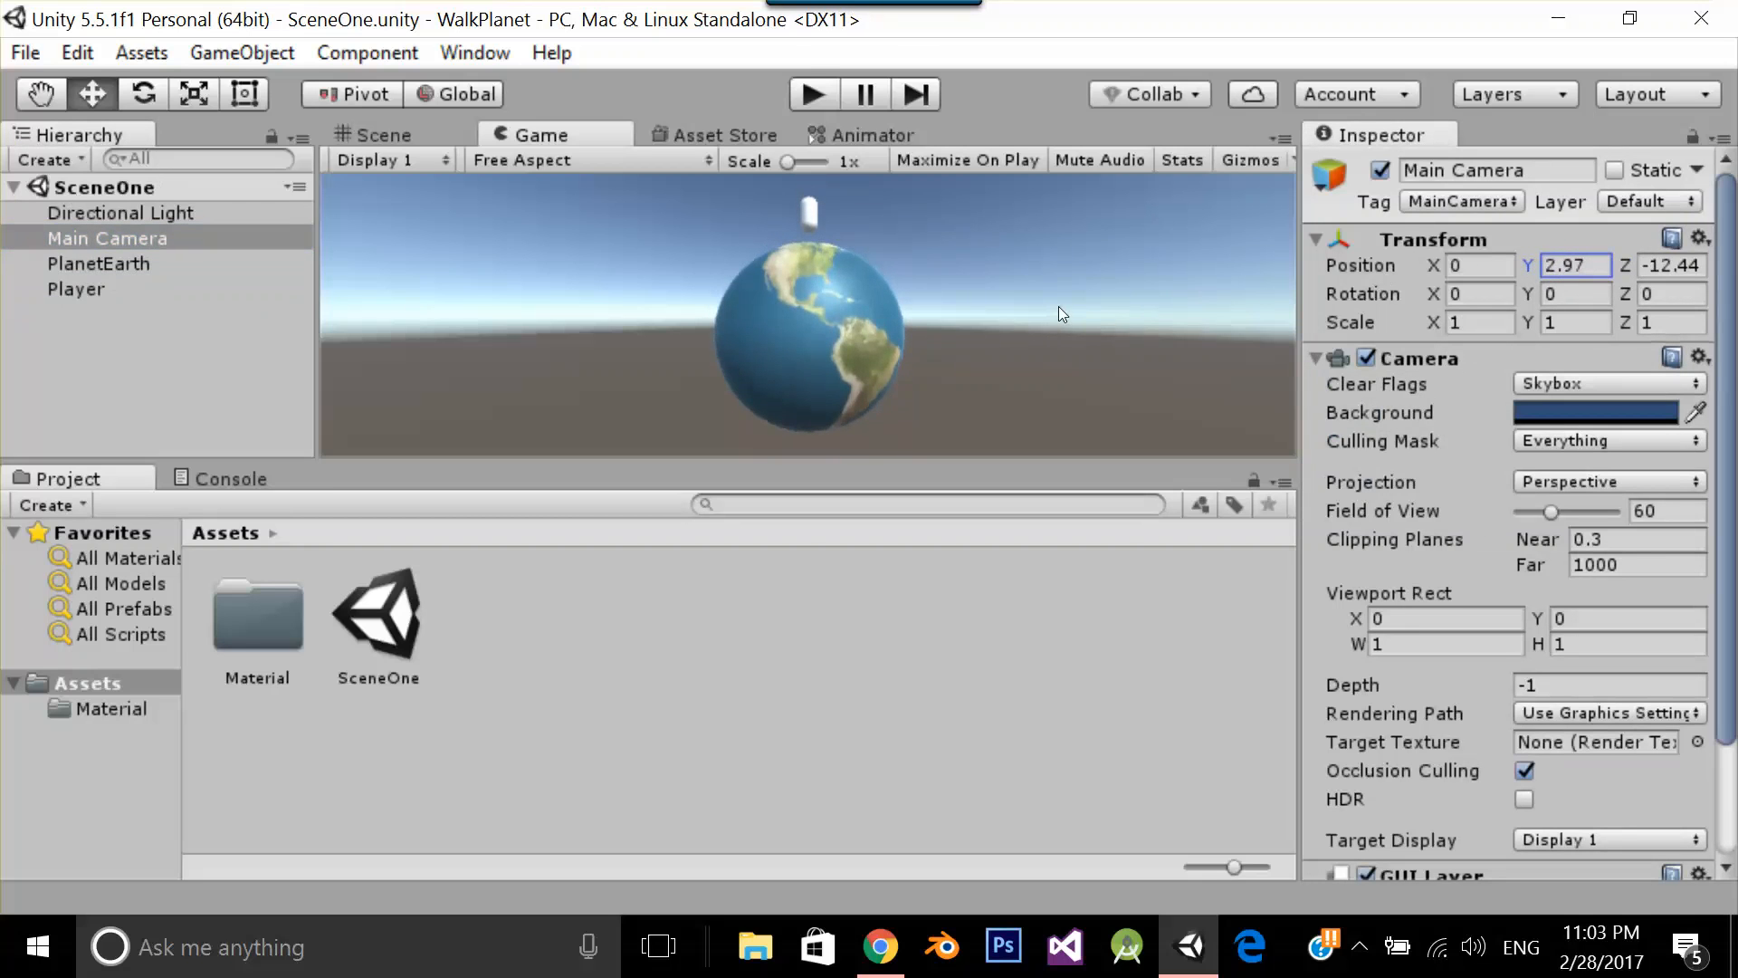
{"action": "mouse_move", "coordinate": [139, 391]}
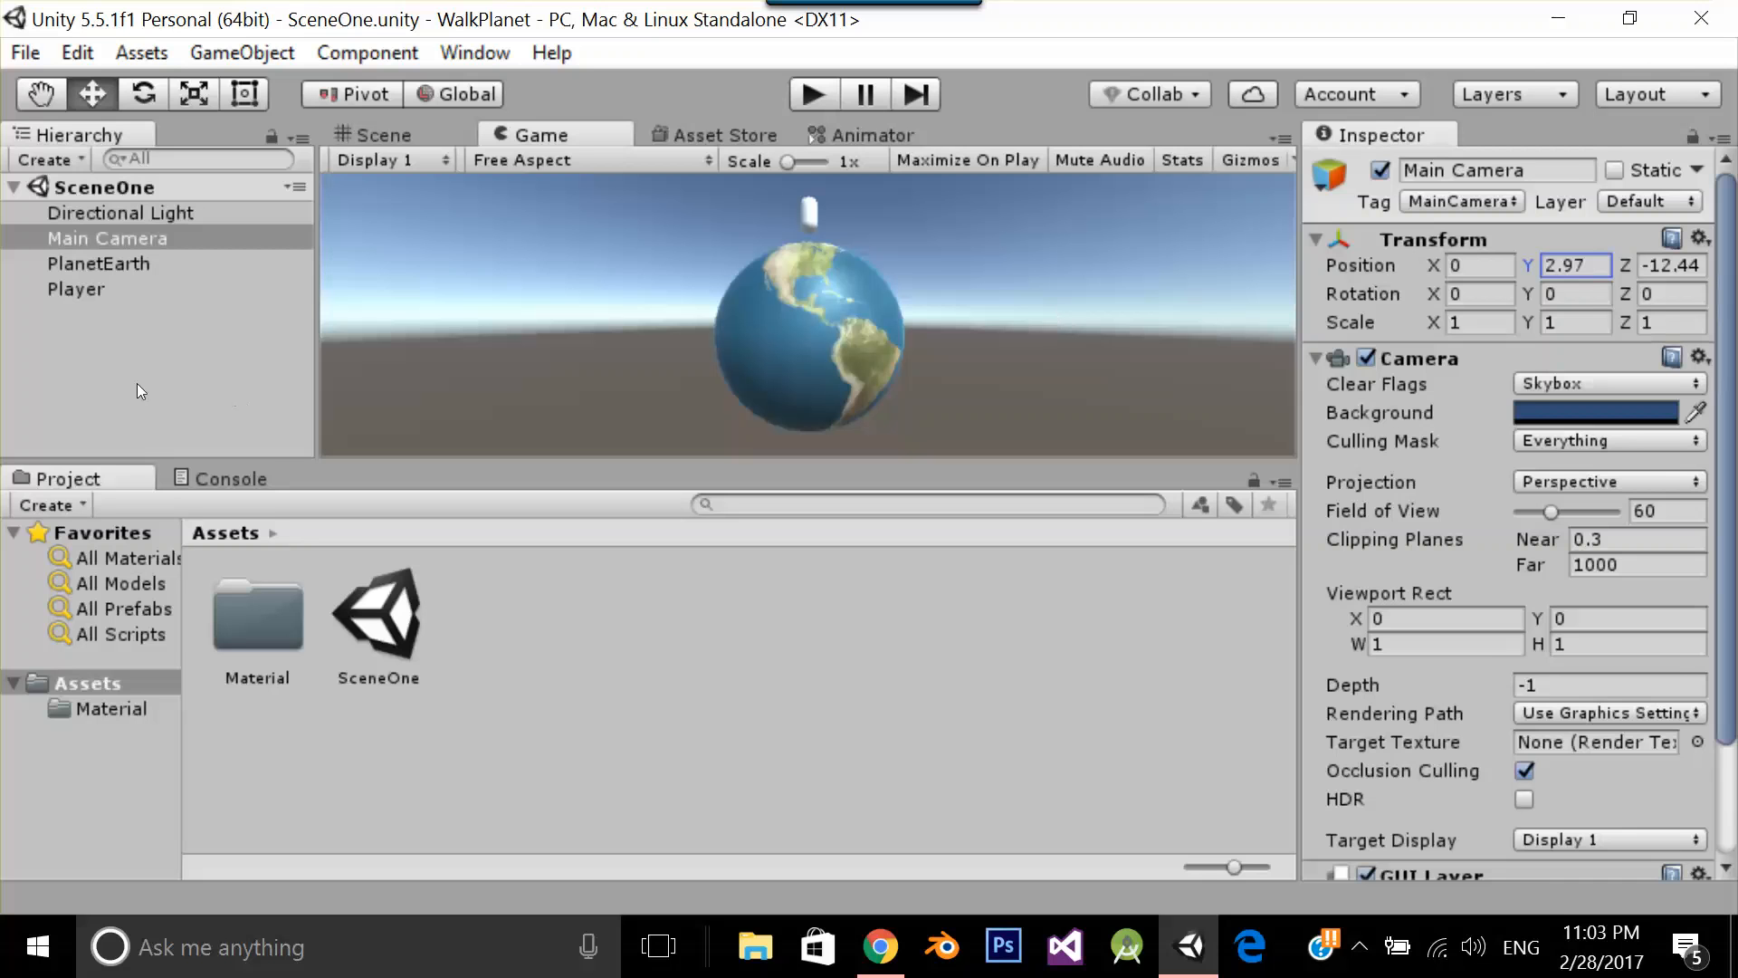
Add a Rigidbody component with gravity to the Player capsule
{"action": "type", "text": "ri"}
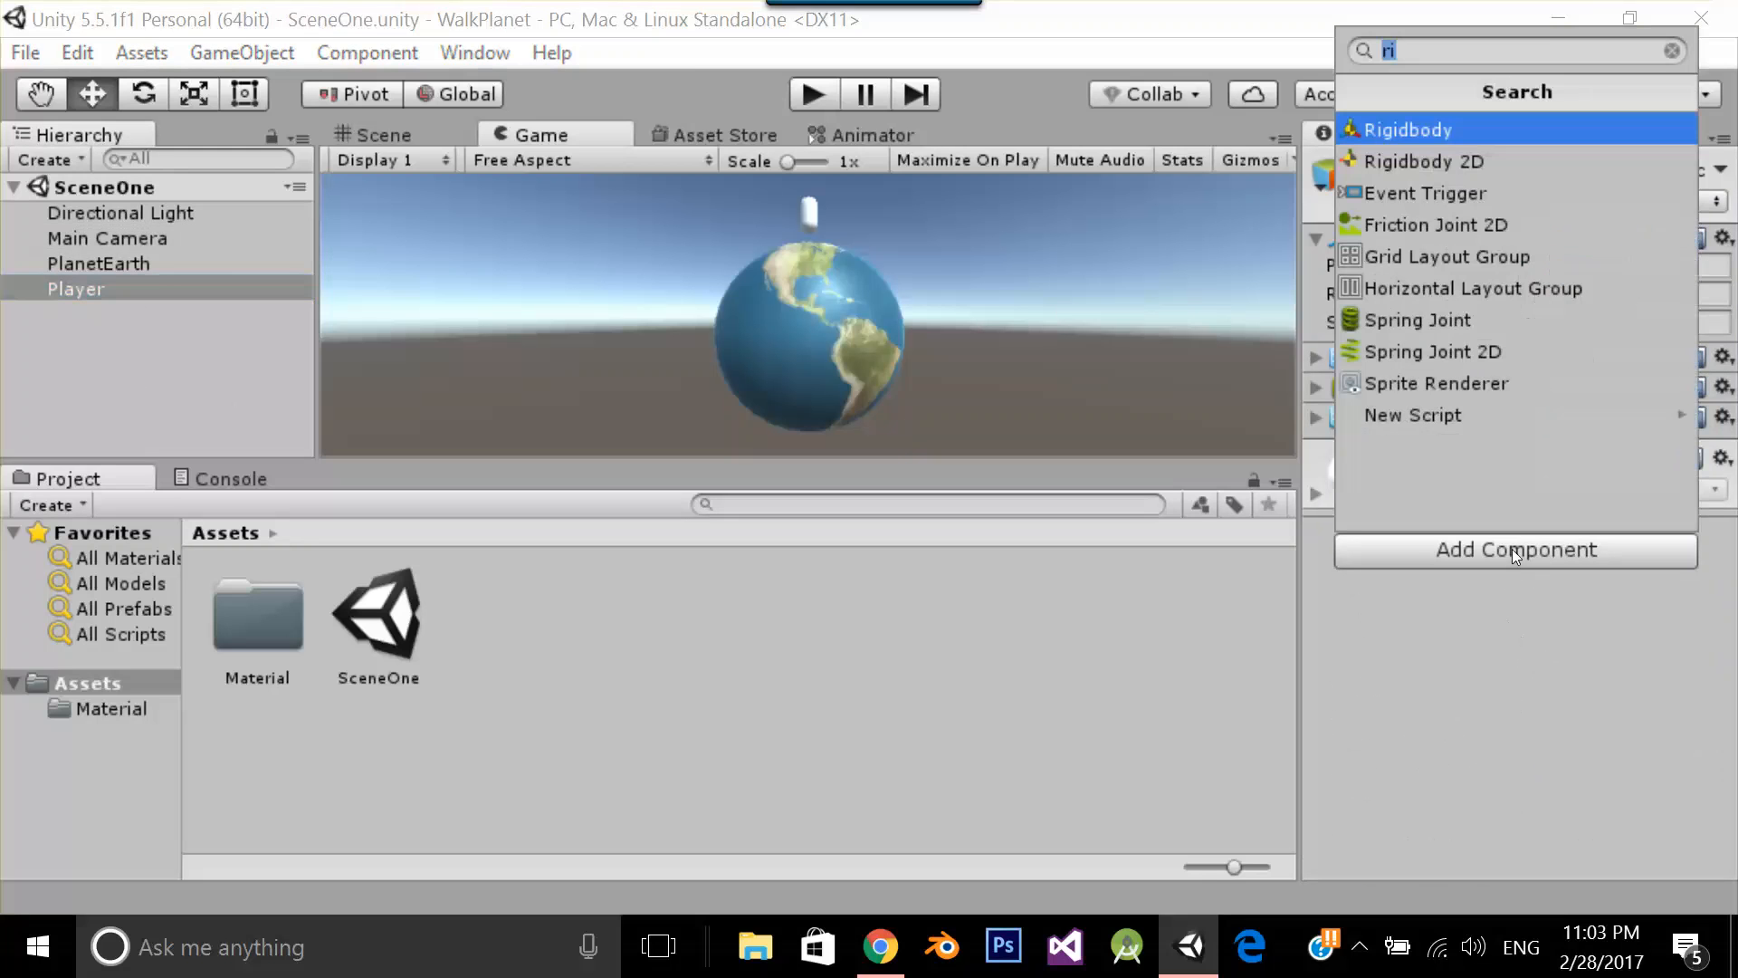
{"action": "left_click", "coordinate": [1411, 131]}
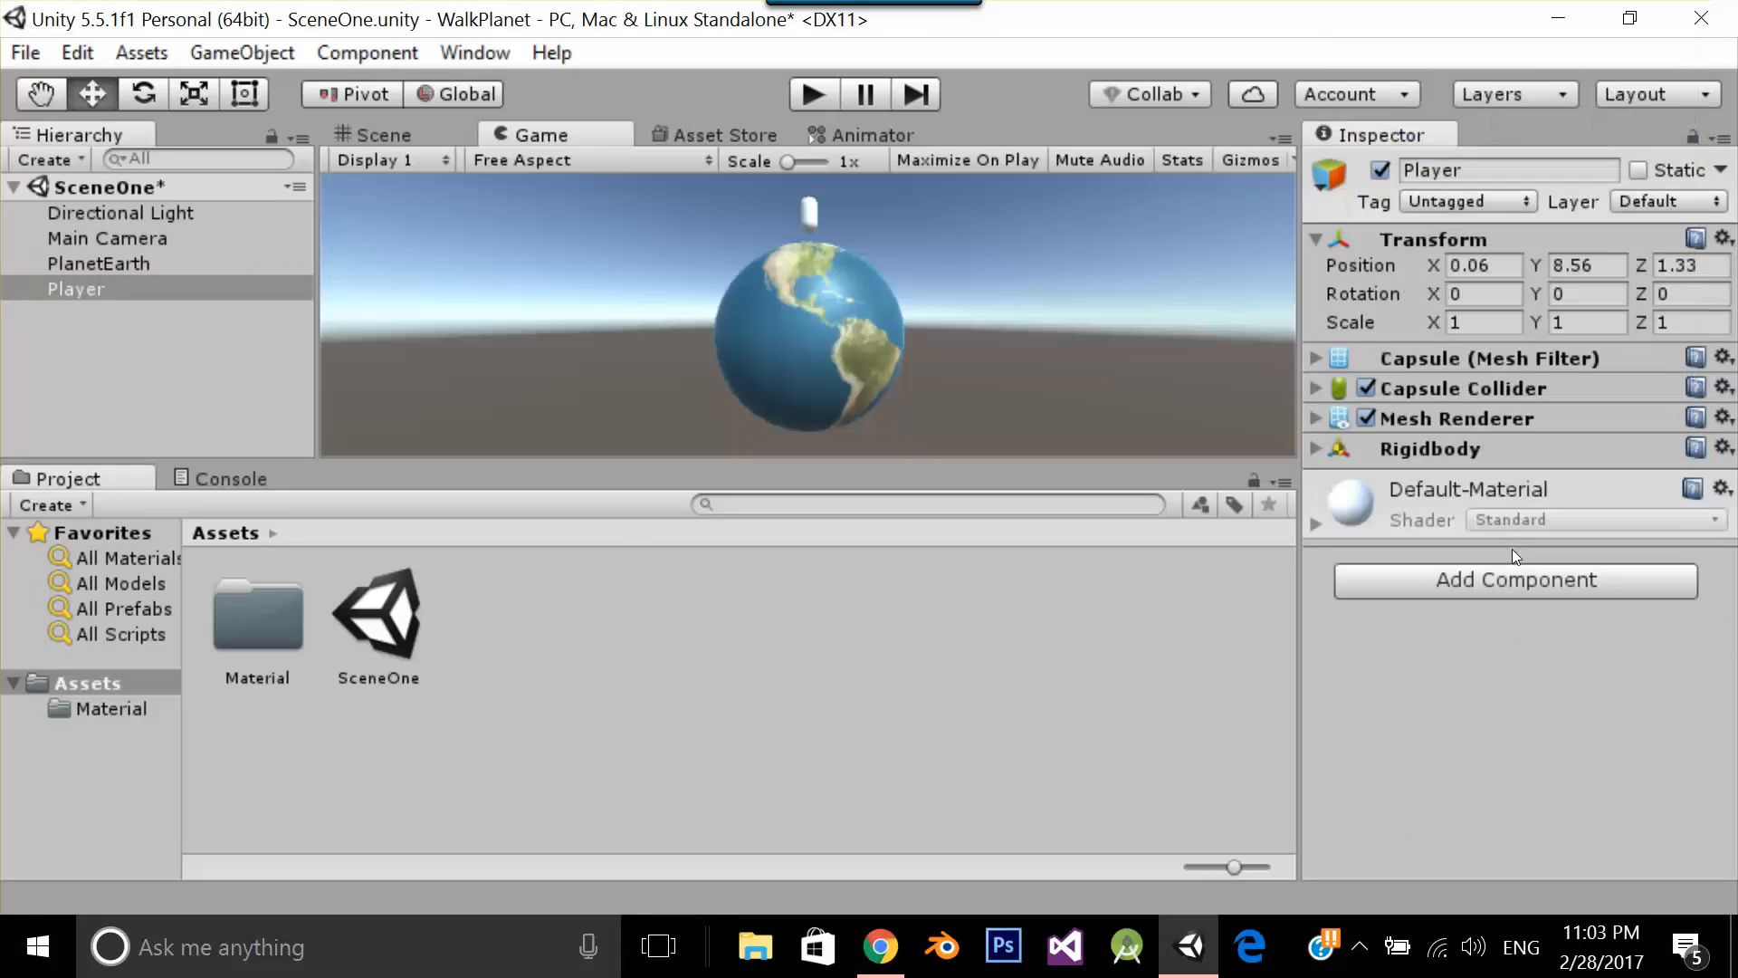
{"action": "left_click", "coordinate": [1341, 449]}
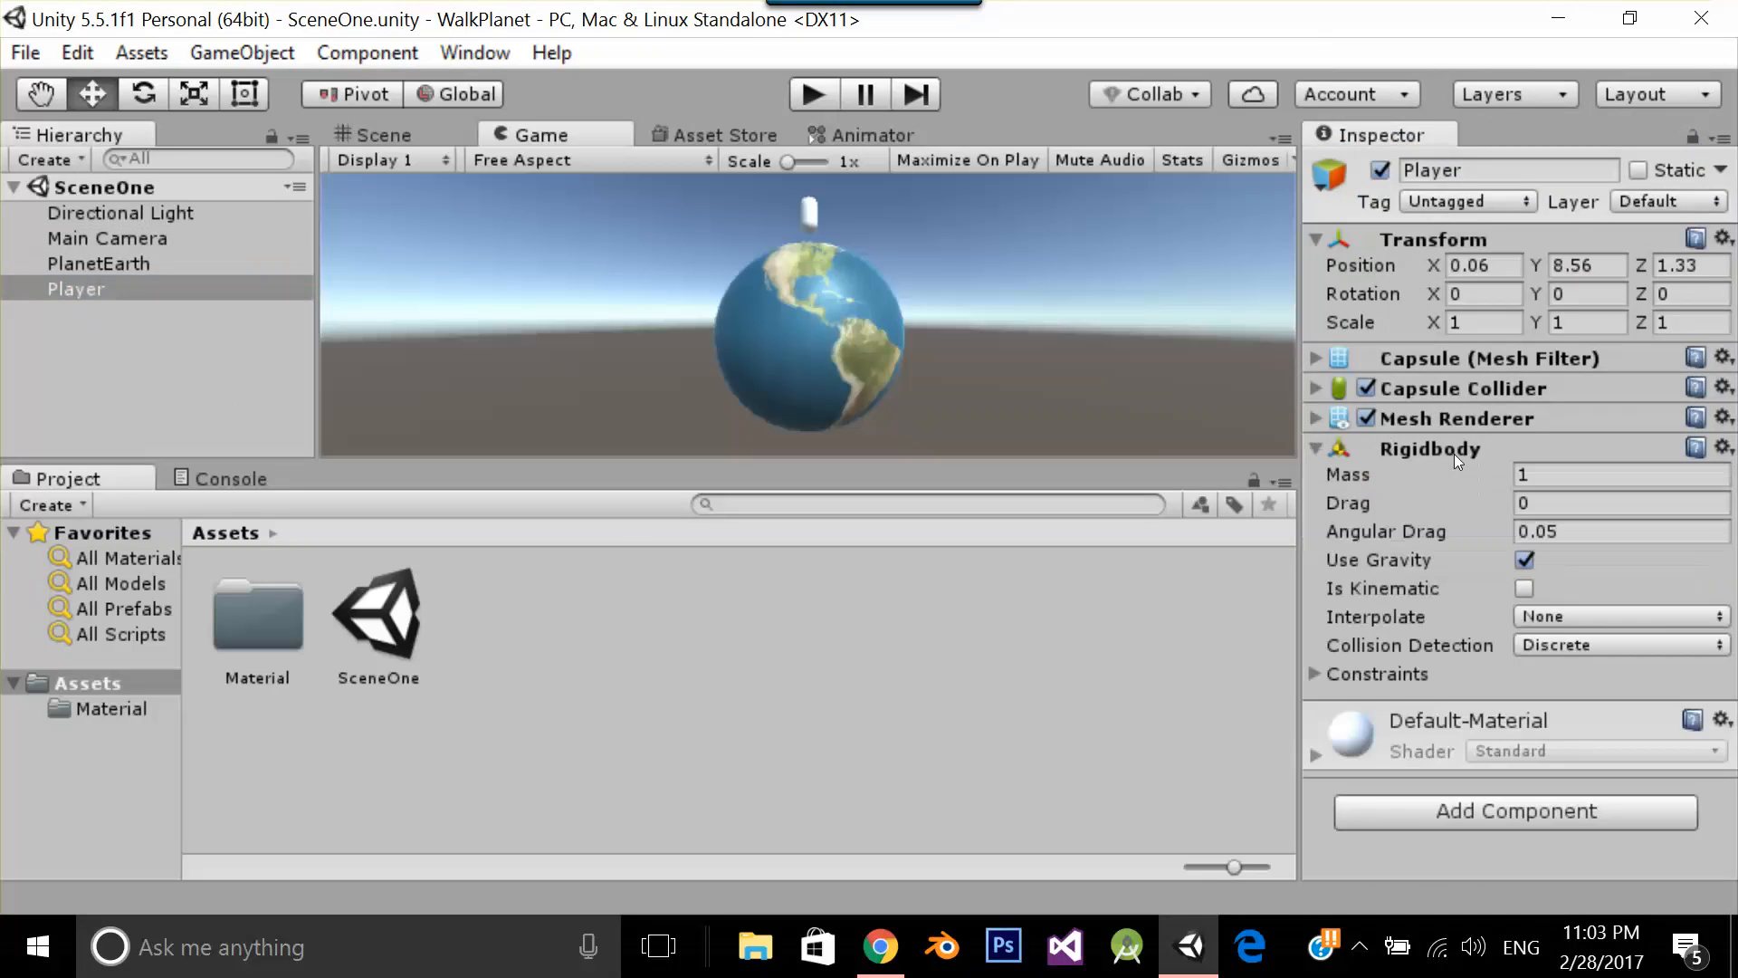
{"action": "left_click", "coordinate": [1316, 448]}
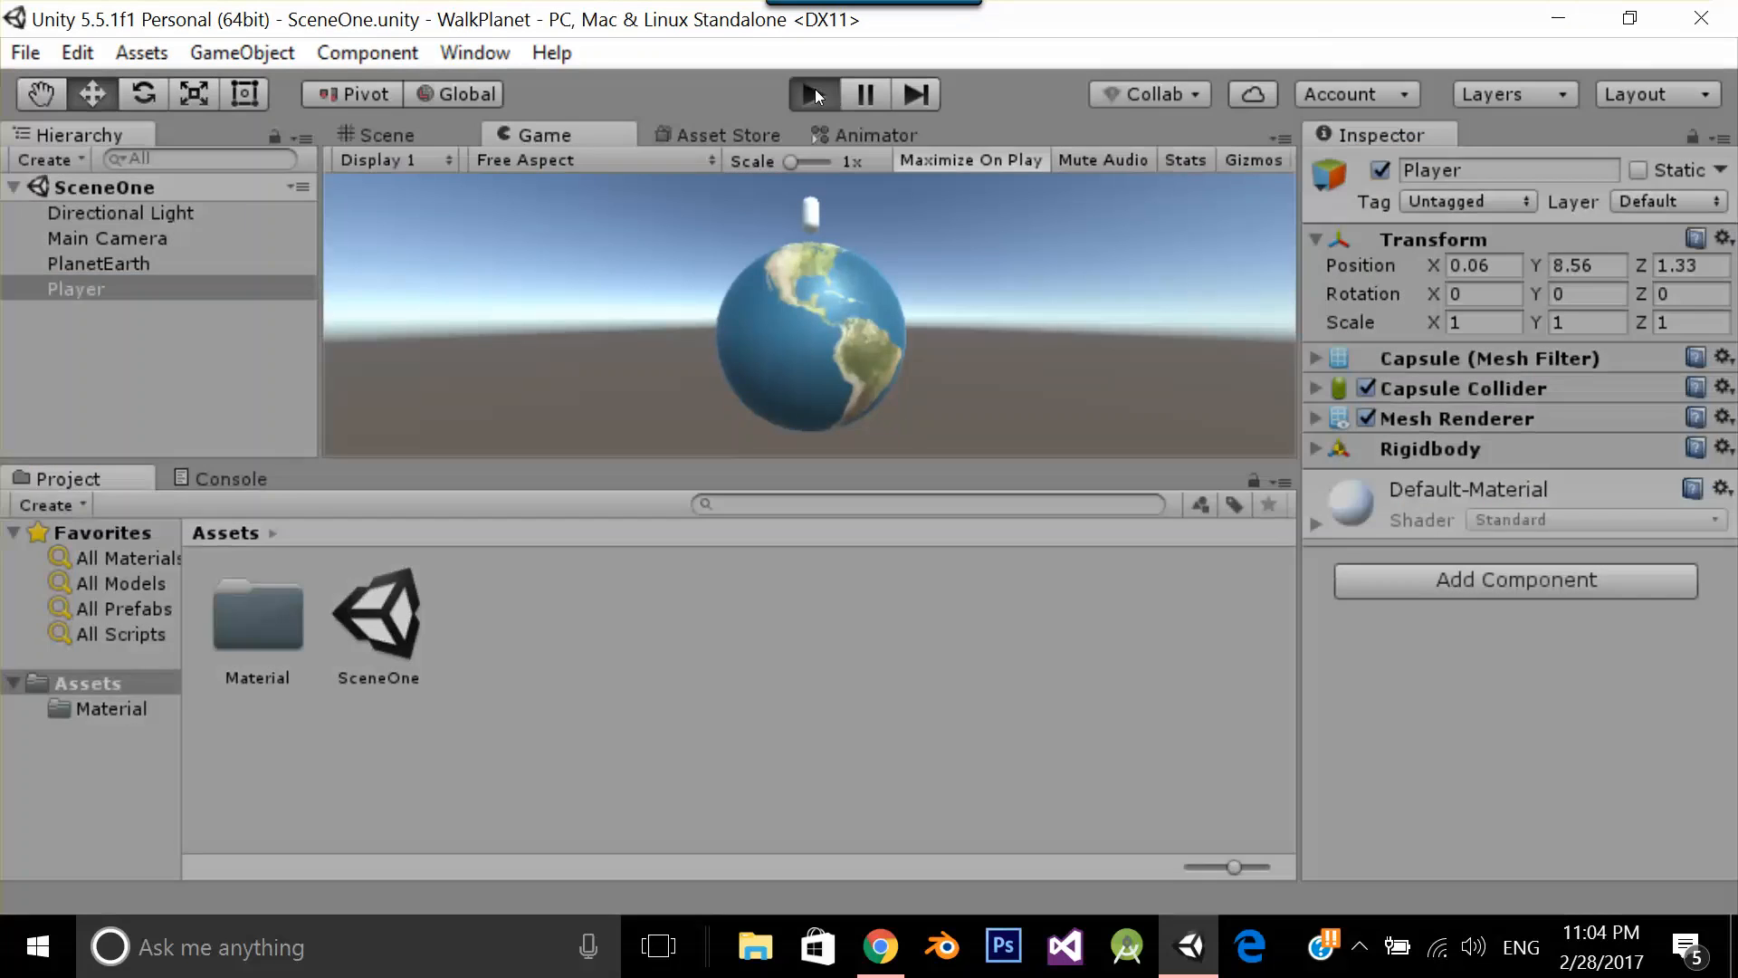
Play-test the scene to confirm the capsule rests atop PlanetEarth
{"action": "left_click", "coordinate": [814, 94]}
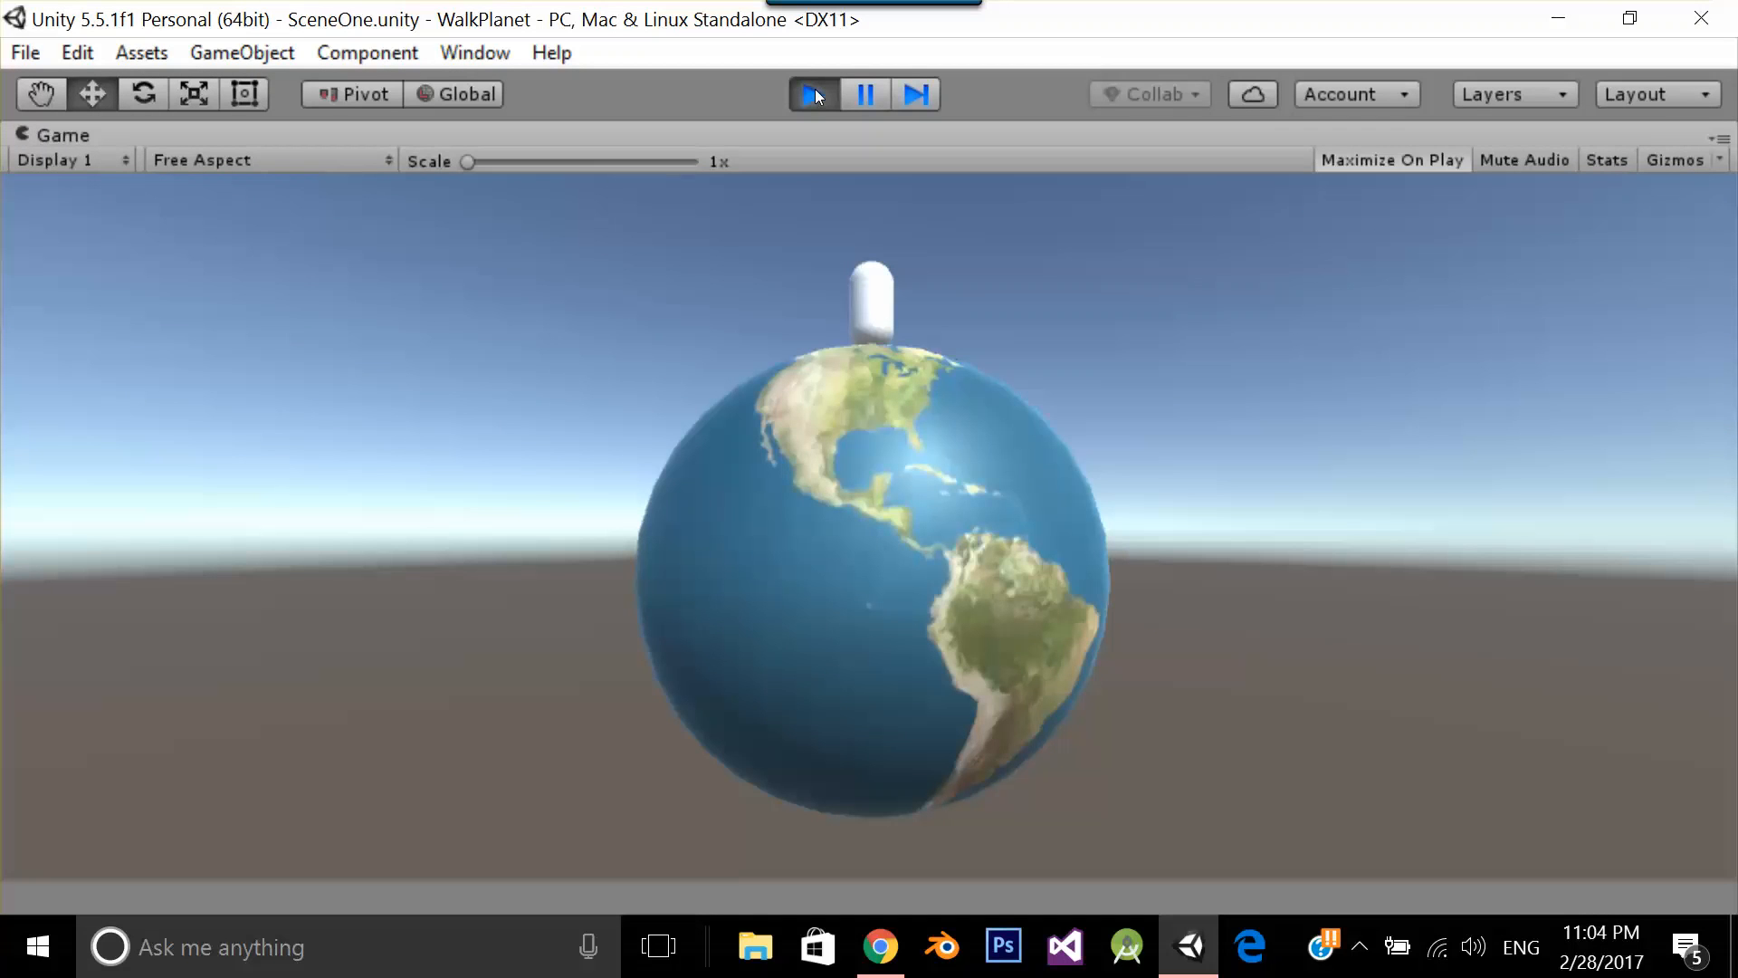
{"action": "left_click", "coordinate": [811, 94]}
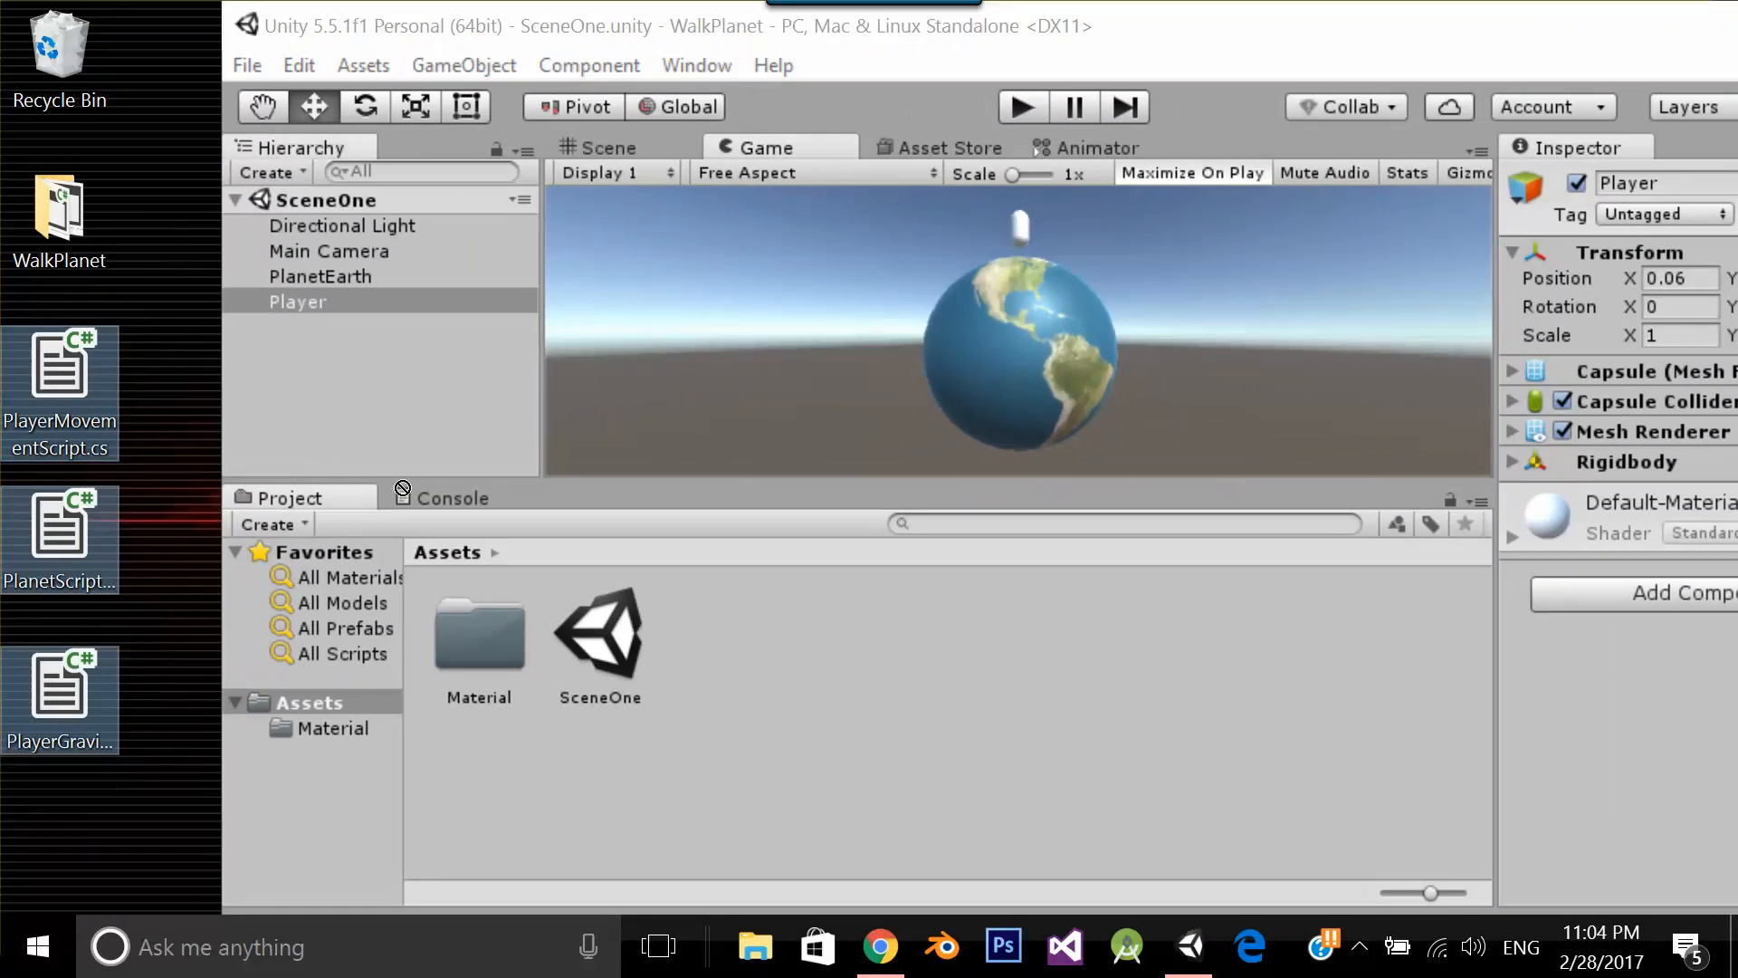
{"action": "mouse_move", "coordinate": [894, 664]}
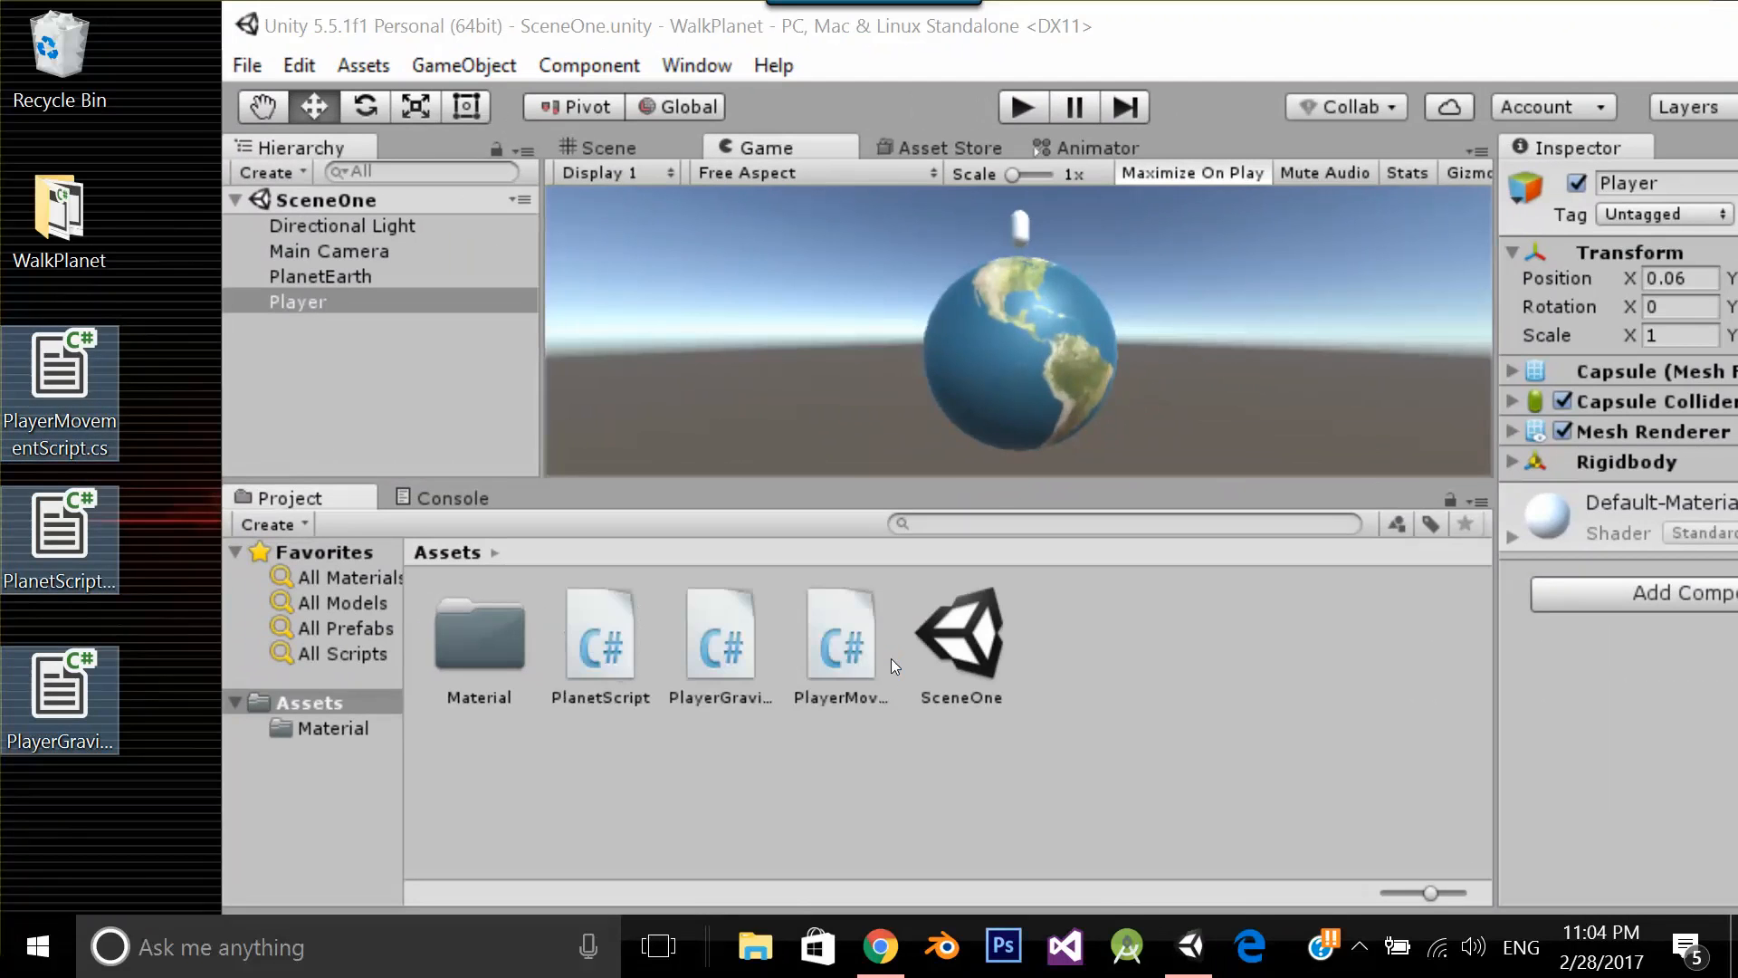
Import the three C# scripts into Assets and preview PlanetScript and PlayerMovementScript
{"action": "left_click", "coordinate": [1629, 26]}
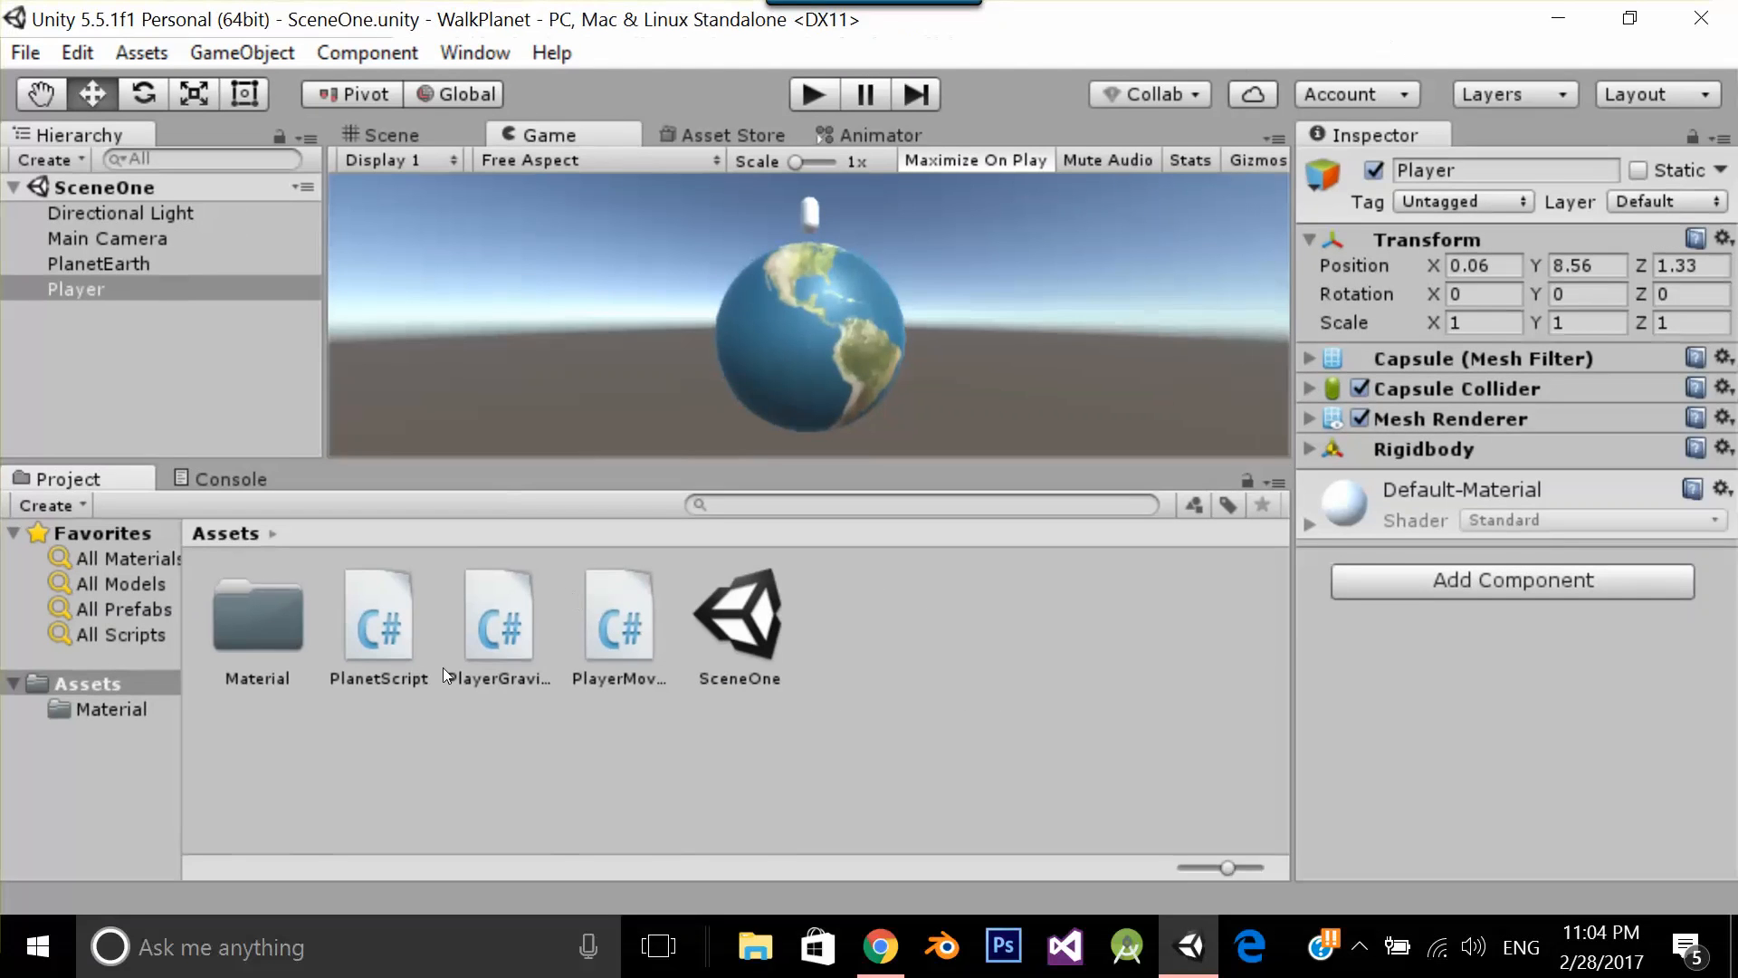
{"action": "left_click", "coordinate": [376, 610]}
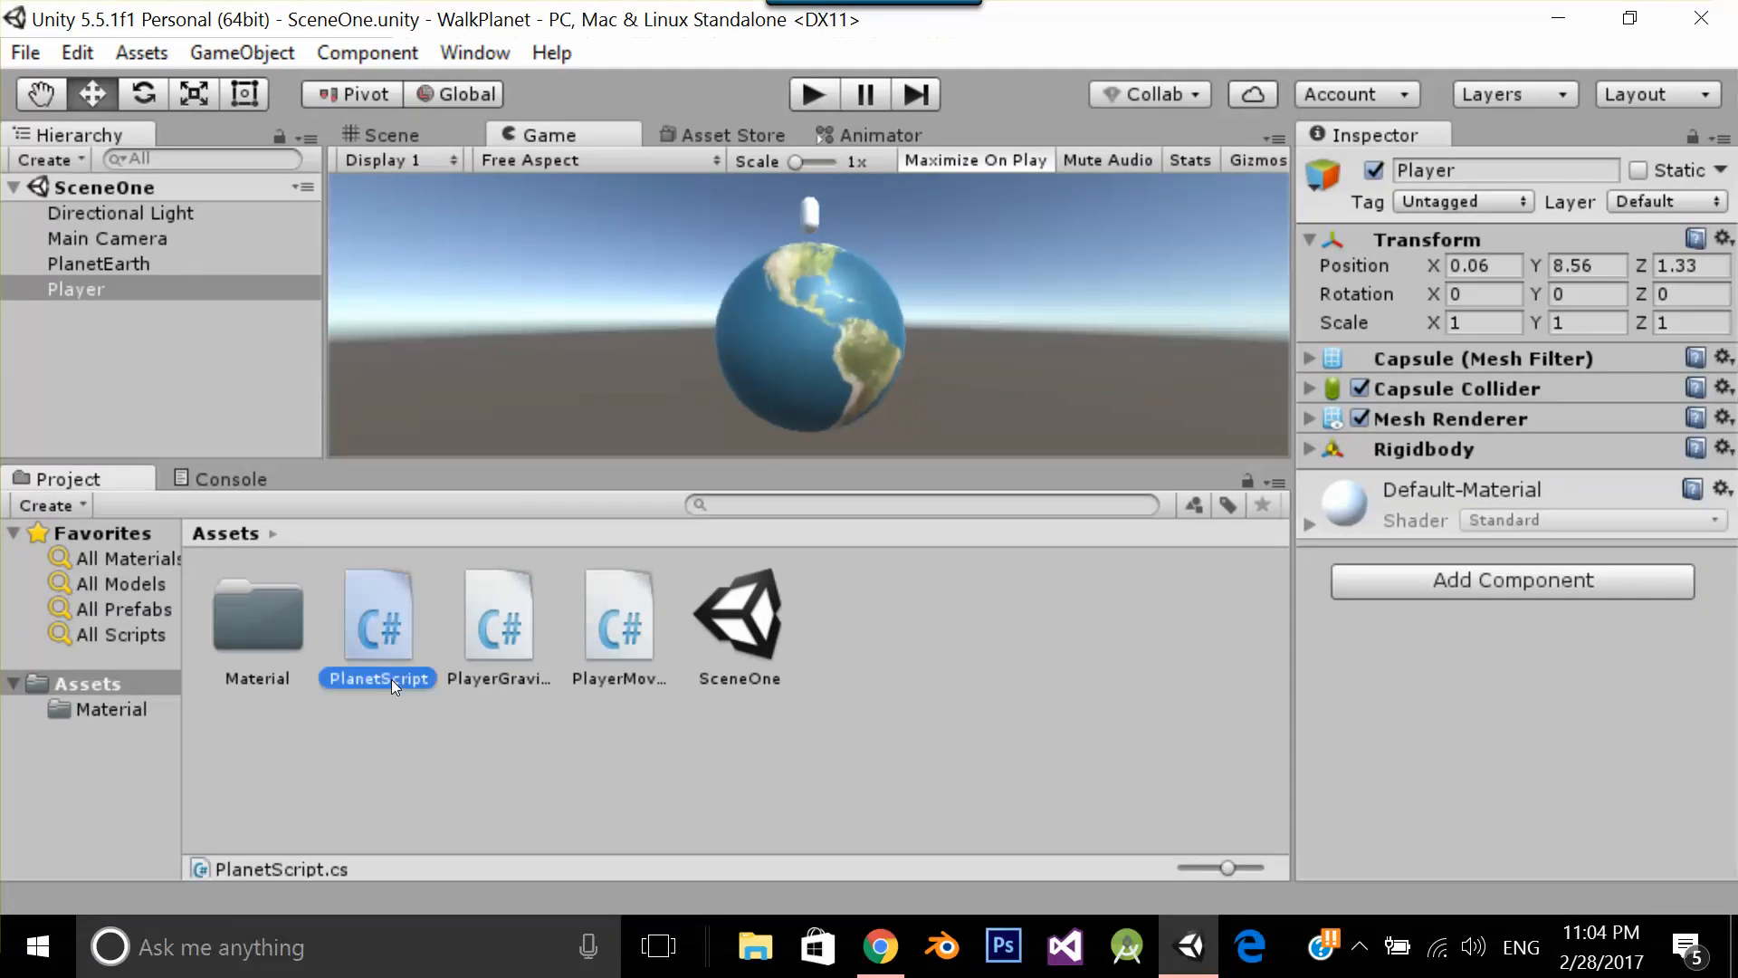
{"action": "left_click", "coordinate": [498, 616]}
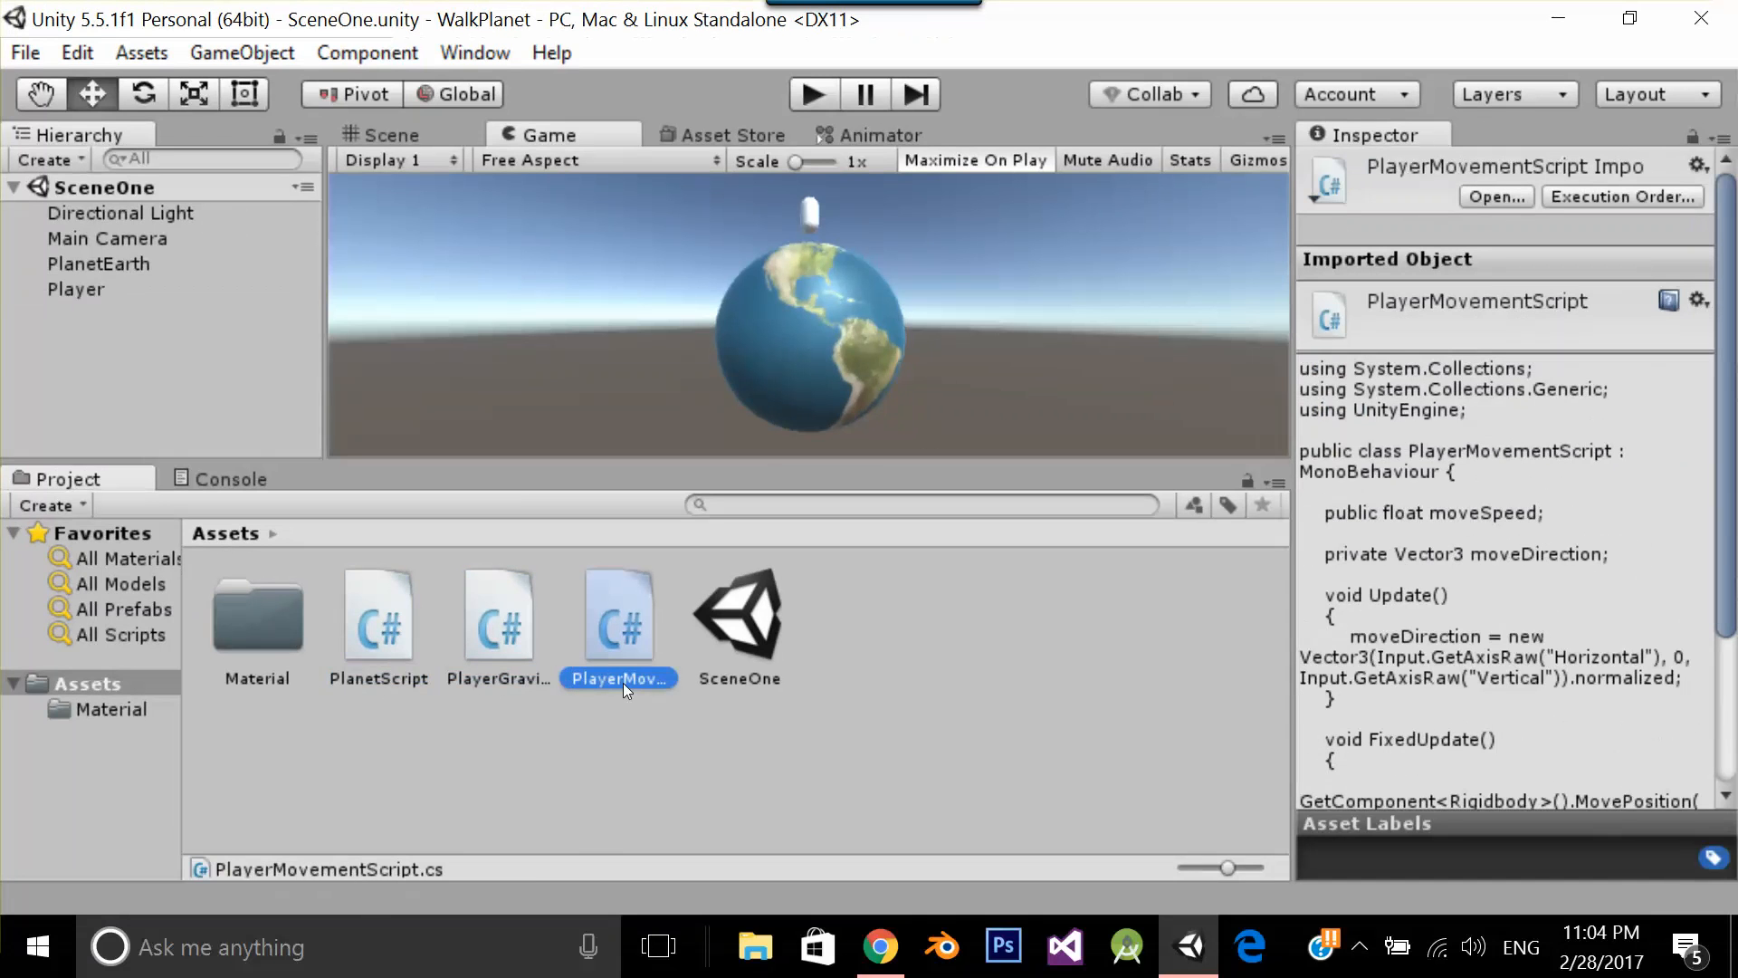
{"action": "mouse_move", "coordinate": [658, 730]}
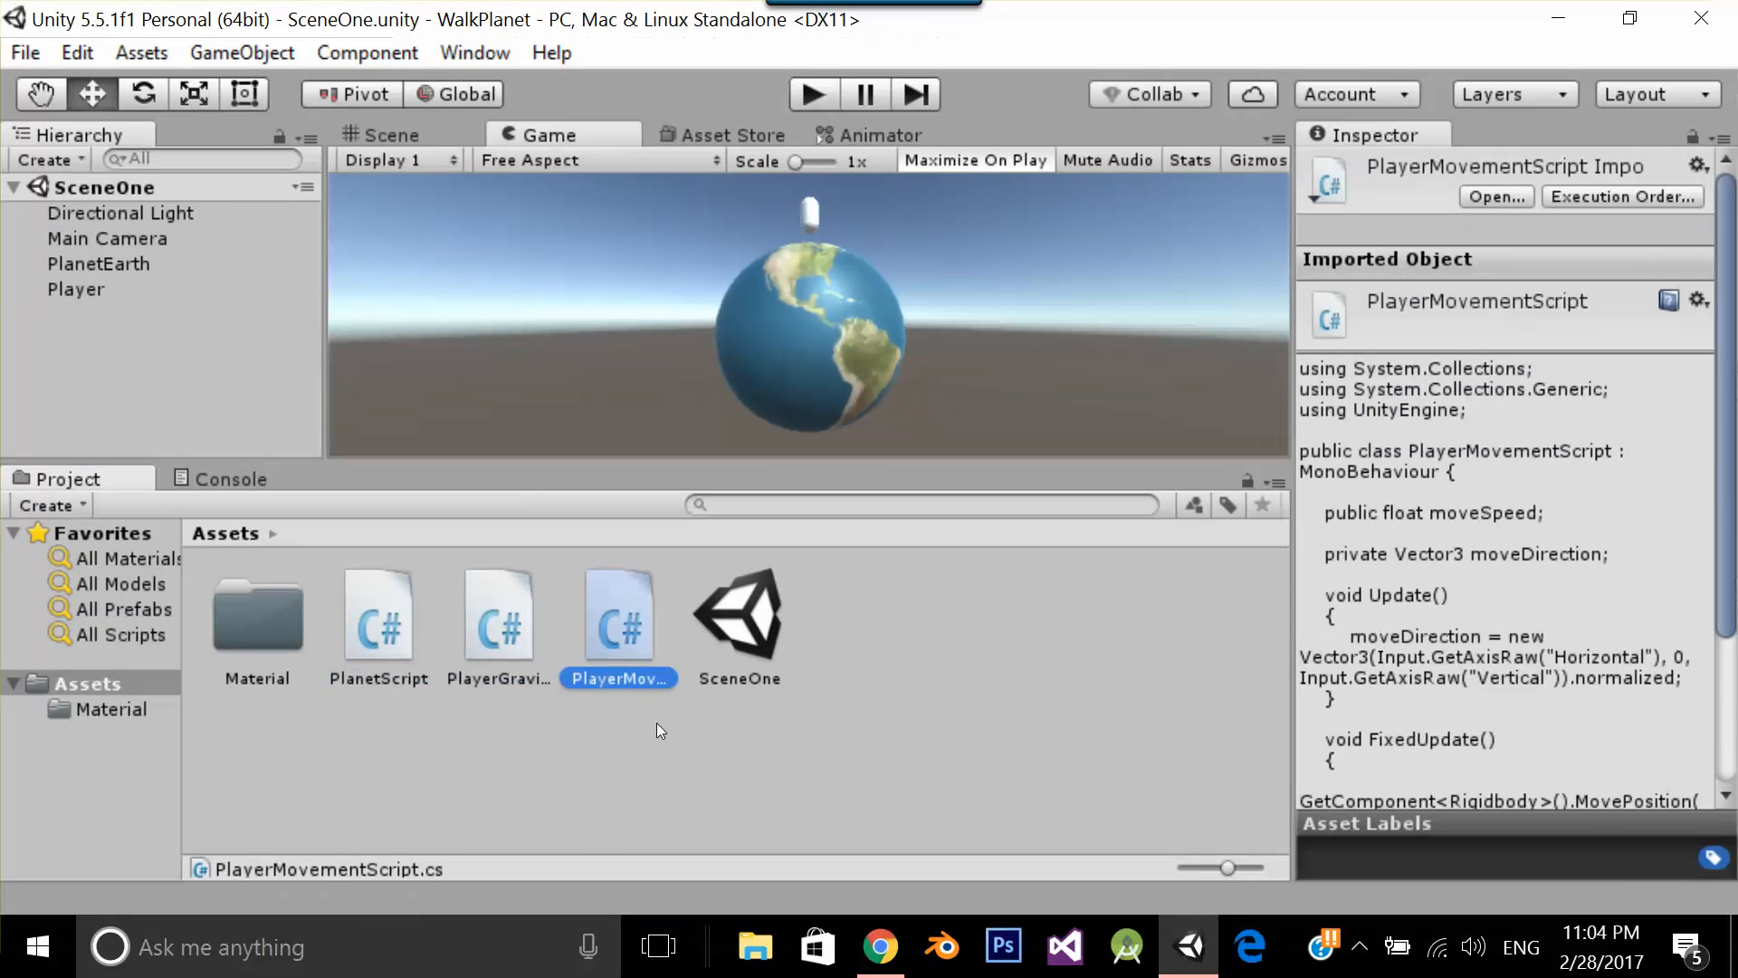
{"action": "mouse_move", "coordinate": [664, 769]}
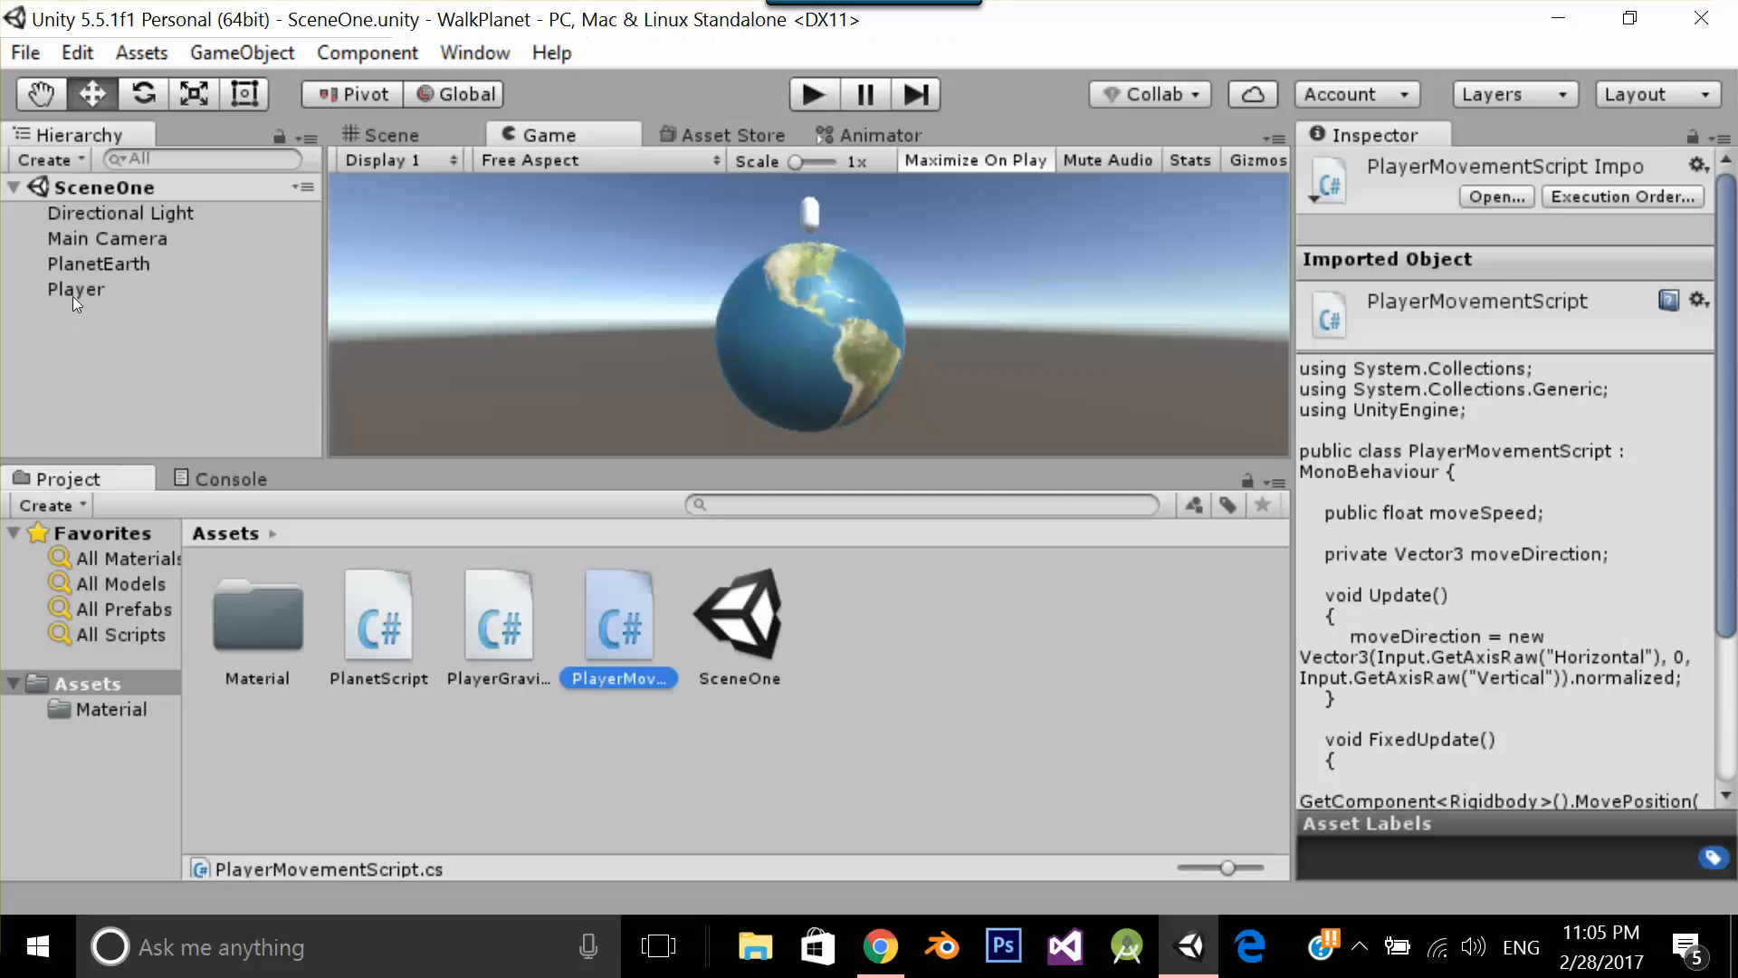
Review Player's gravity-body and movement scripts and PlanetEarth's Planet Script with gravity -12
{"action": "left_click", "coordinate": [76, 290]}
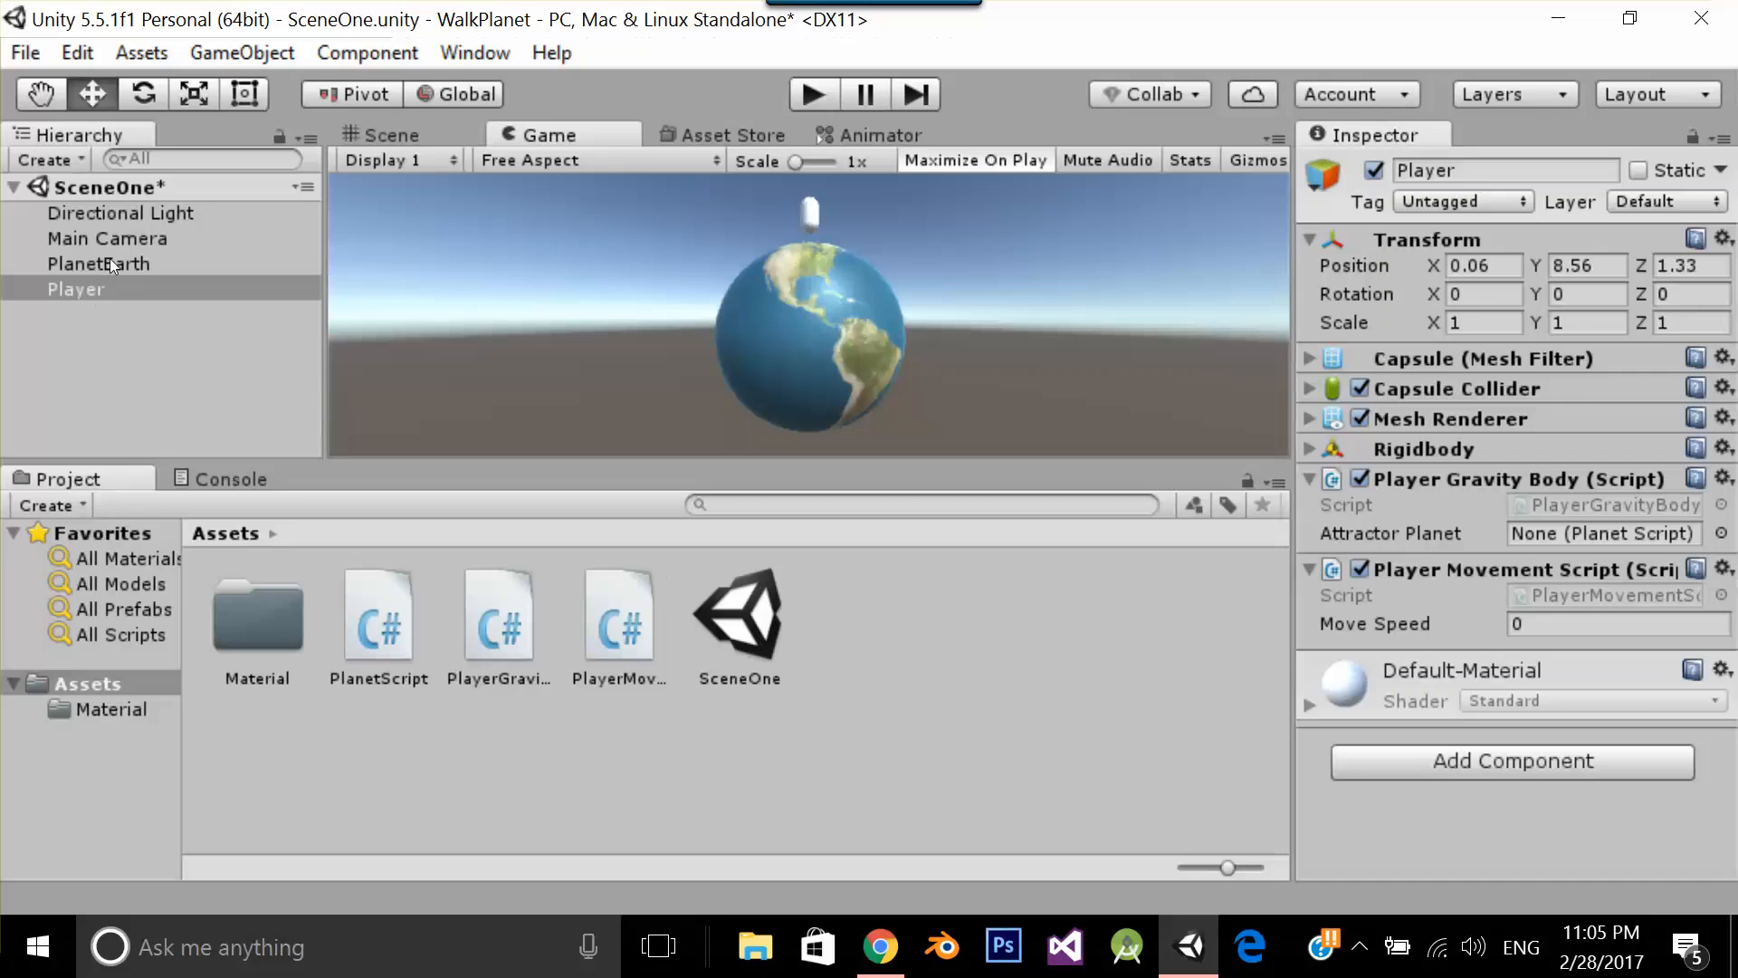
{"action": "left_click", "coordinate": [98, 262]}
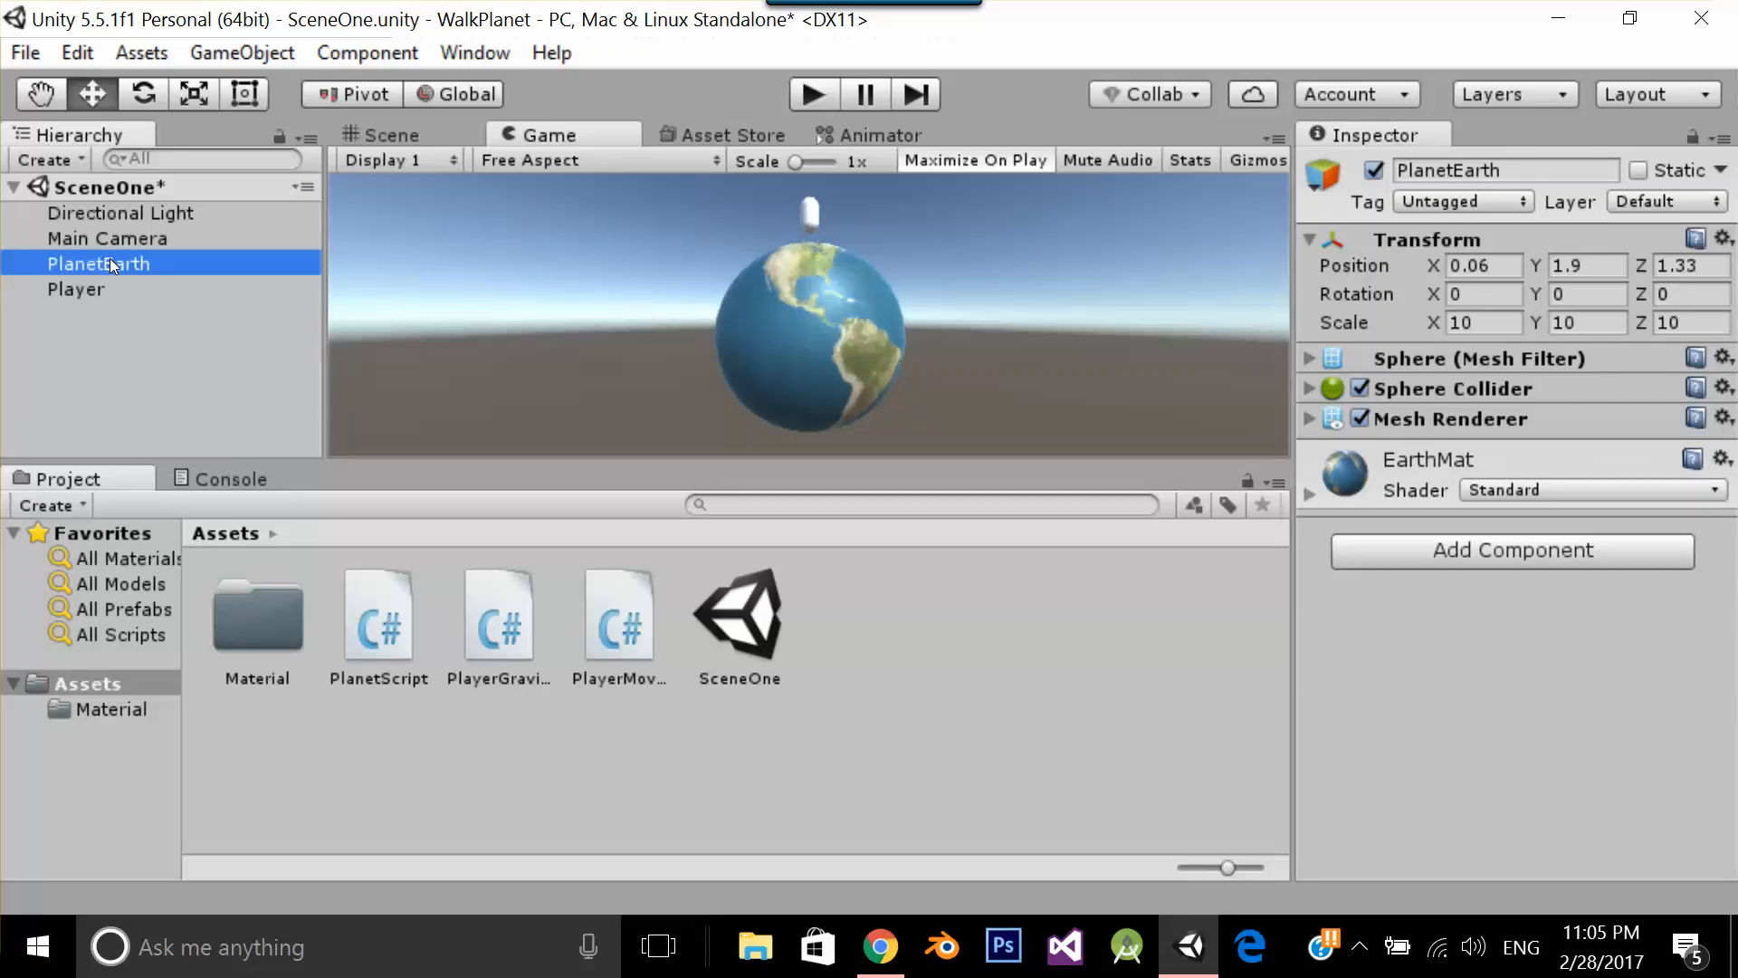
{"action": "left_click", "coordinate": [377, 615]}
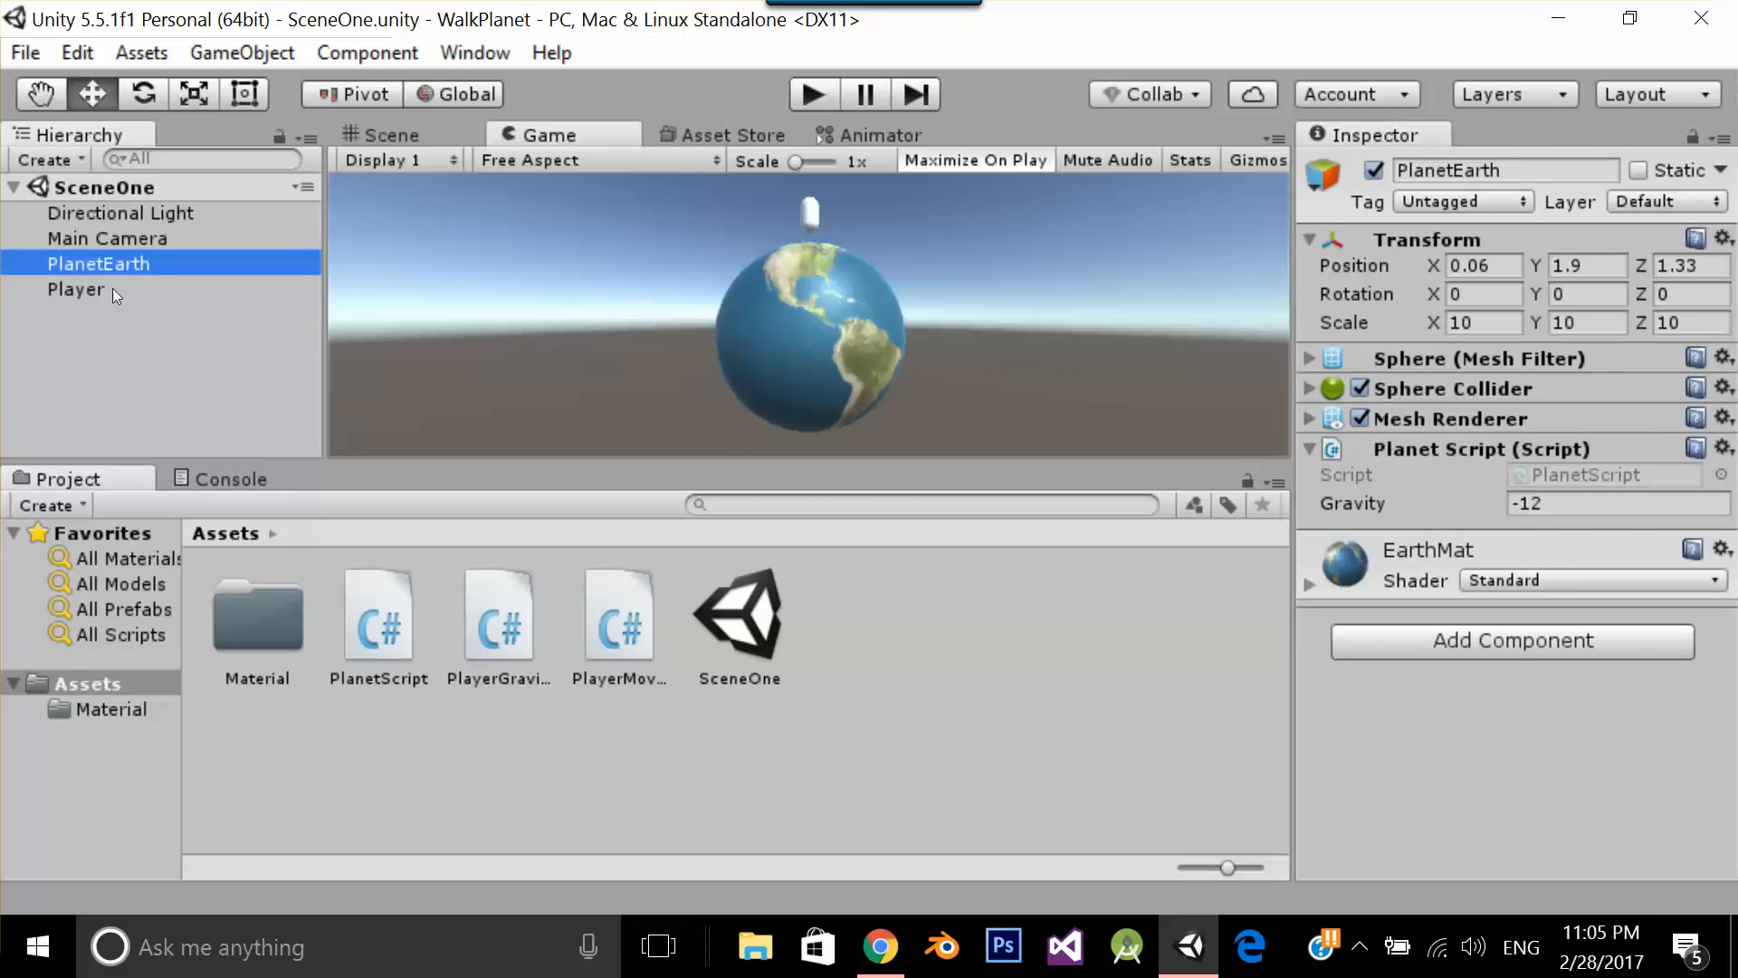
{"action": "left_click", "coordinate": [76, 290]}
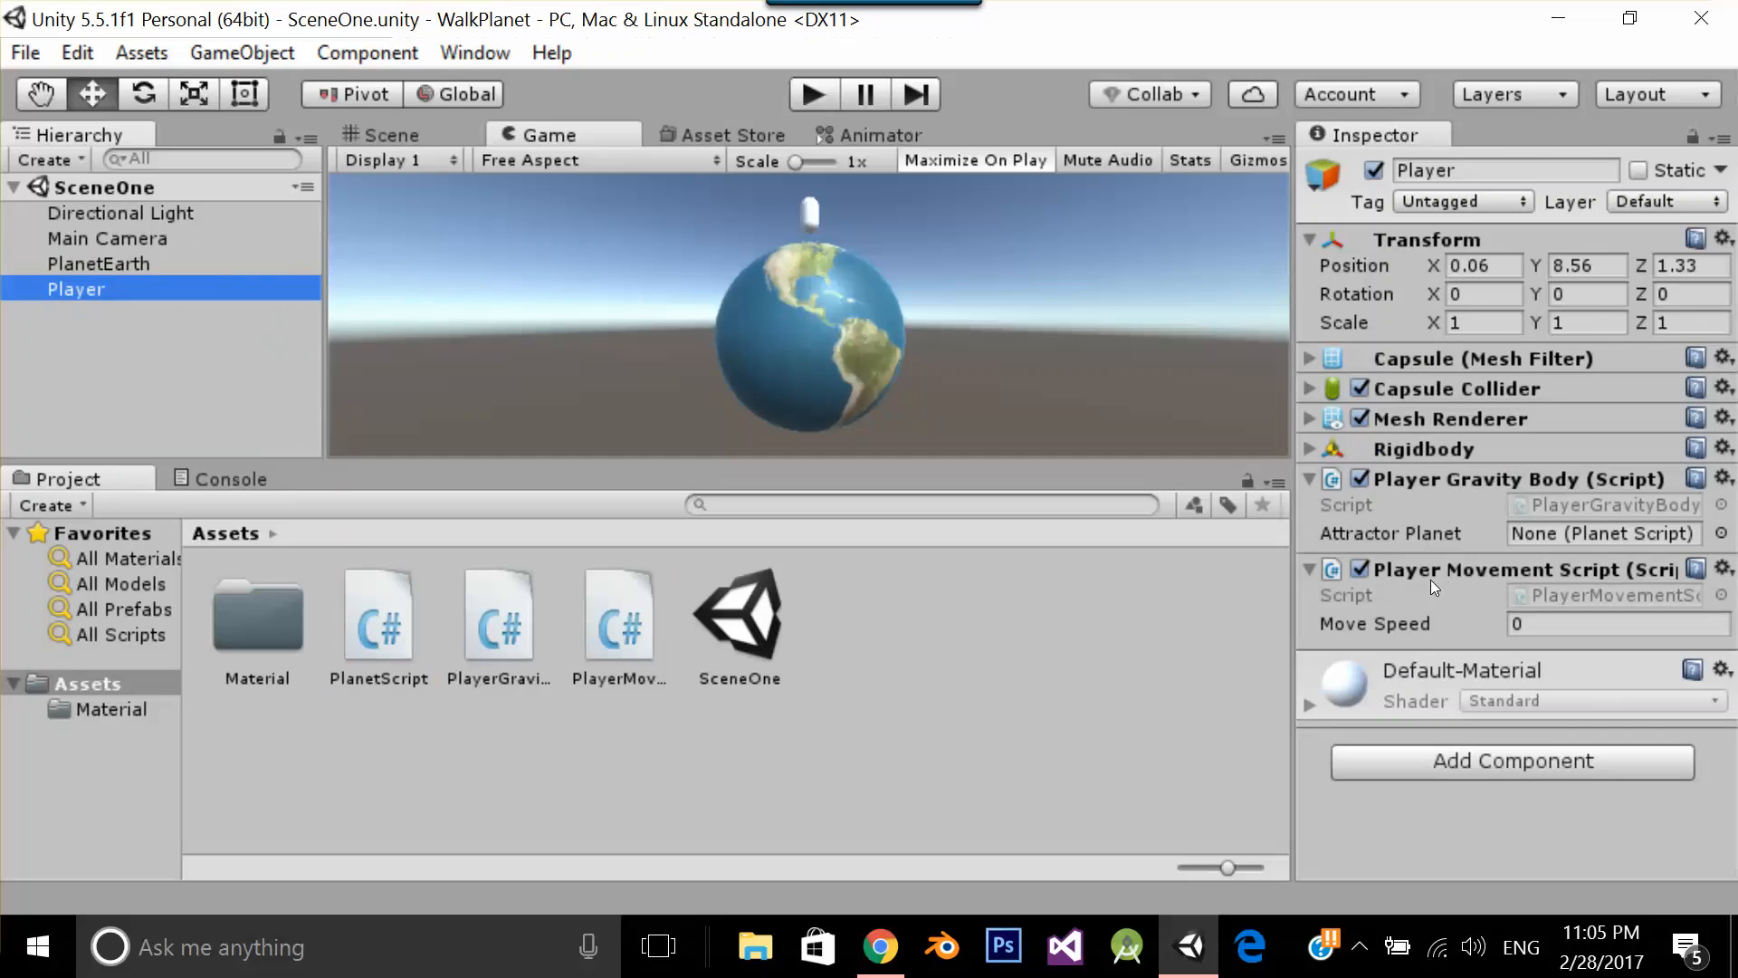
{"action": "left_click", "coordinate": [98, 263]}
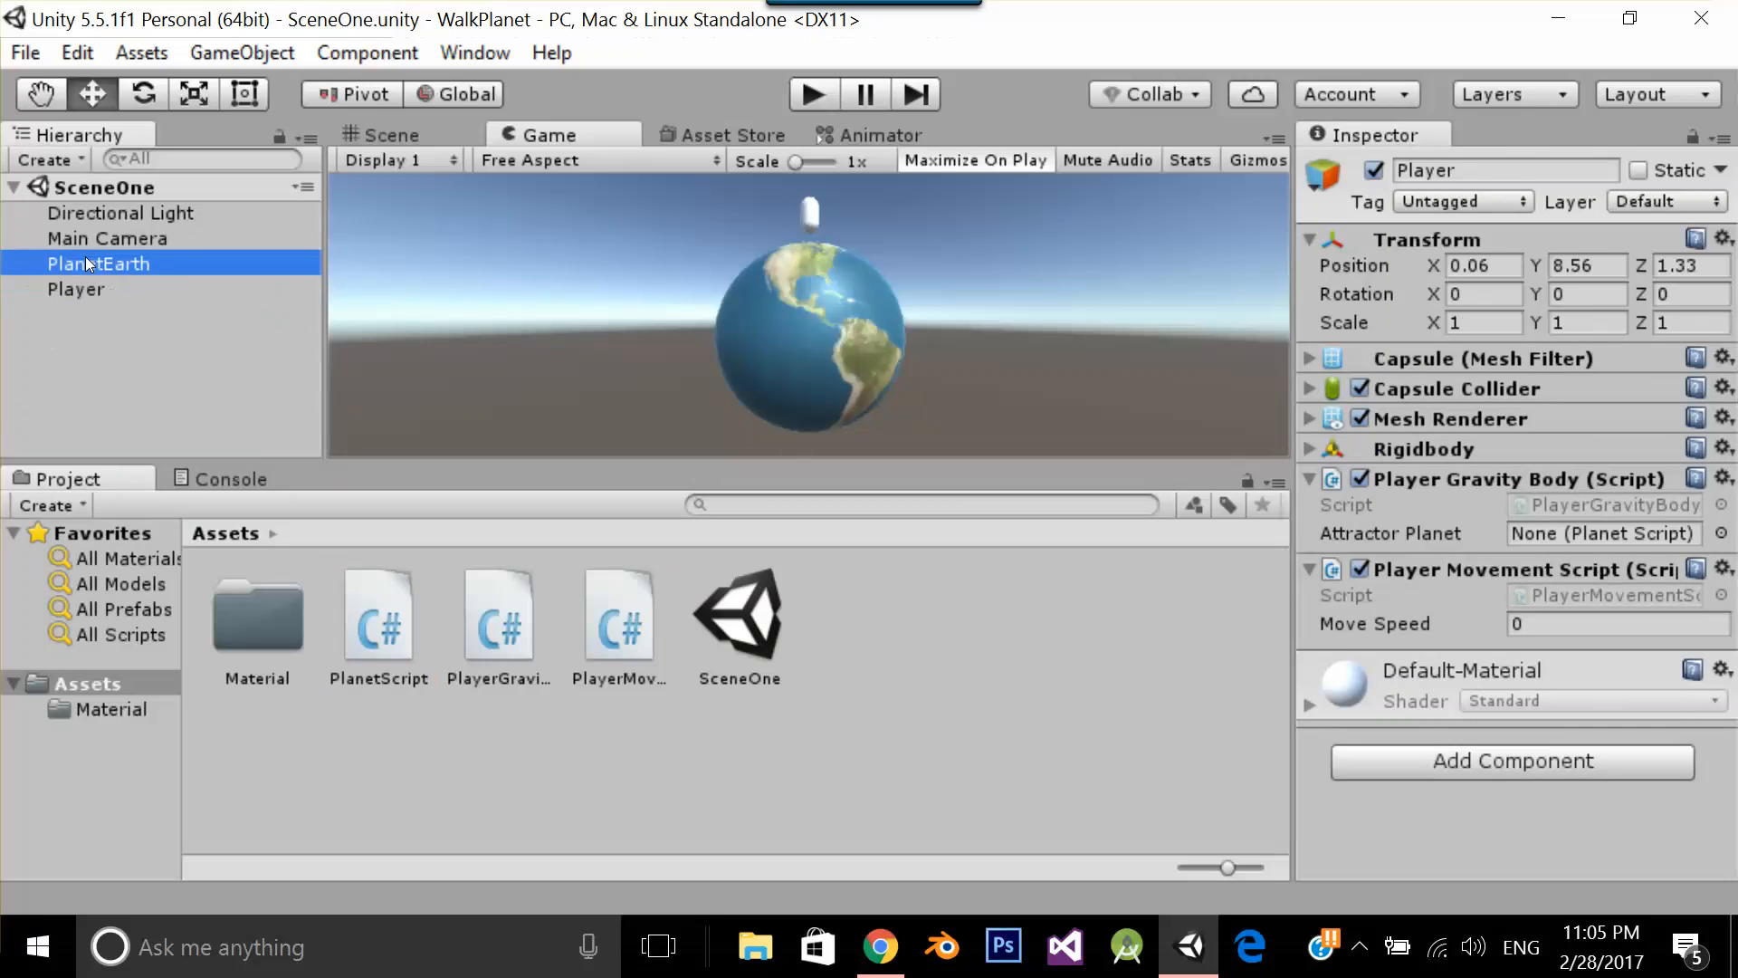
{"action": "left_click", "coordinate": [98, 262]}
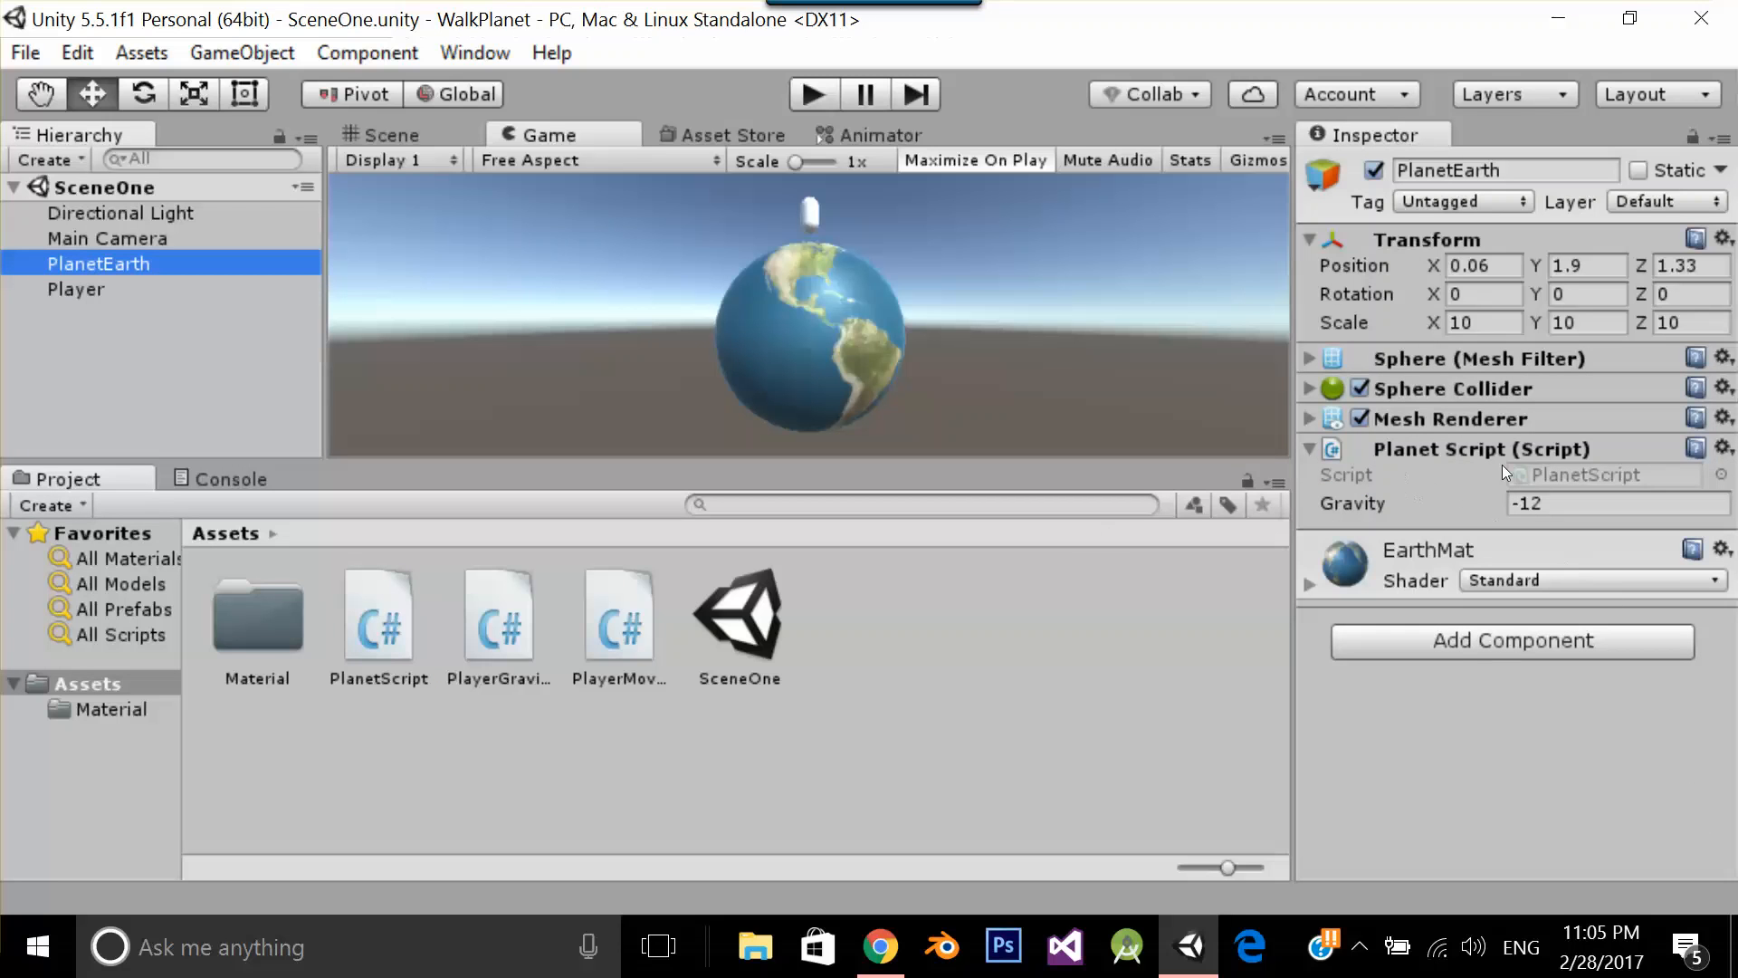
Set Player's Move Speed to 10 and its Attractor Planet to PlanetEarth
{"action": "left_click", "coordinate": [76, 290]}
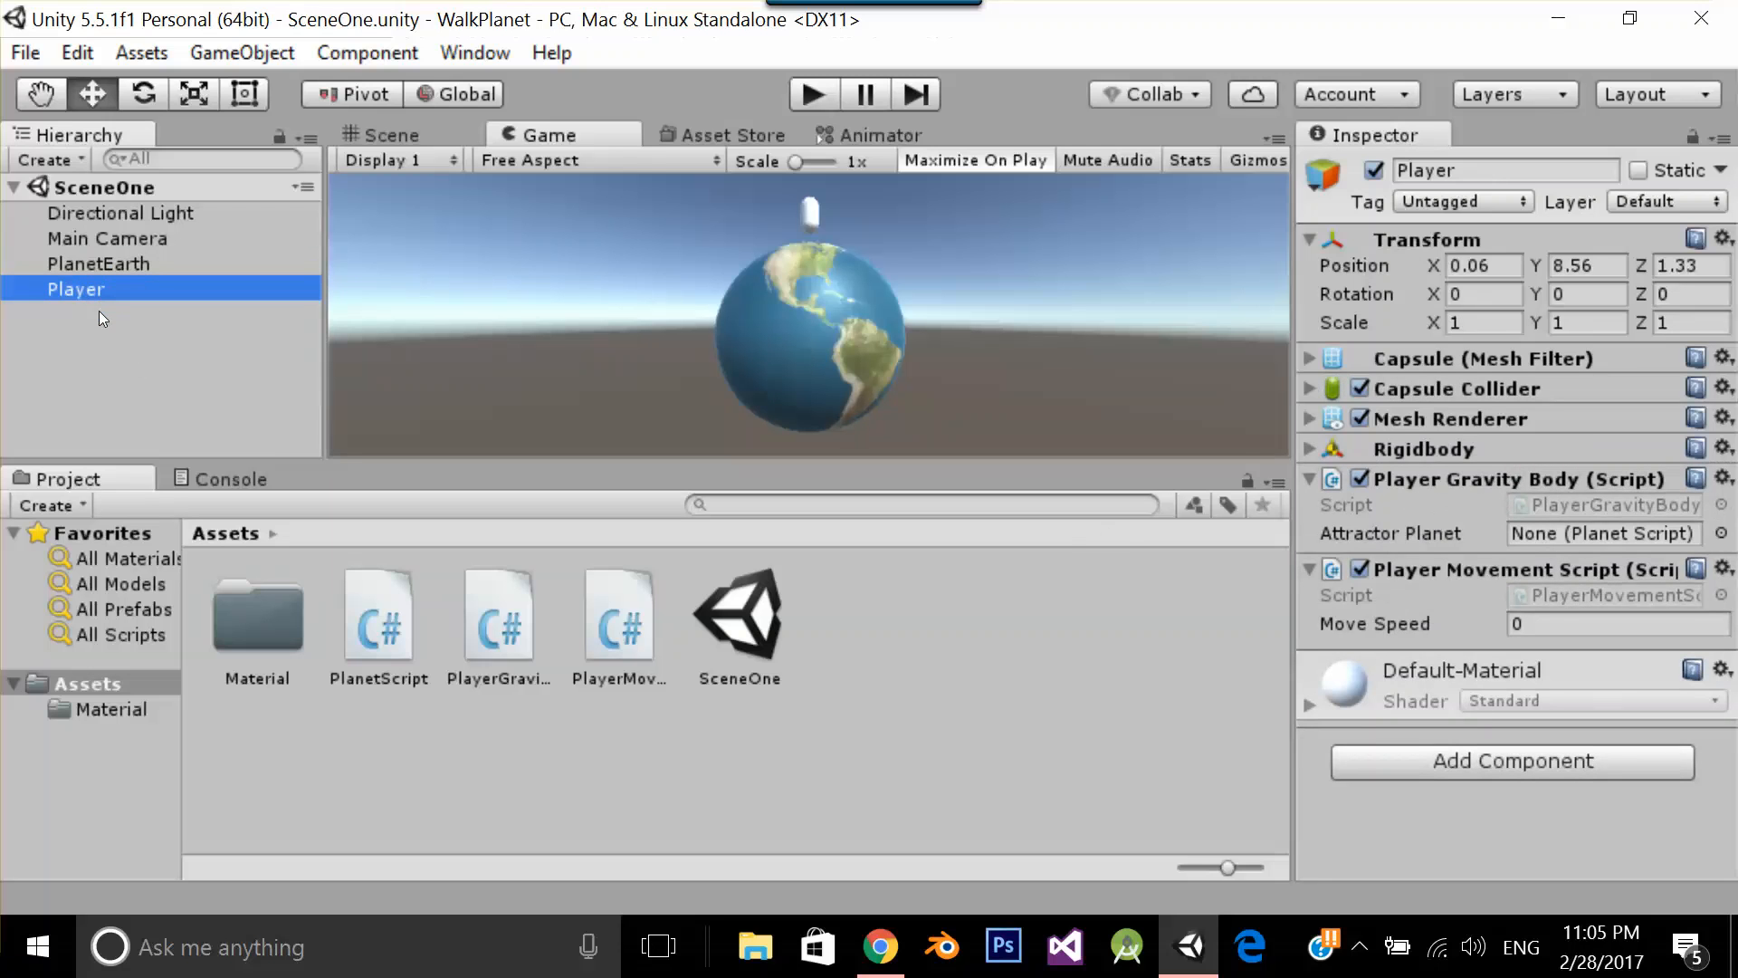
{"action": "left_click", "coordinate": [1619, 623]}
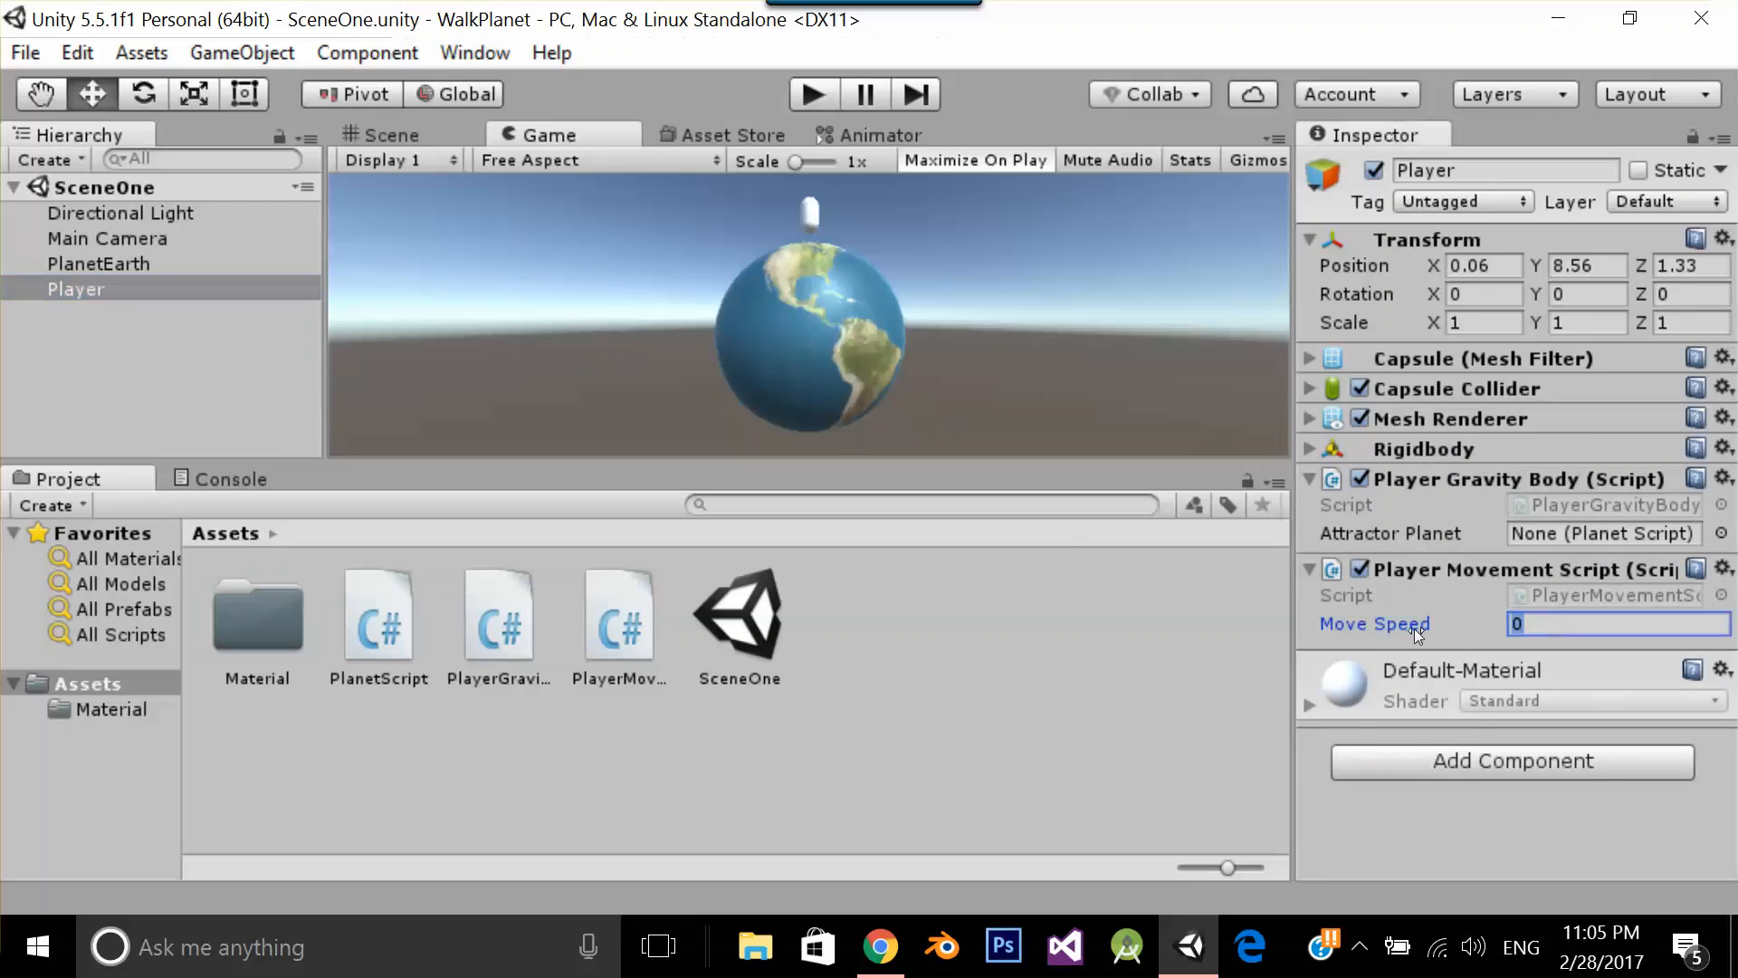
{"action": "type", "text": "10"}
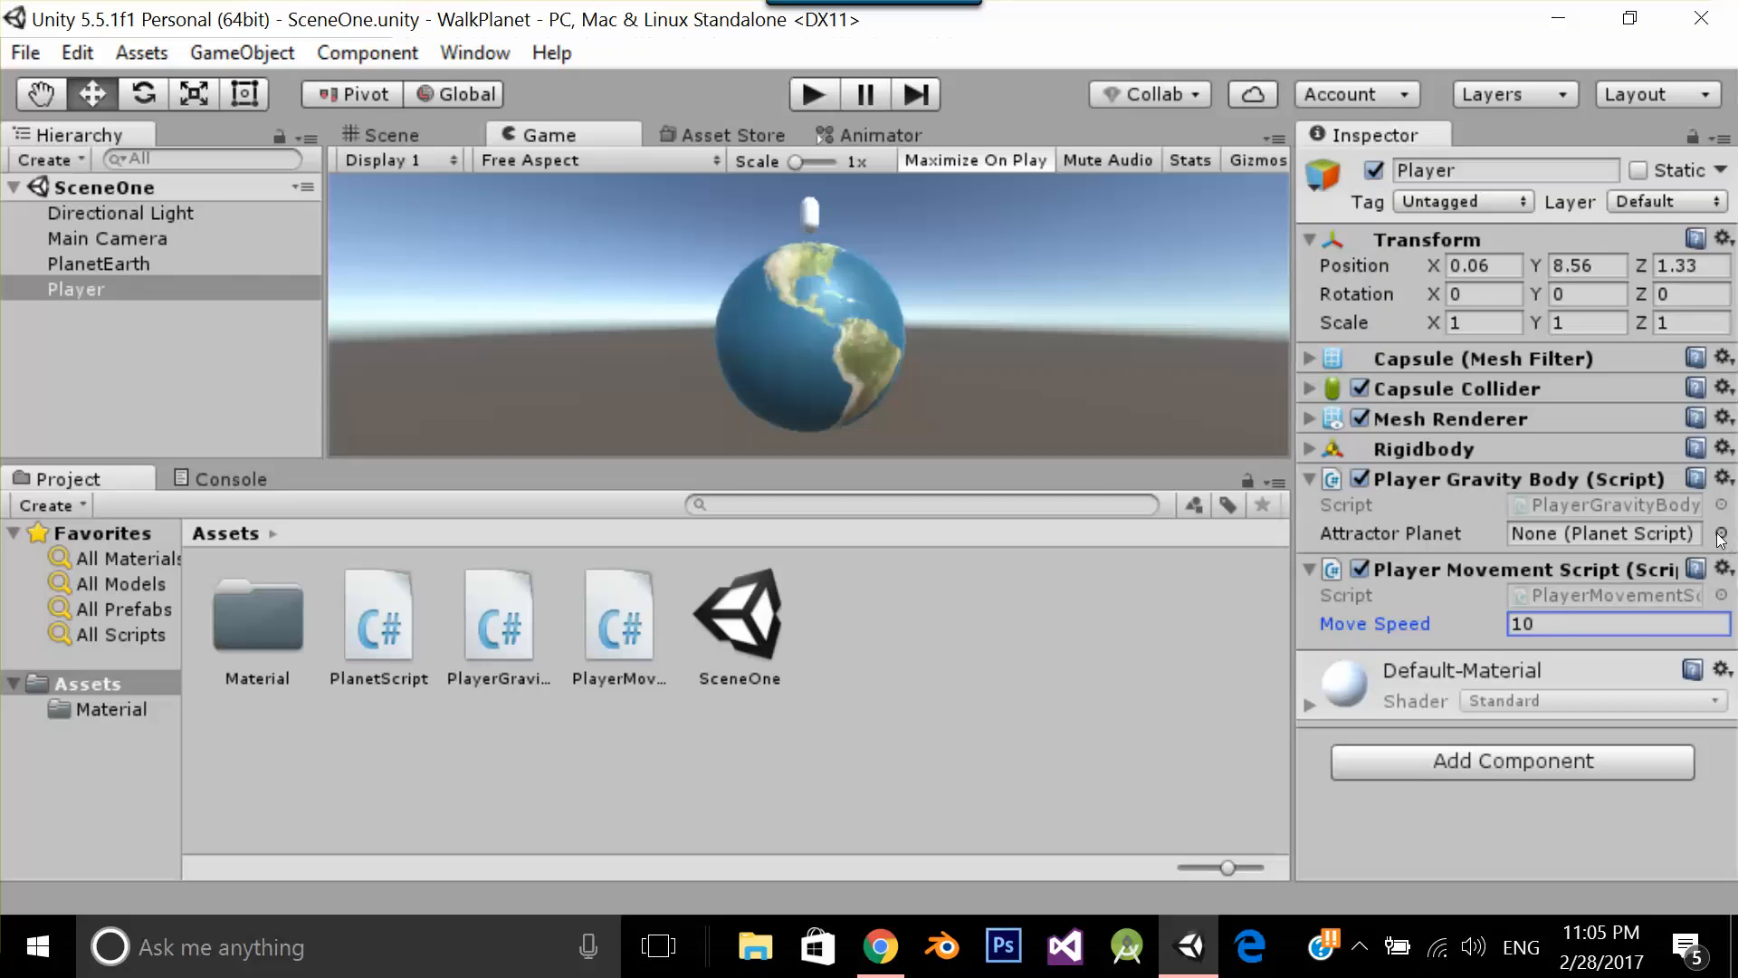
{"action": "left_click", "coordinate": [1718, 532]}
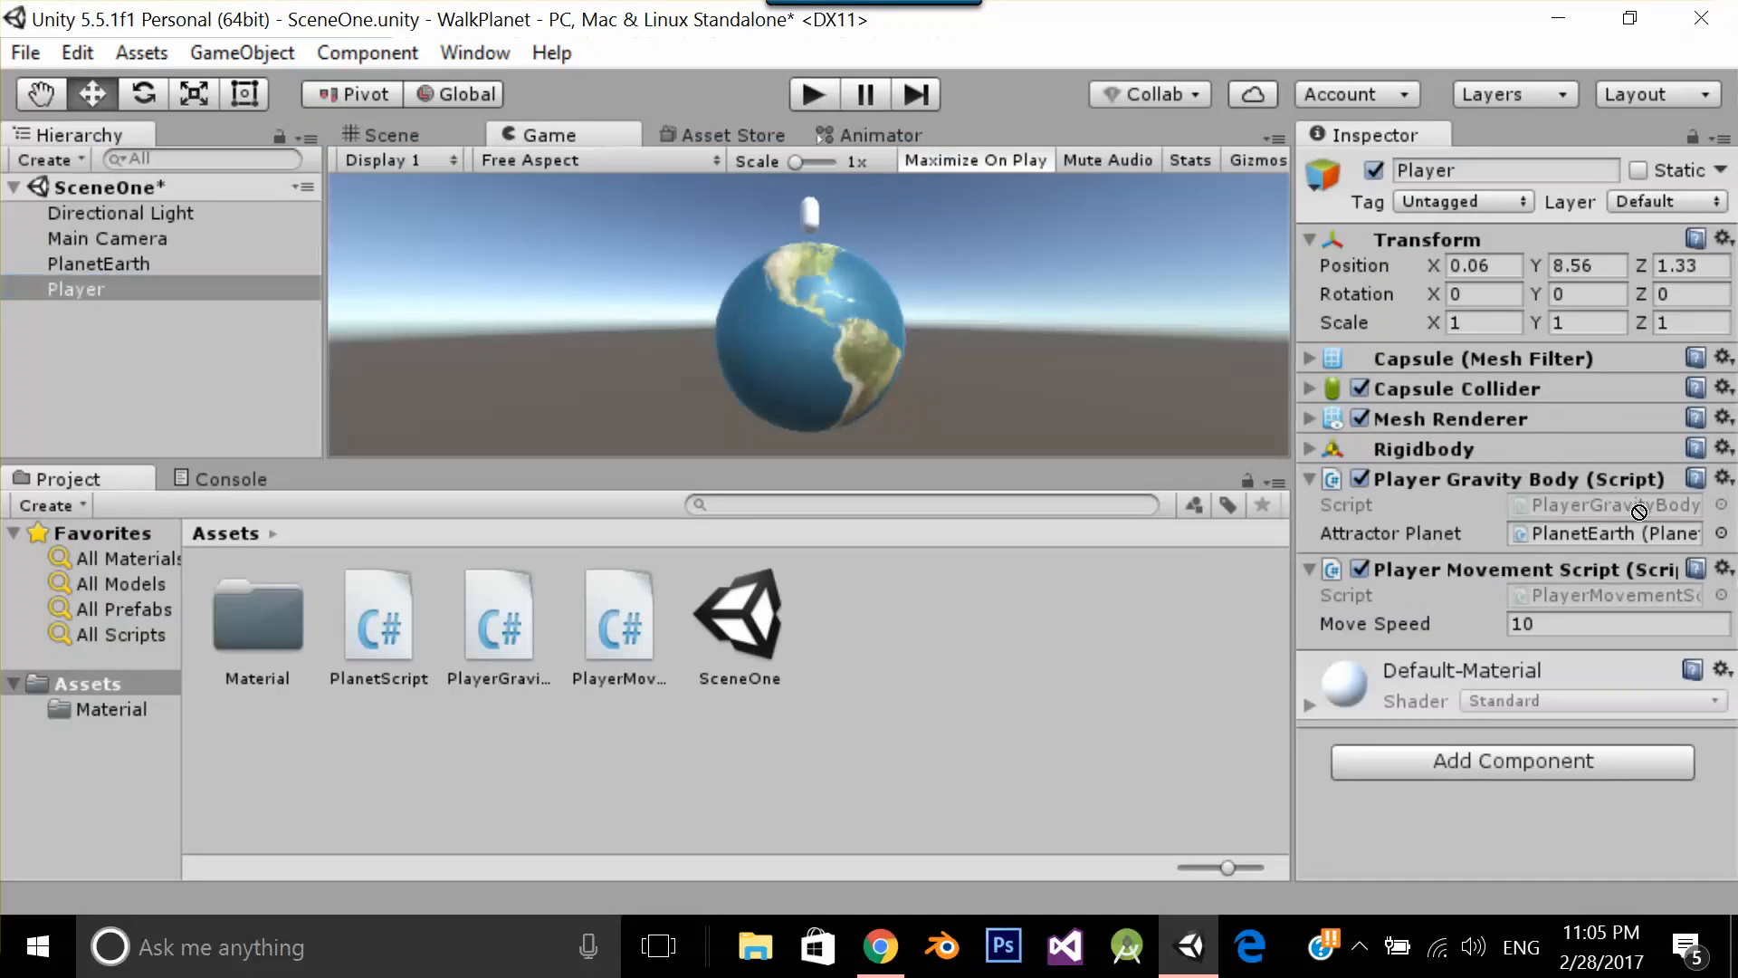
{"action": "left_click", "coordinate": [1608, 532]}
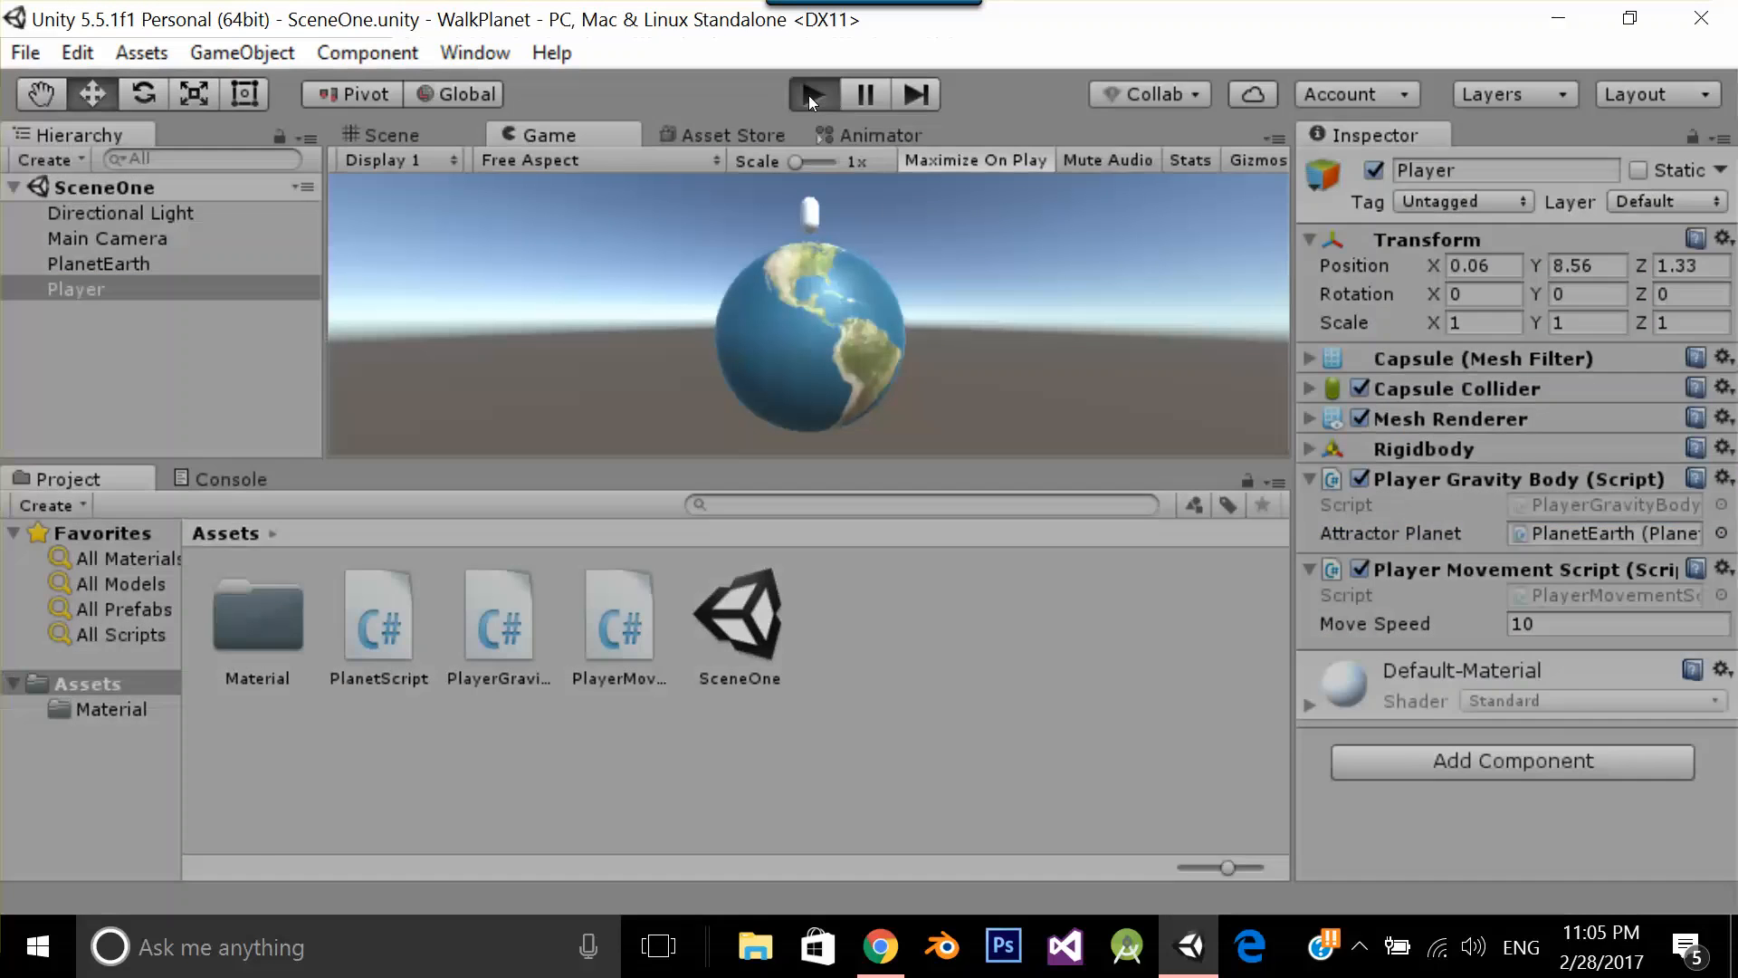
{"action": "left_click", "coordinate": [811, 94]}
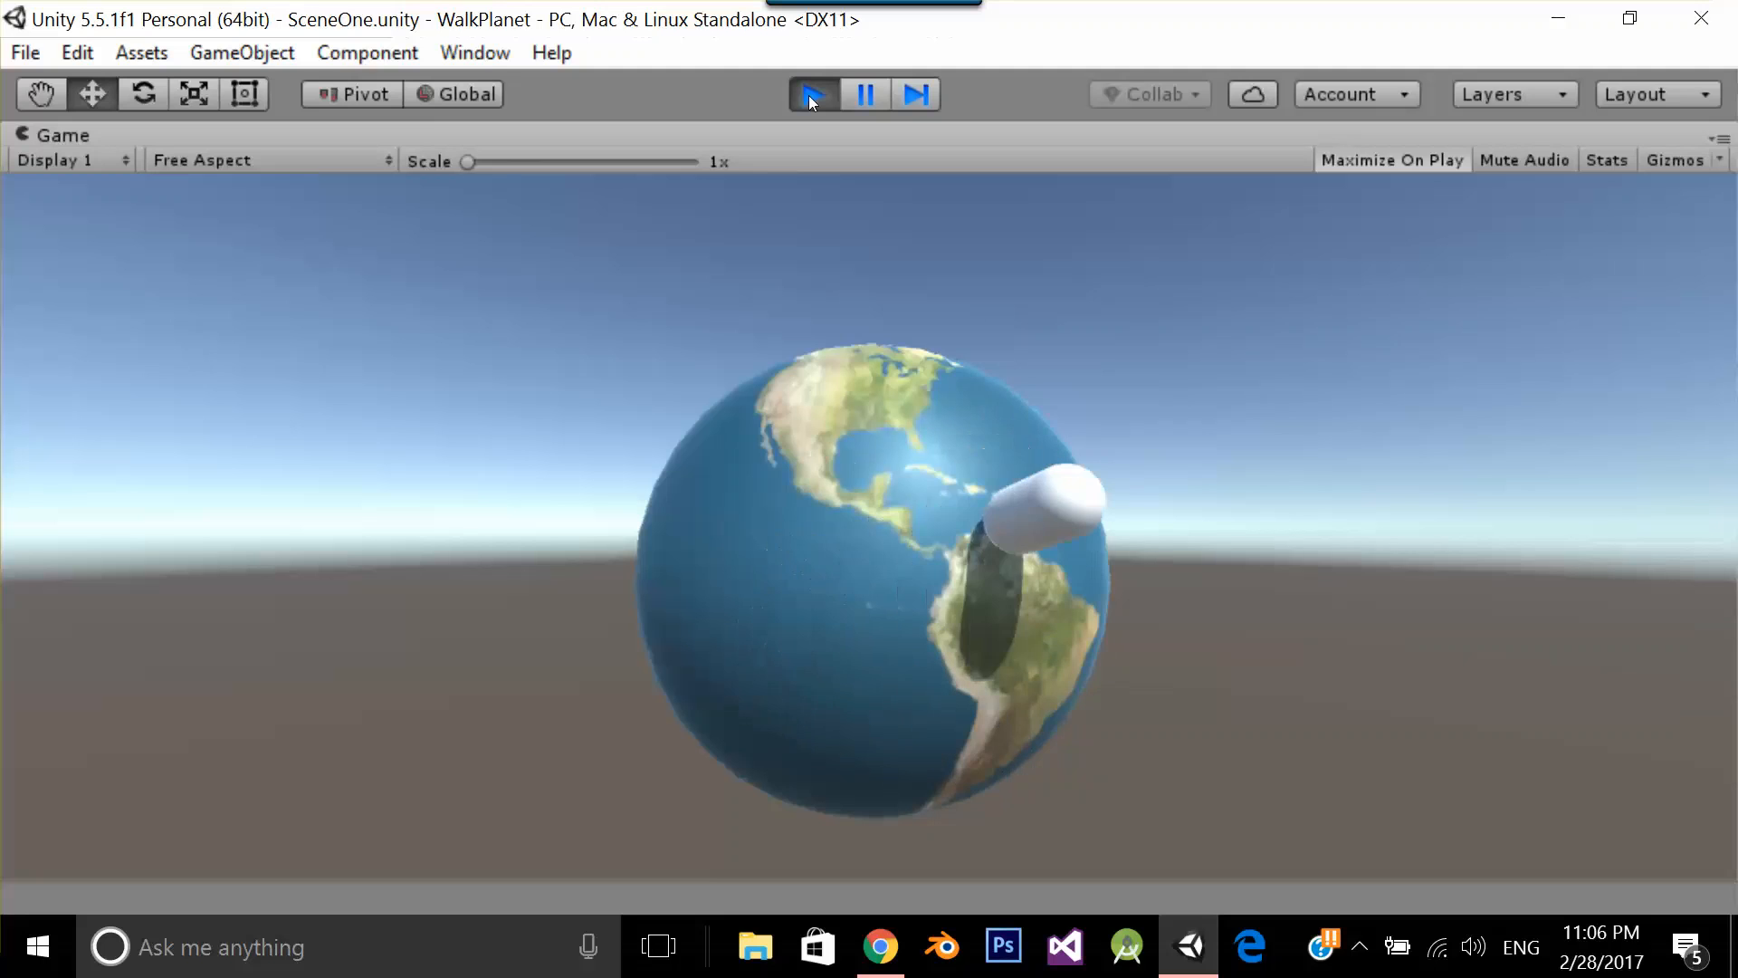
{"action": "left_click", "coordinate": [813, 92]}
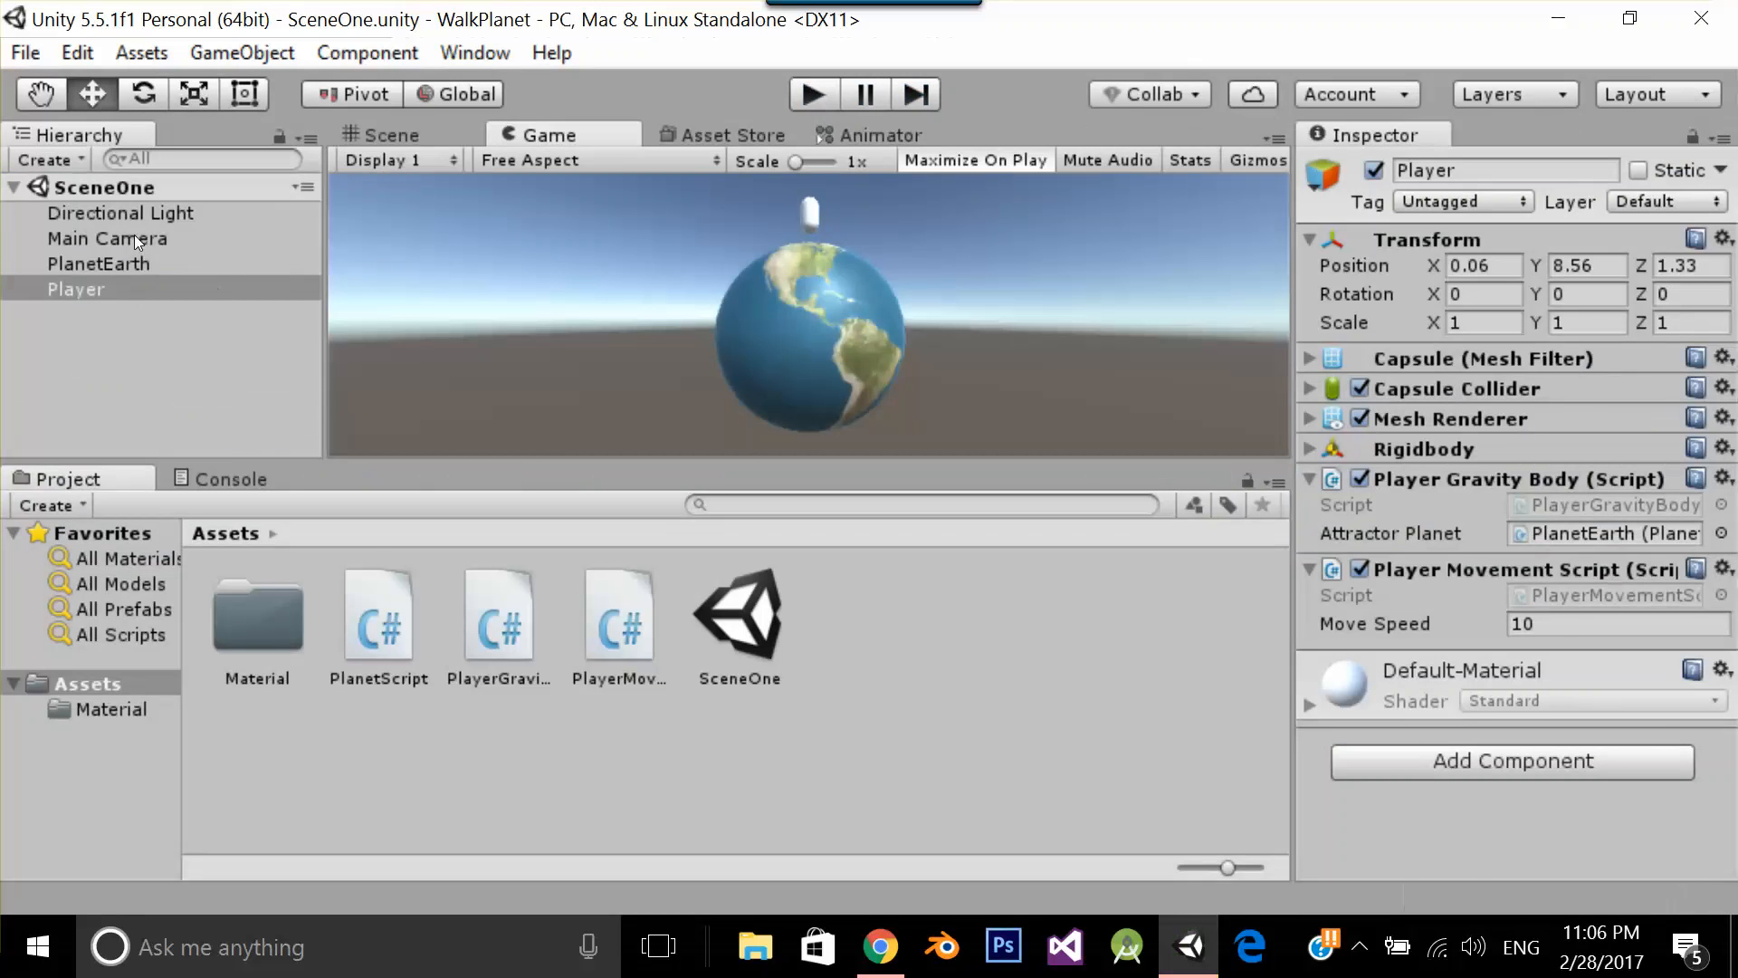
Parent Main Camera under Player and play-test the camera following the capsule
{"action": "left_click", "coordinate": [106, 239]}
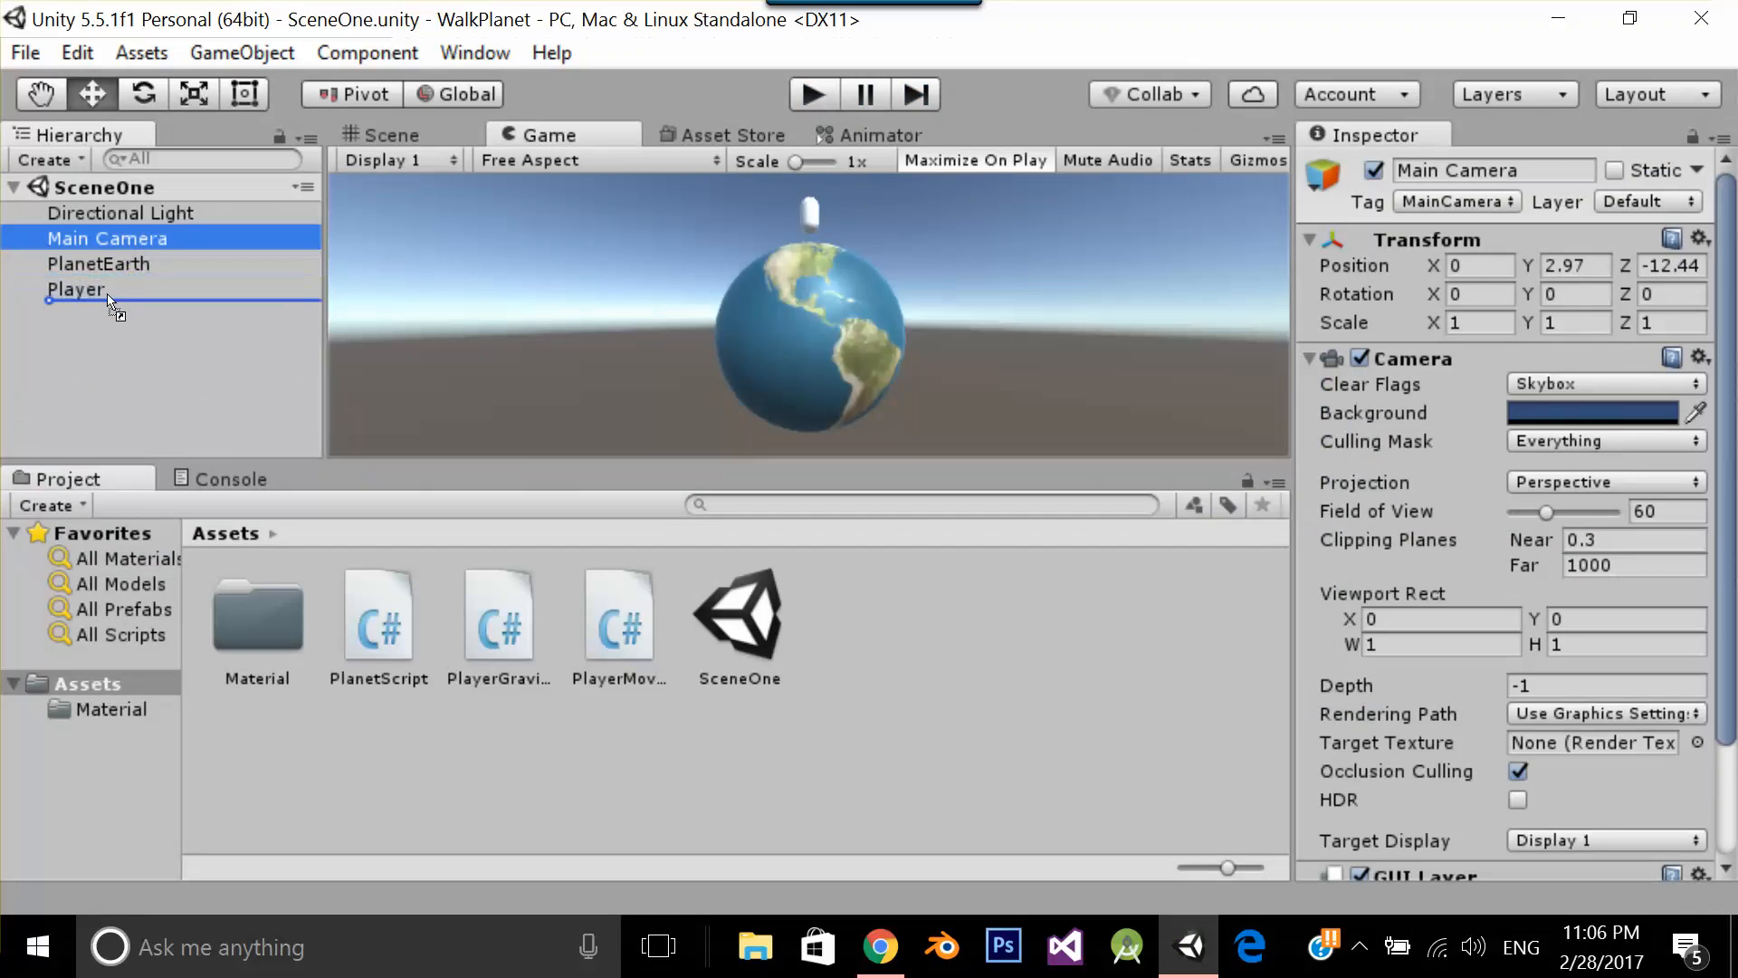
{"action": "left_click_drag", "start_coordinate": [107, 237], "coordinate": [78, 264]}
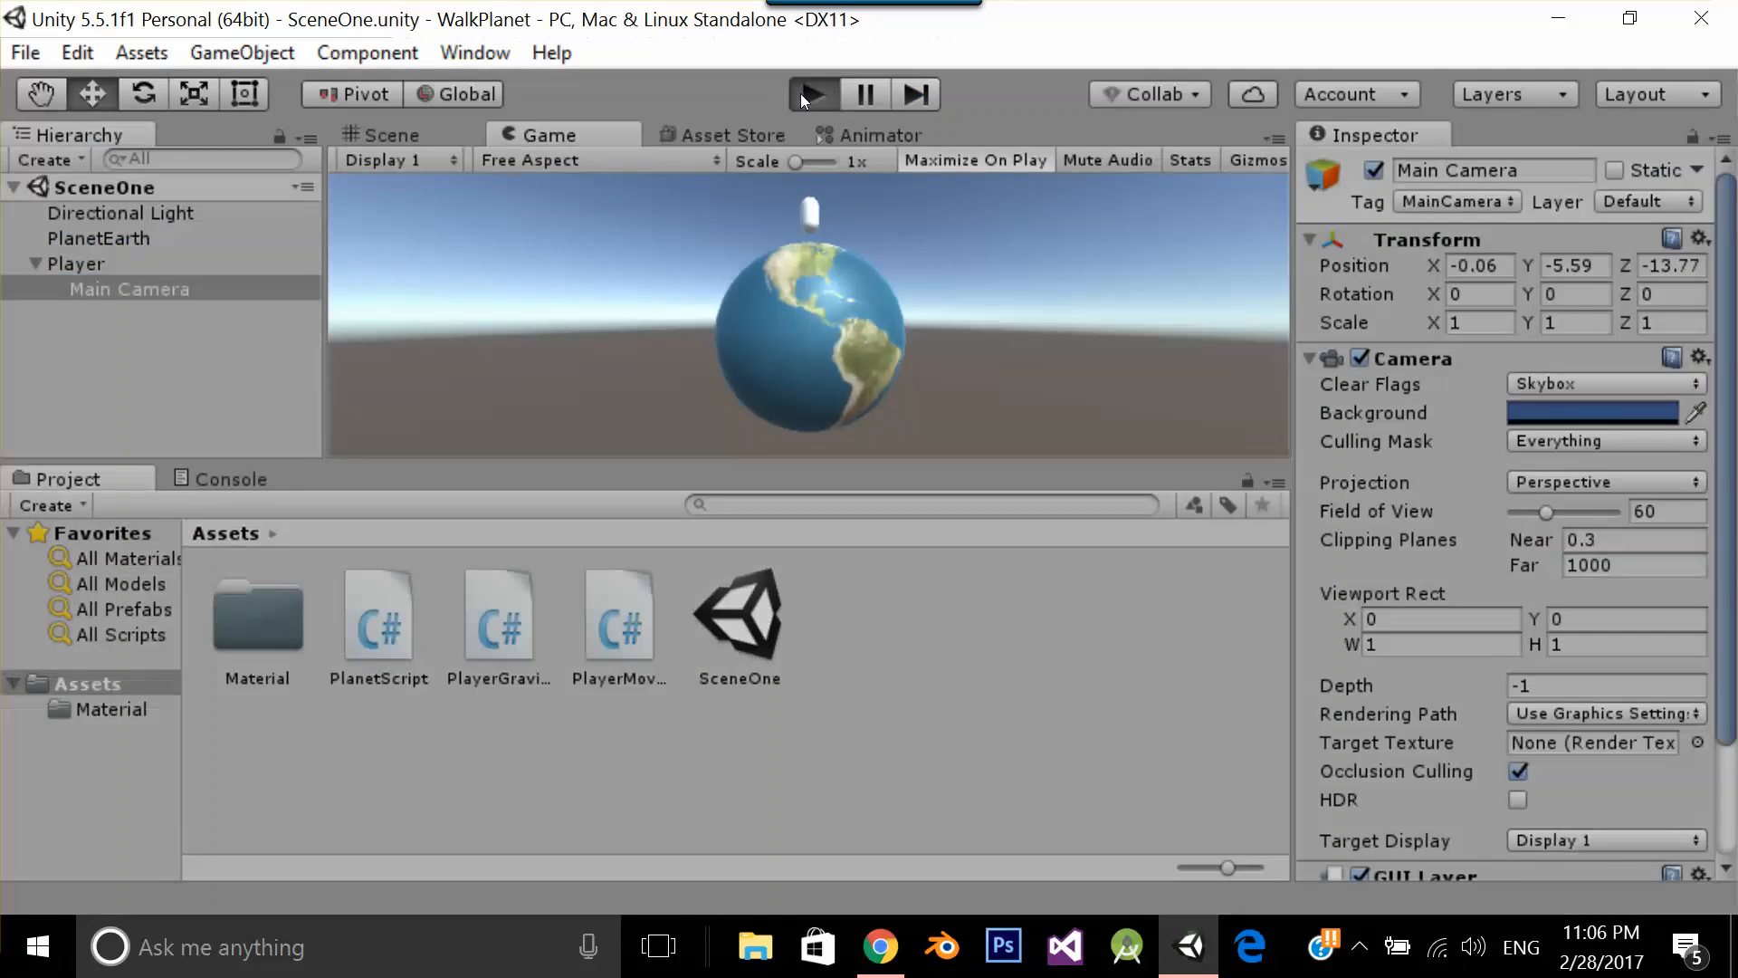
{"action": "left_click", "coordinate": [811, 92]}
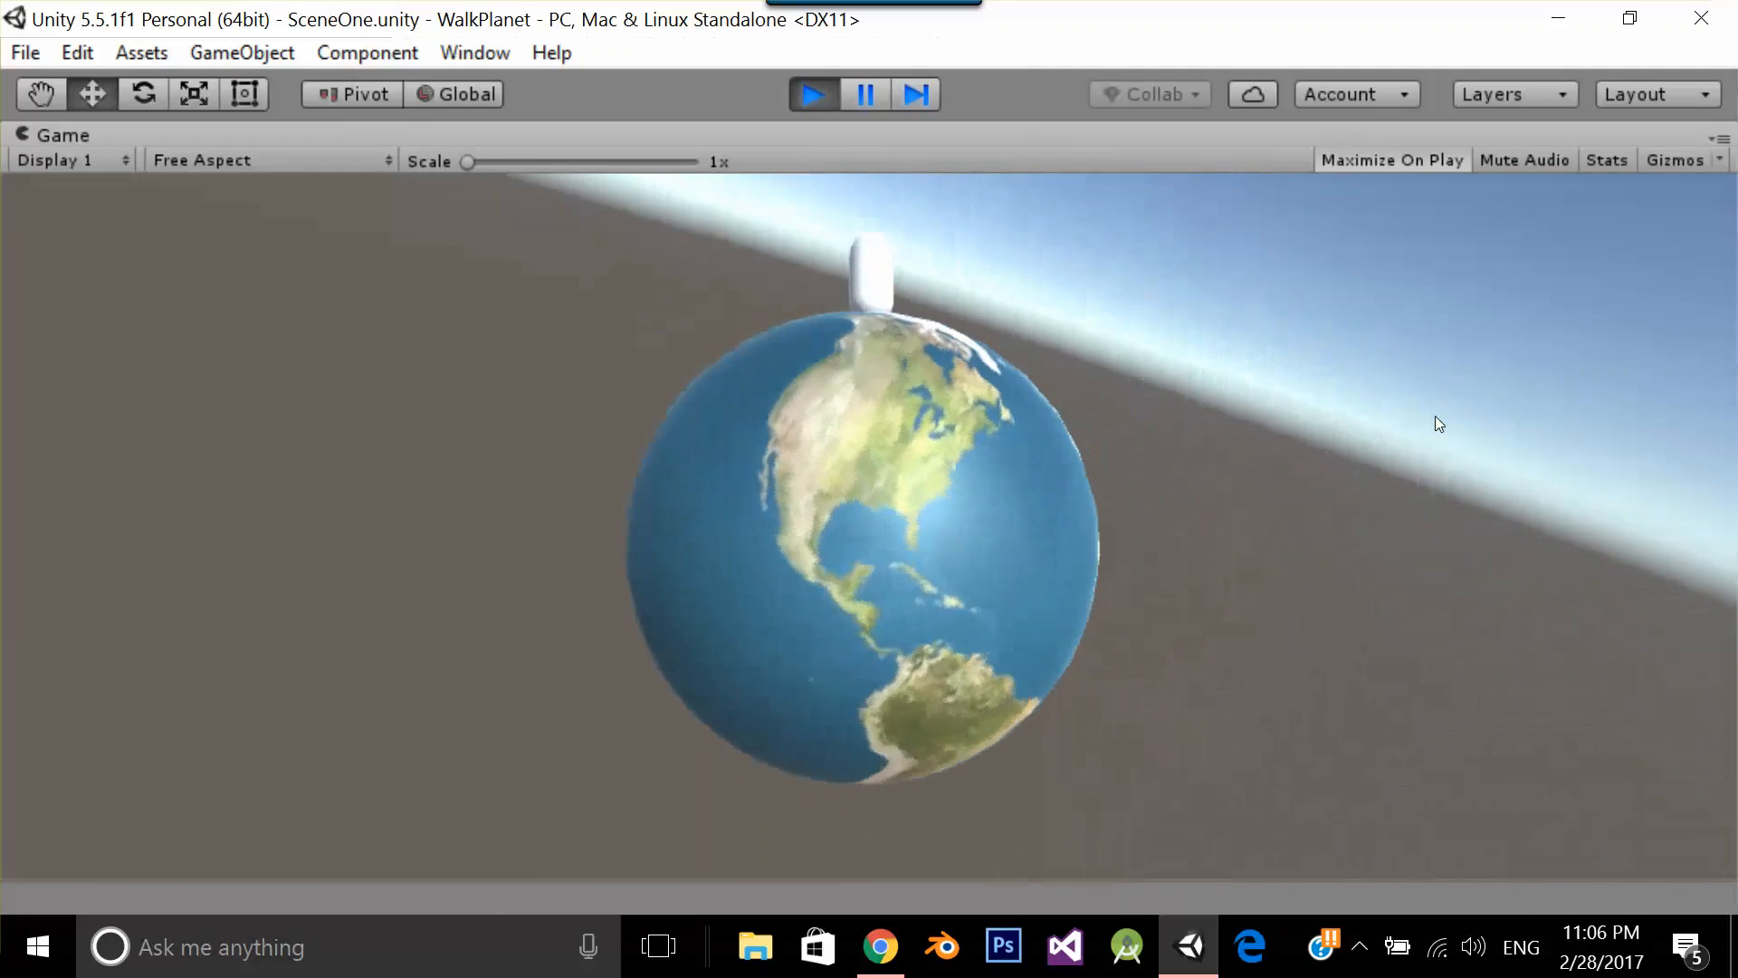
{"action": "left_click", "coordinate": [812, 94]}
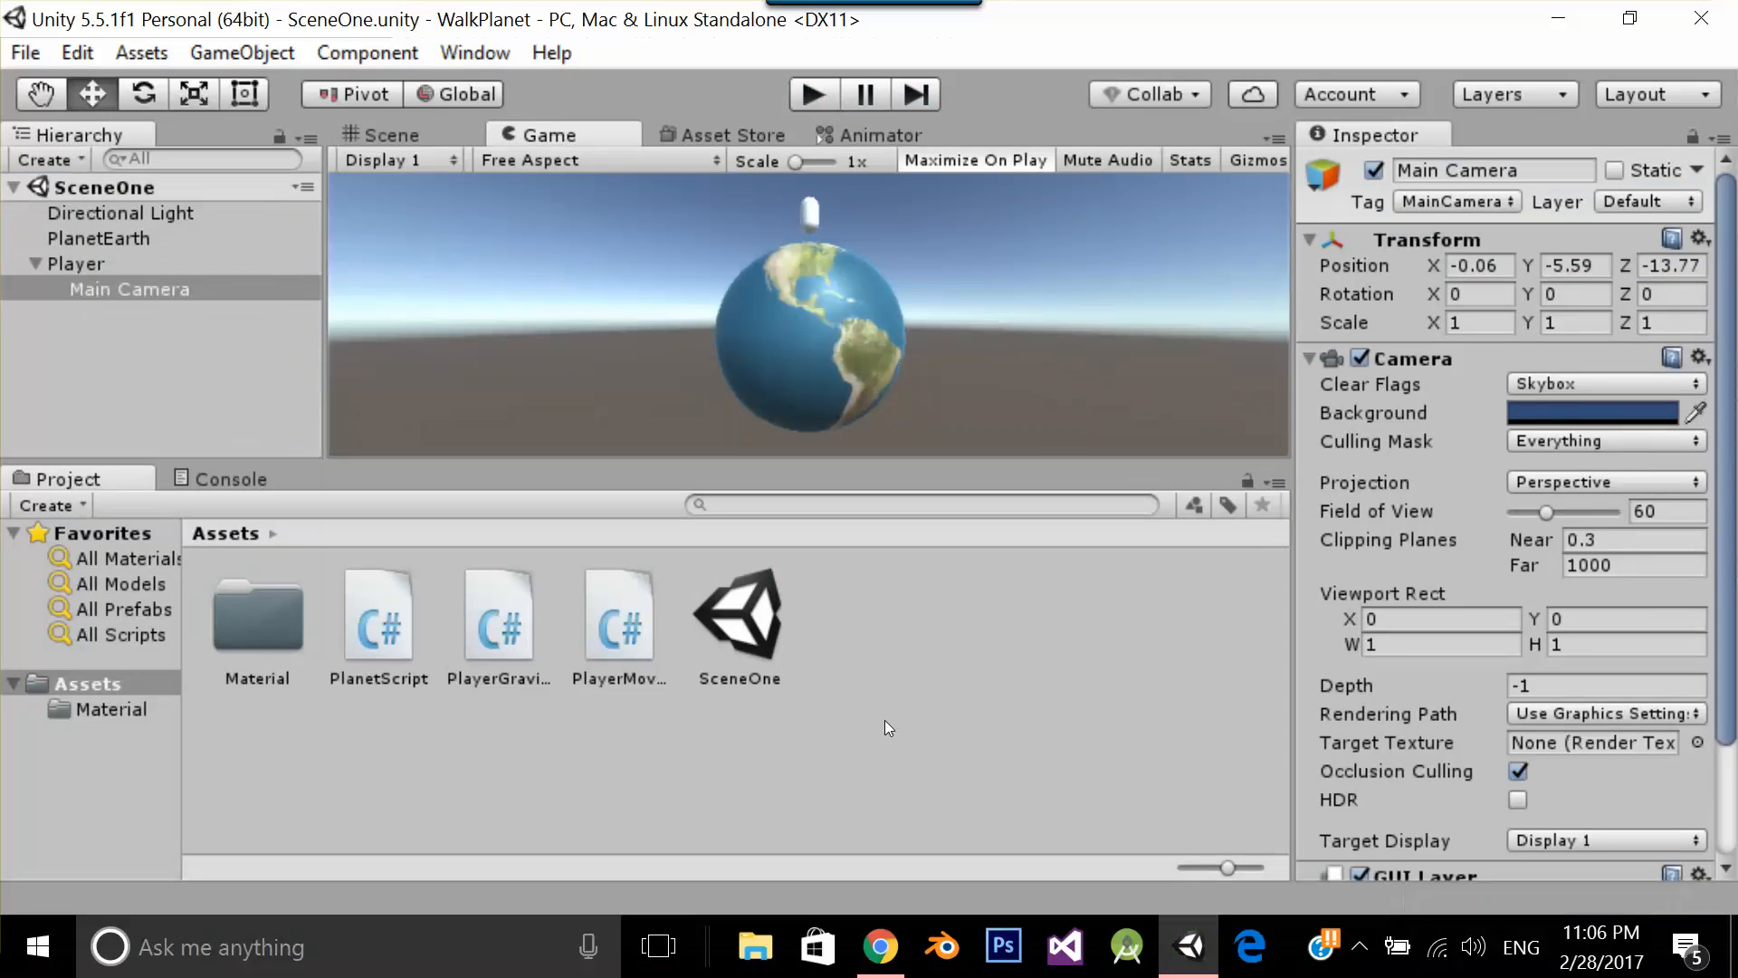
{"action": "mouse_move", "coordinate": [354, 646]}
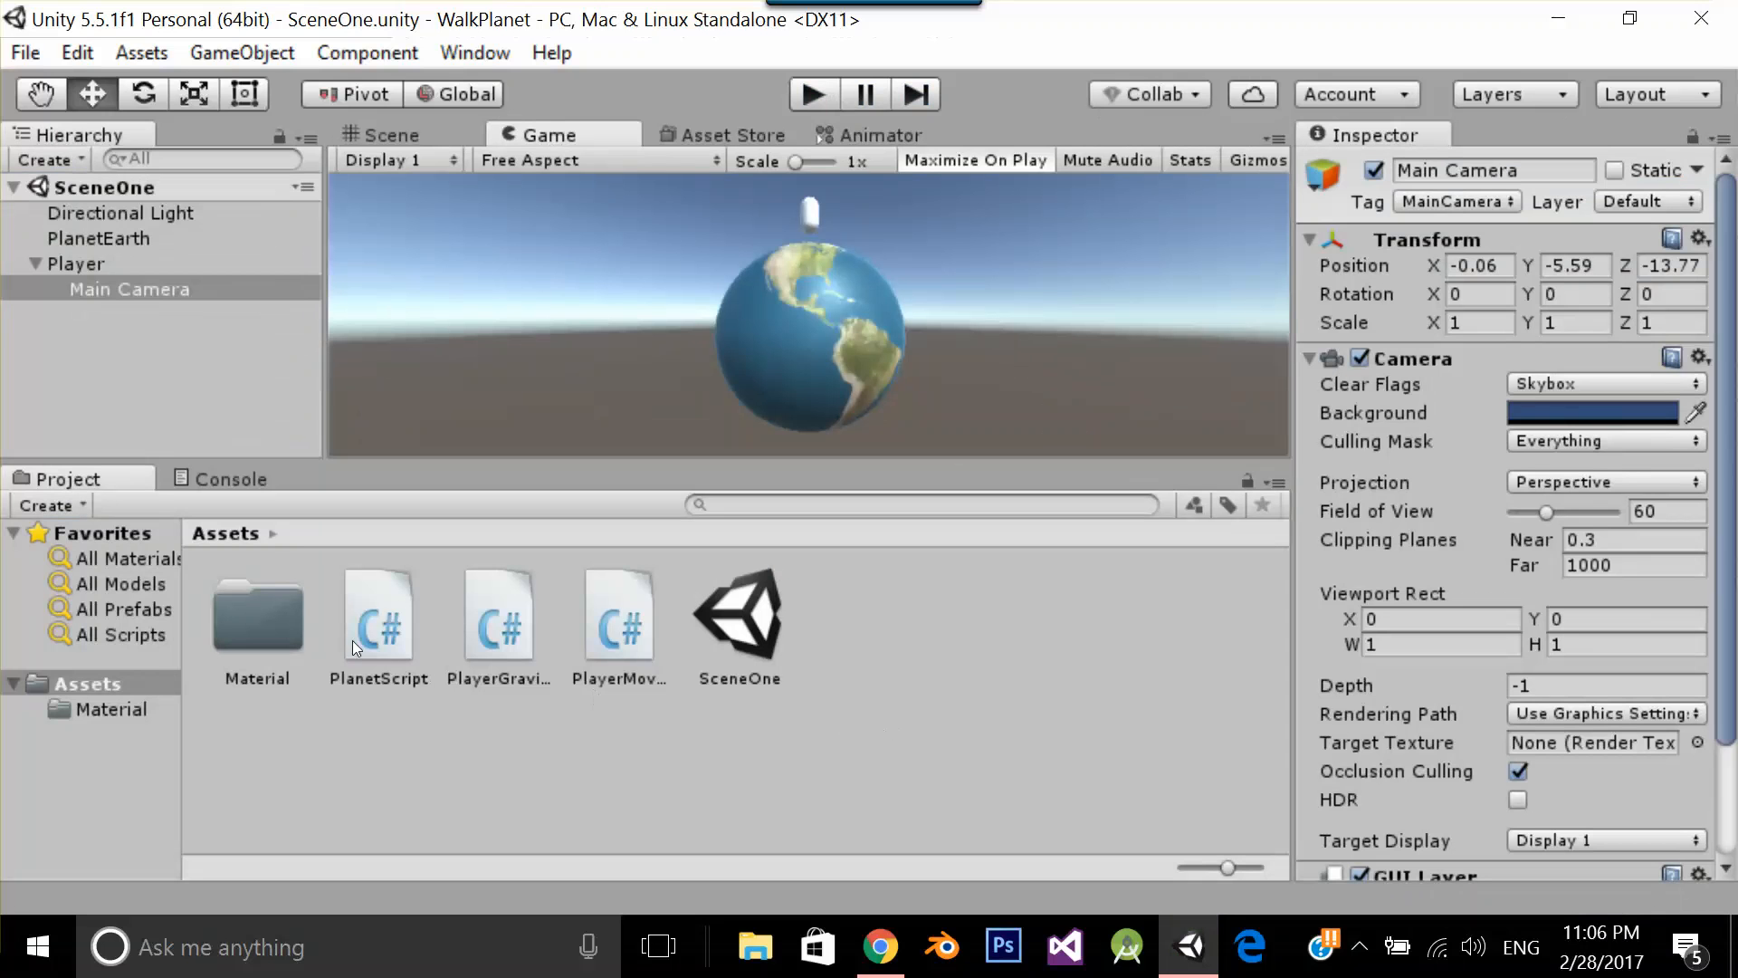
{"action": "mouse_move", "coordinate": [622, 608]}
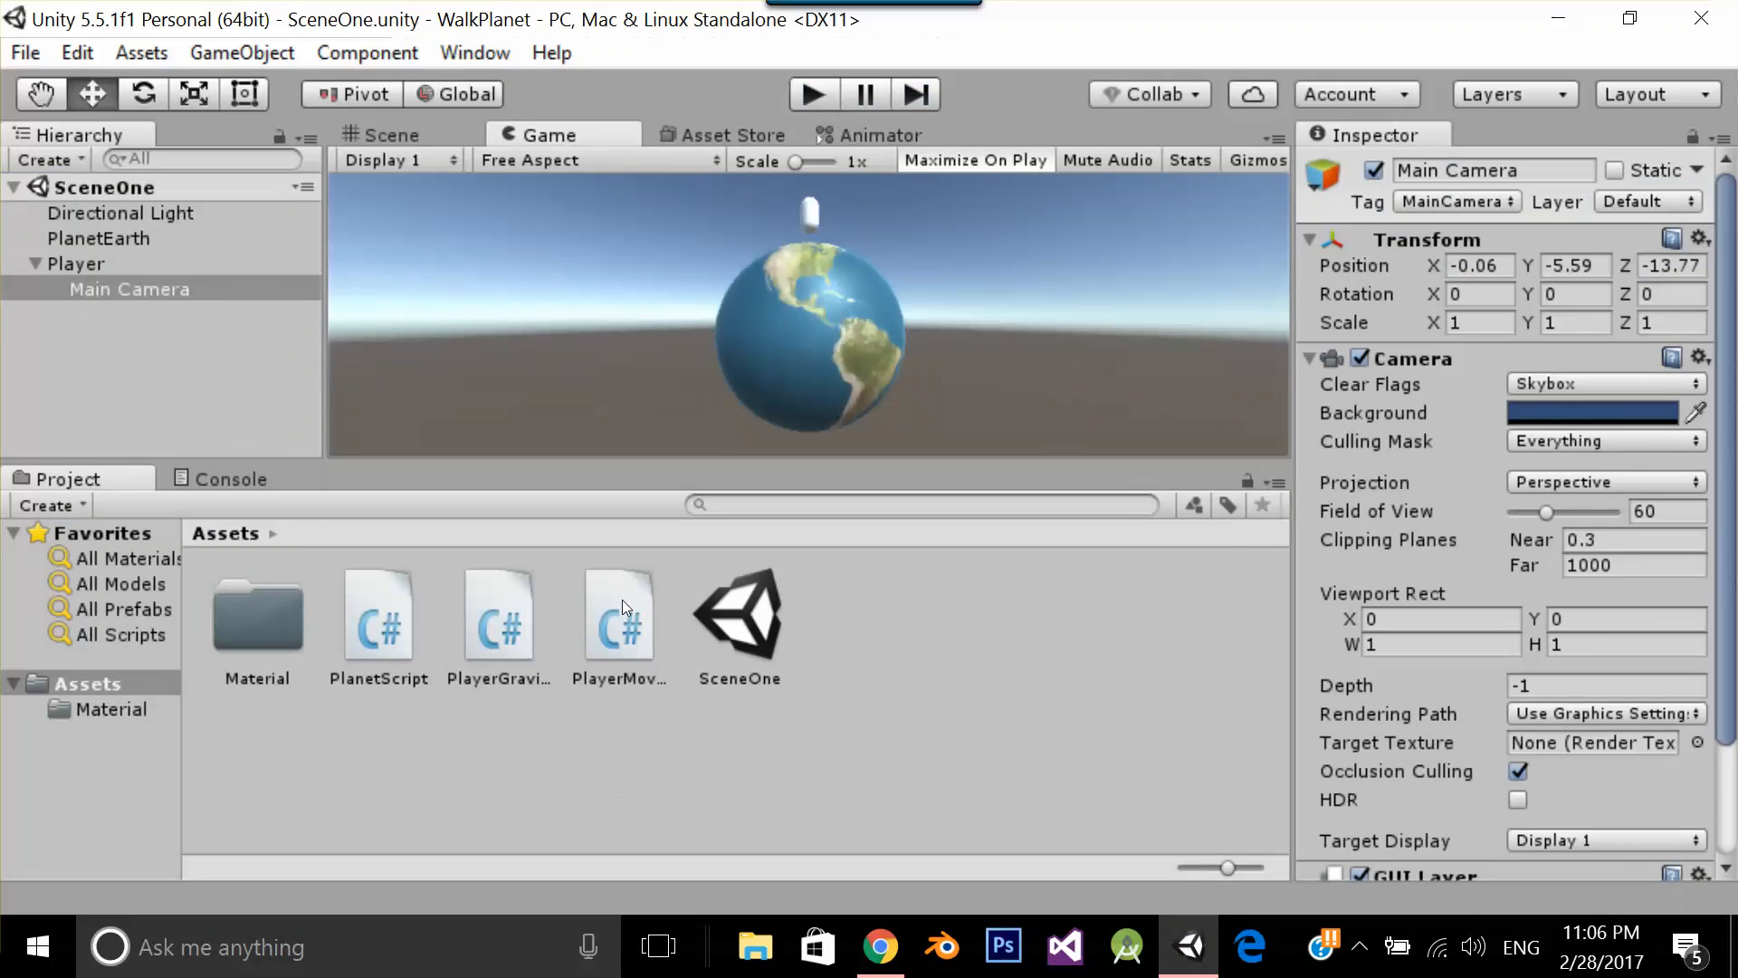
Read PlayerMovementScript in Visual Studio, highlighting its moveSpeed field
{"action": "left_click", "coordinate": [1061, 947]}
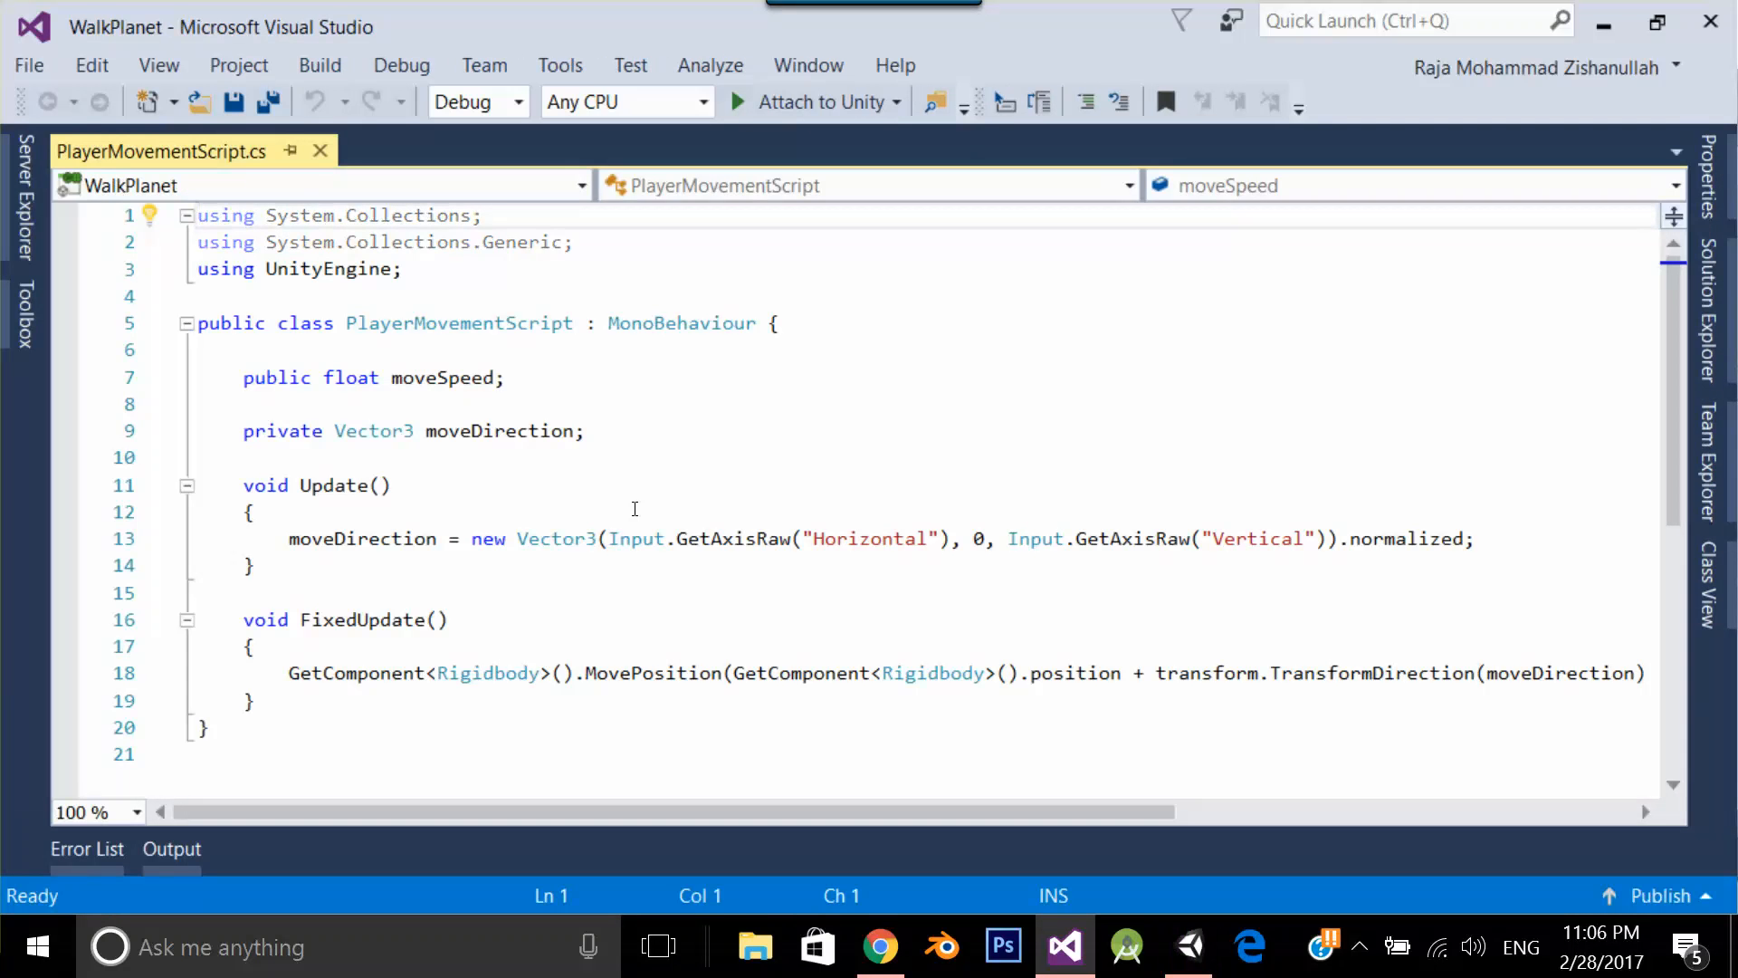
{"action": "scroll", "scroll_direction": "down", "scroll_amount": 3}
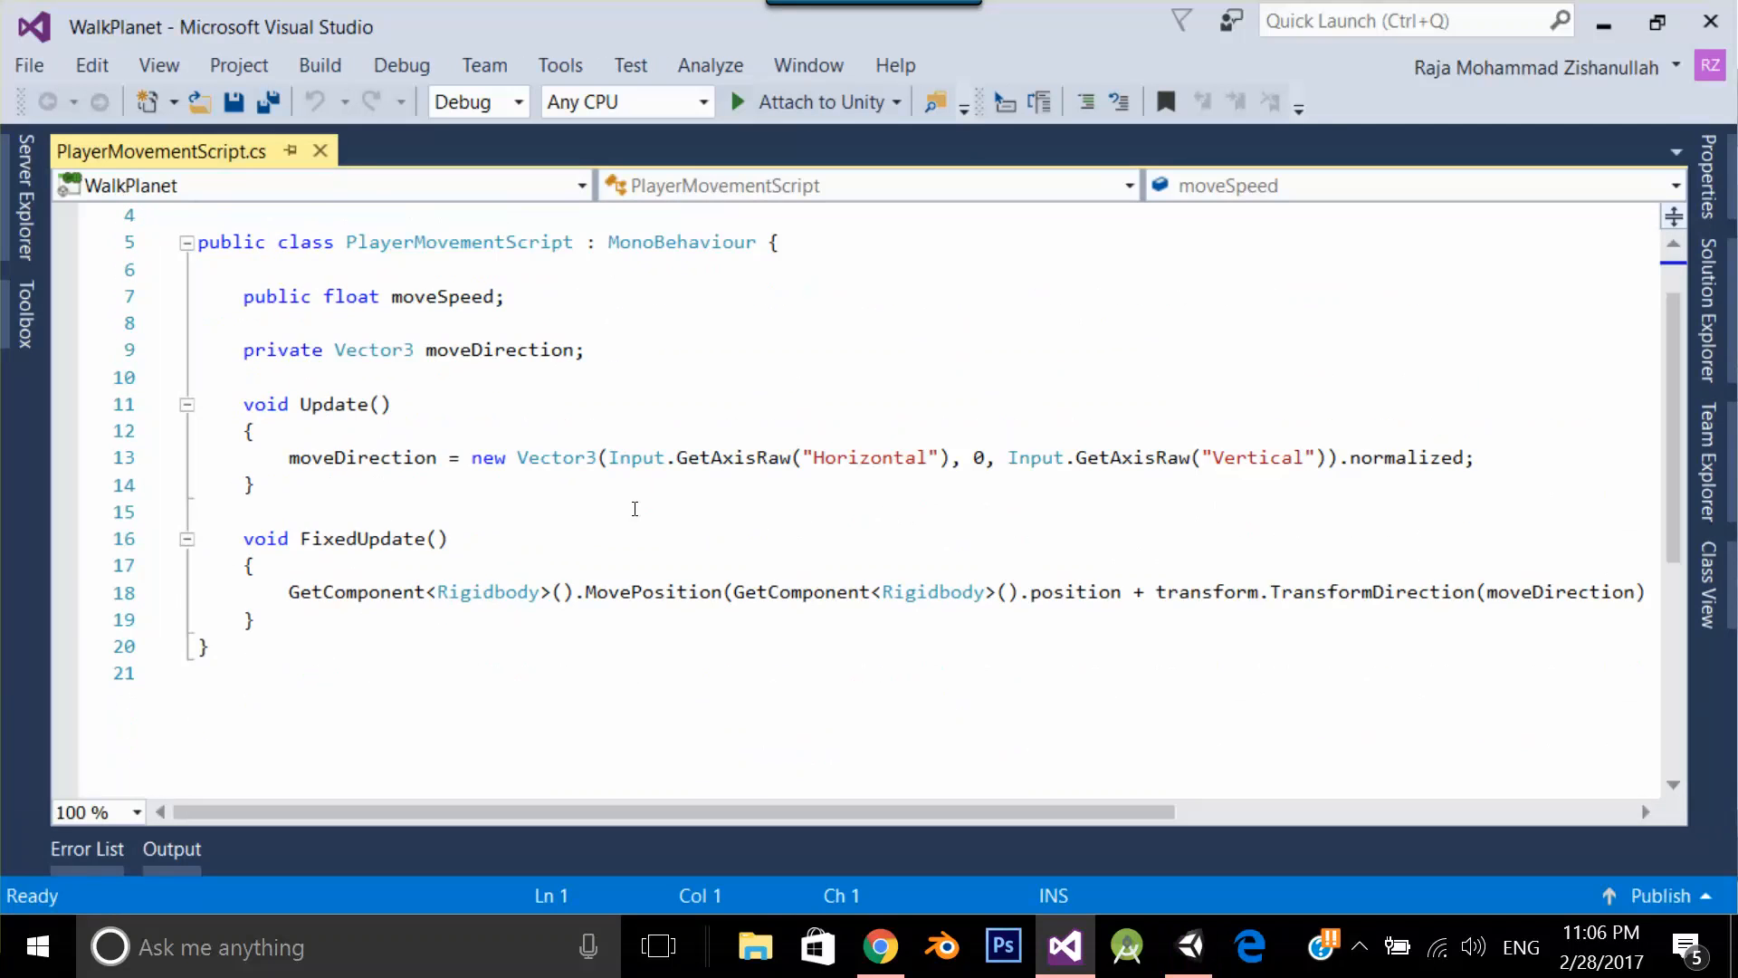
{"action": "scroll", "scroll_direction": "up", "scroll_amount": 3}
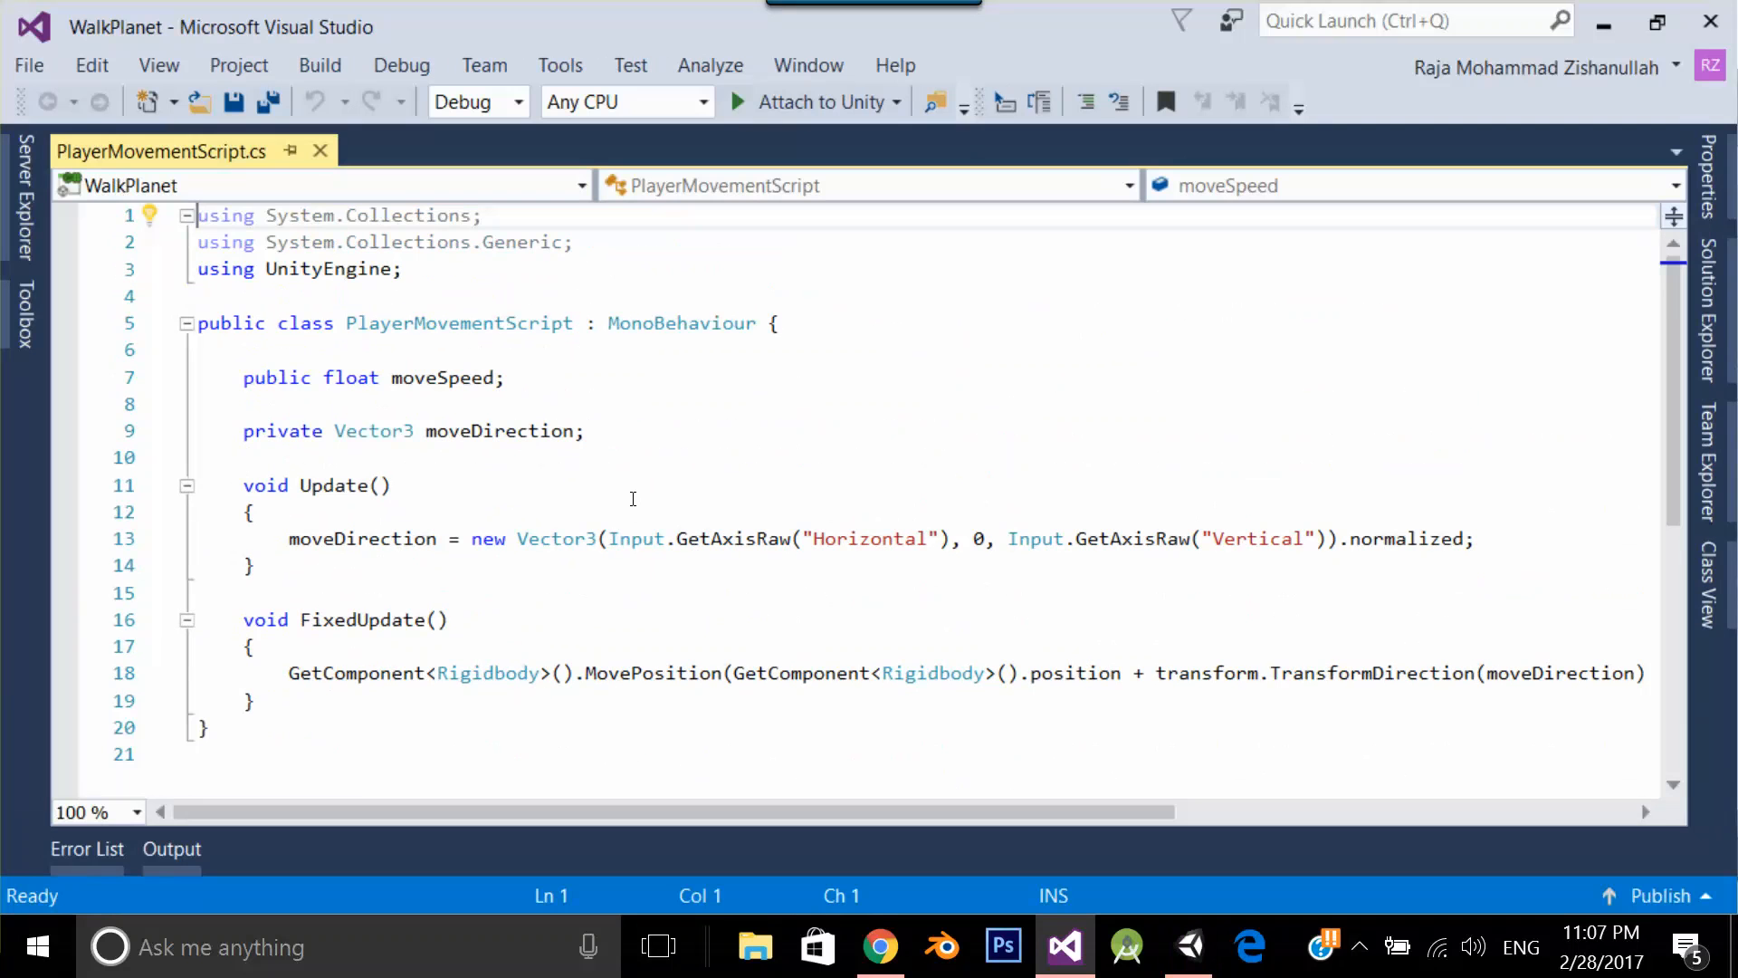
{"action": "mouse_move", "coordinate": [447, 430]}
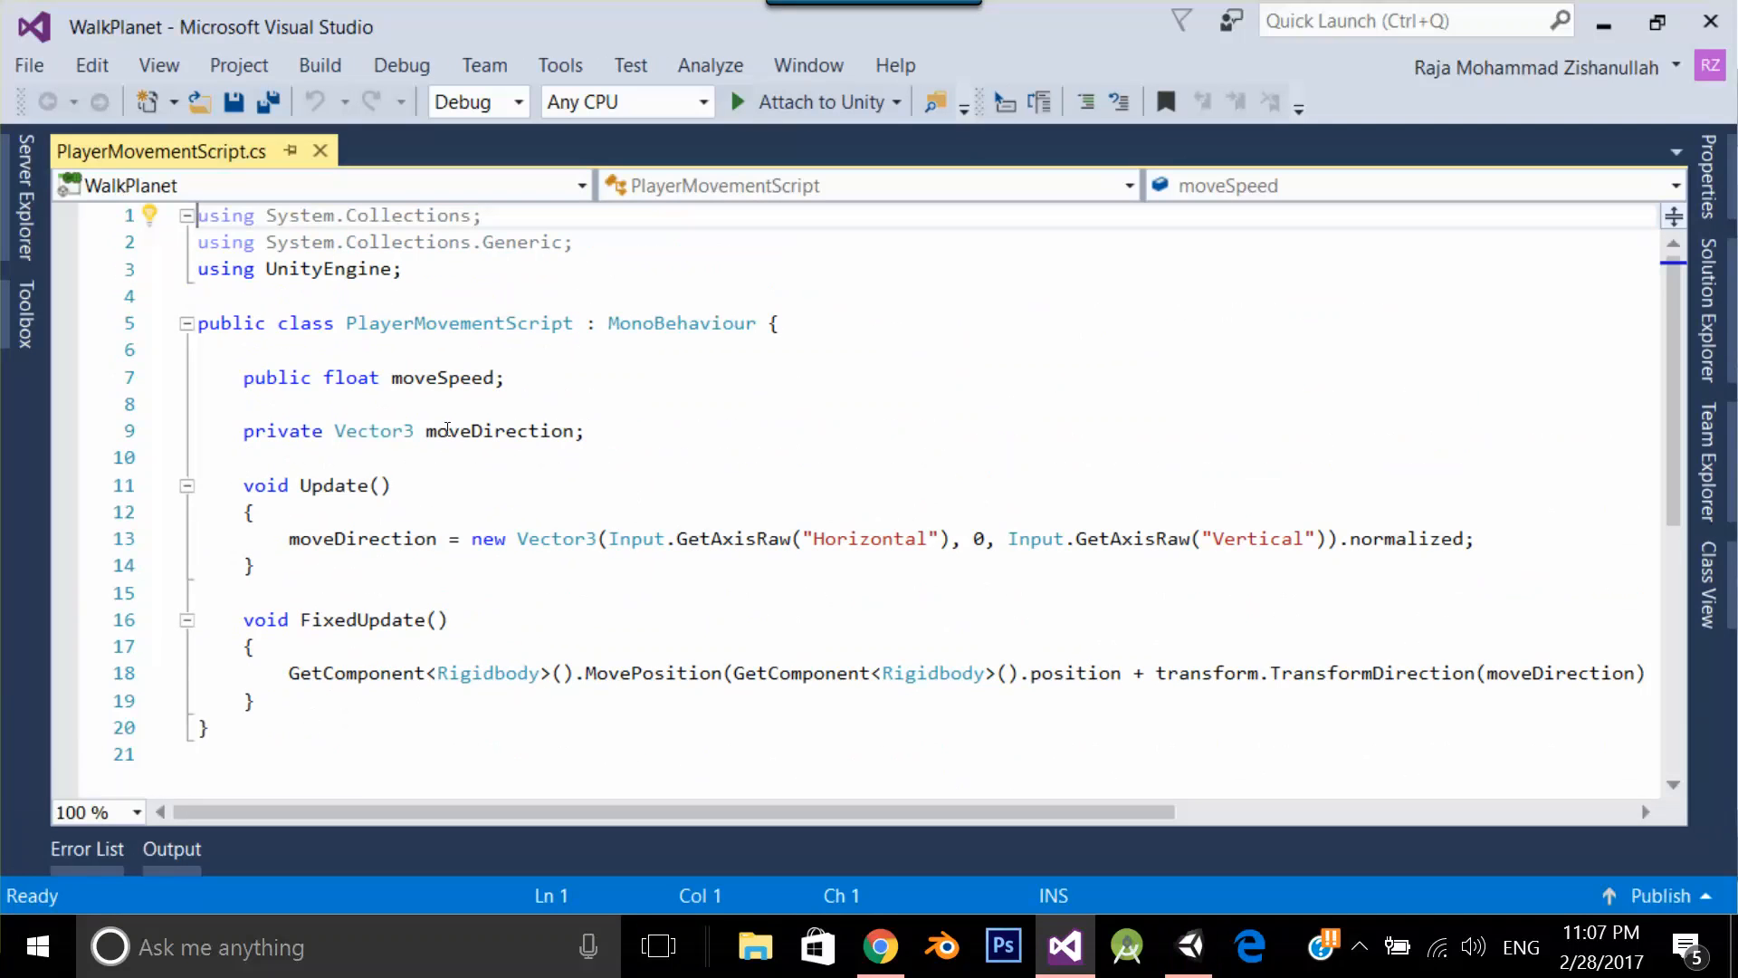
{"action": "double_click", "coordinate": [442, 376]}
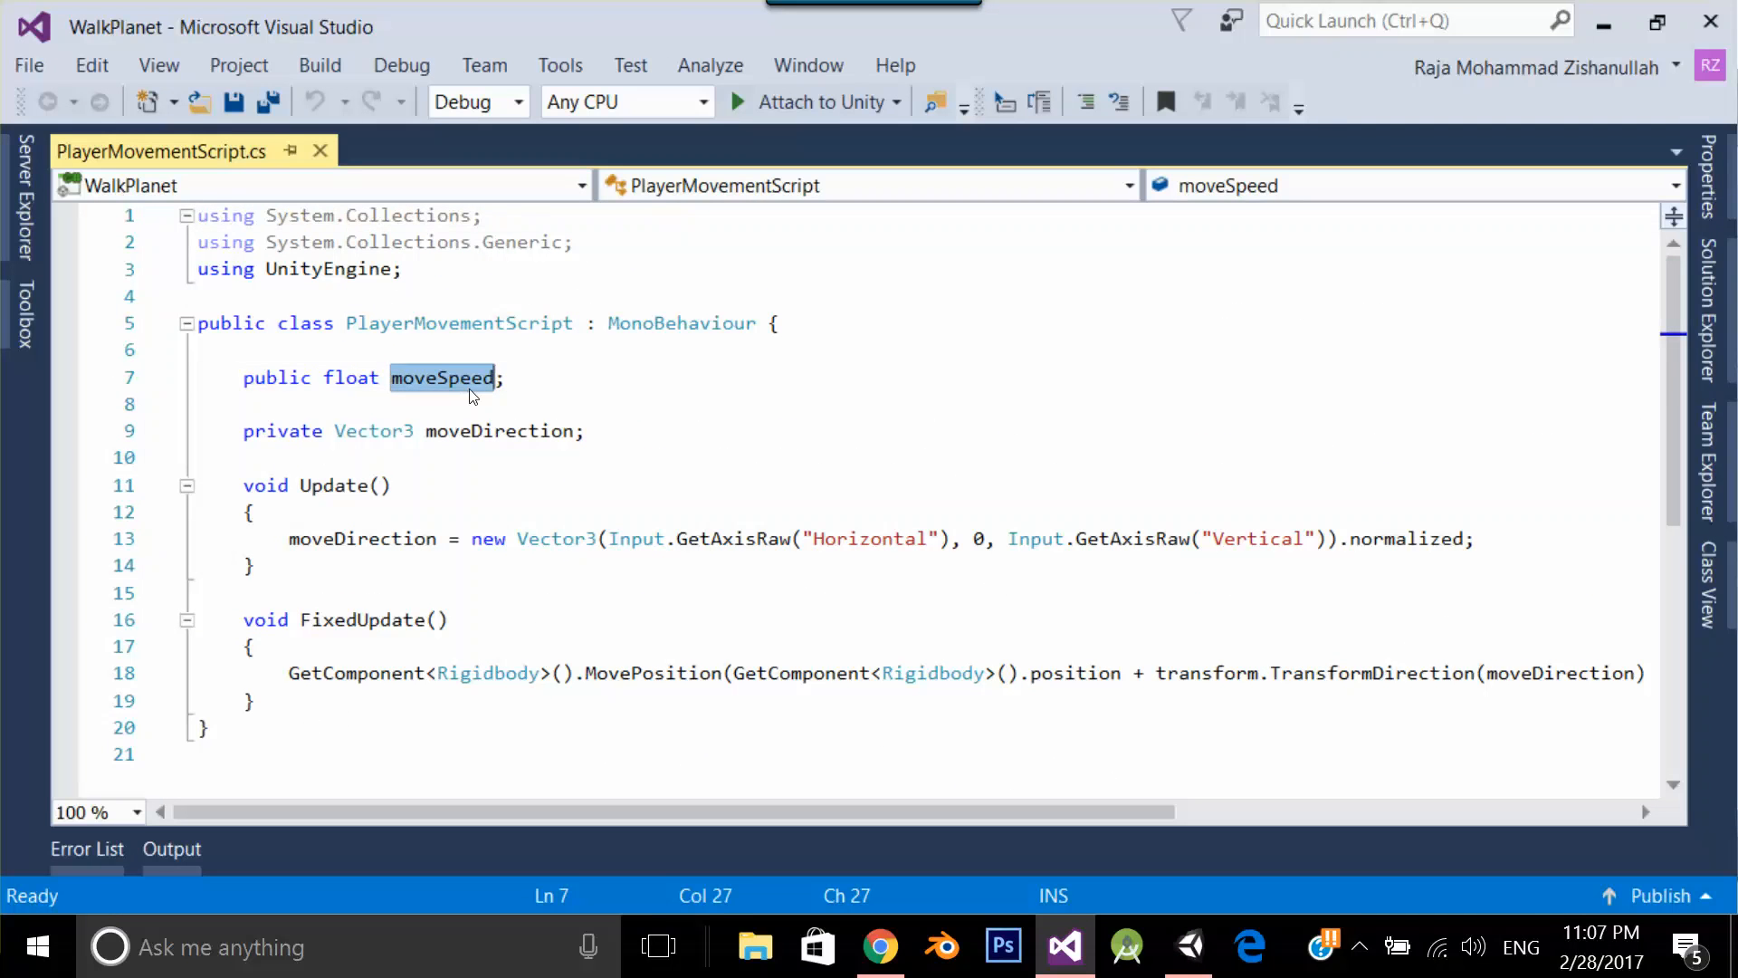
{"action": "mouse_move", "coordinate": [288, 674]}
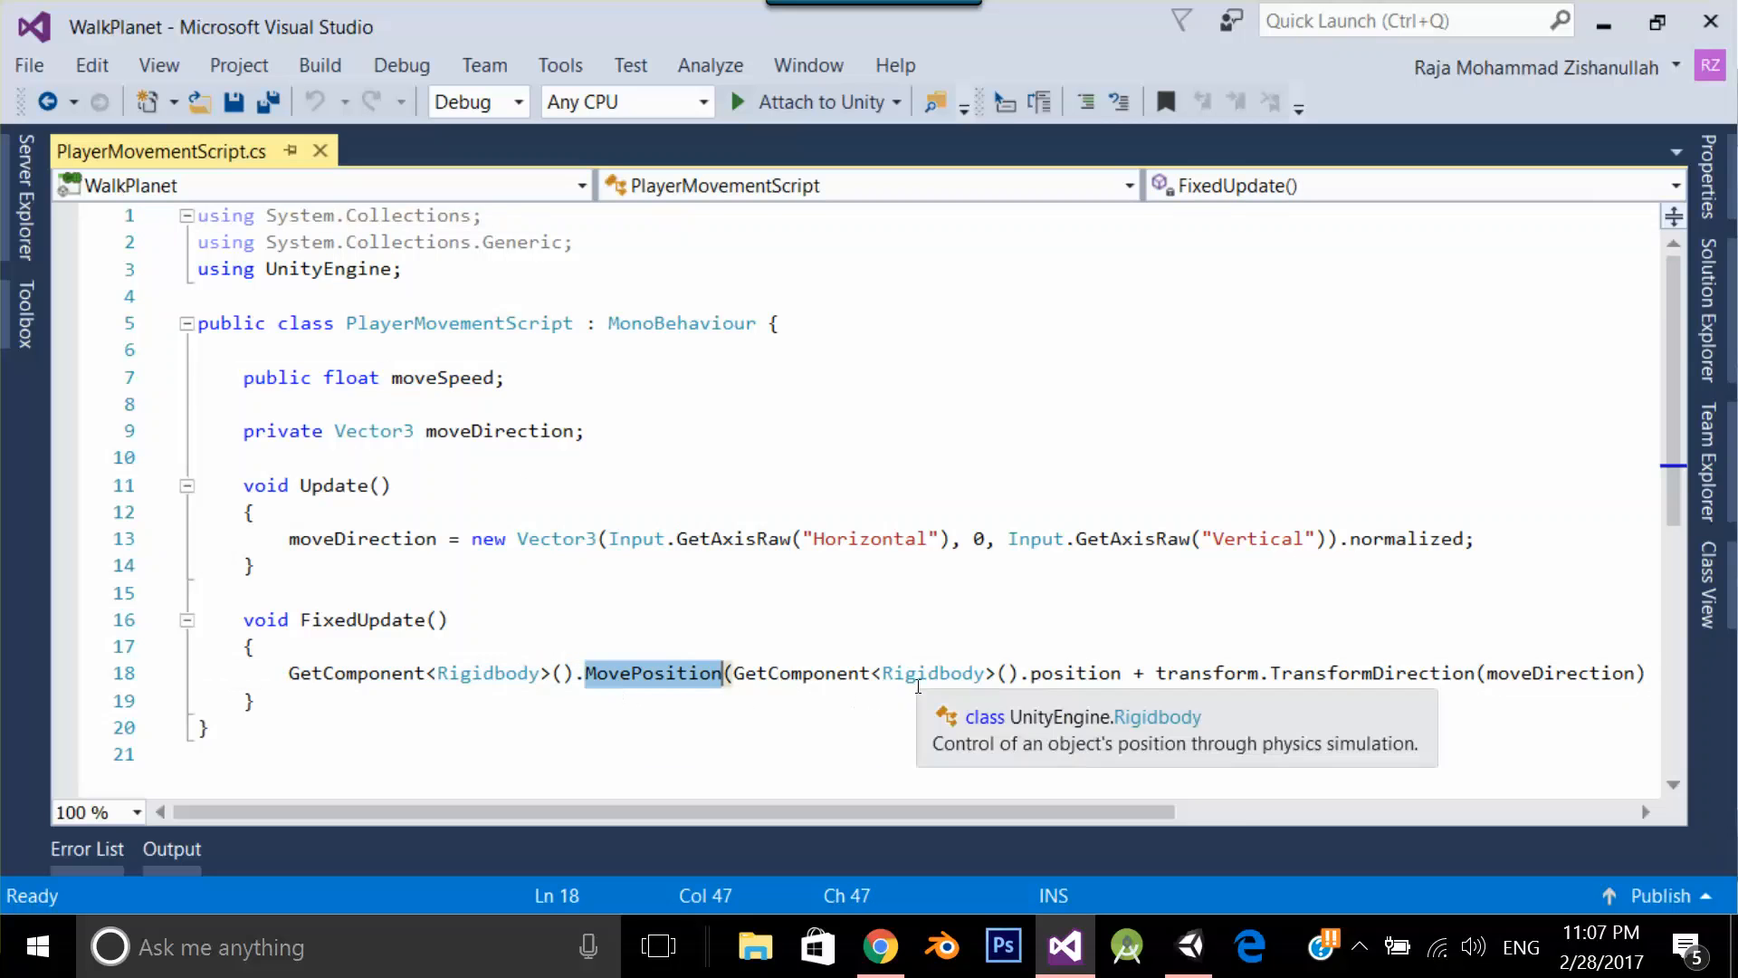
{"action": "mouse_move", "coordinate": [963, 592]}
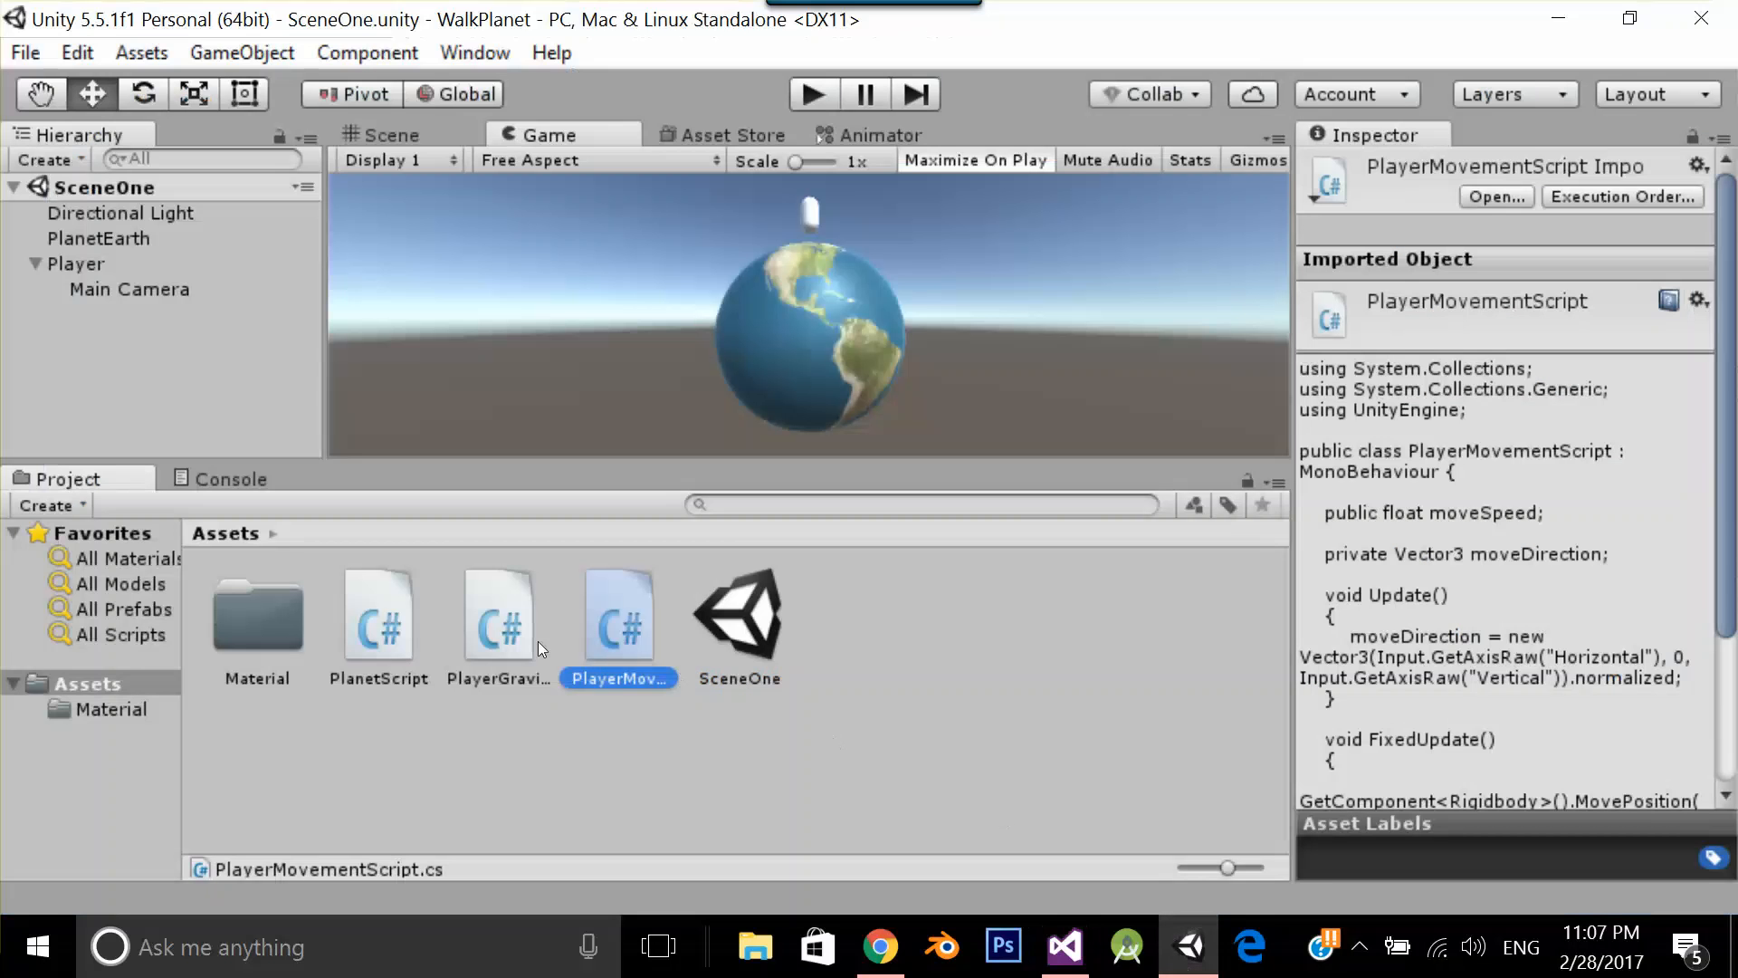
Read PlayerGravityBody.cs, highlighting playerTransform and the line disabling built-in gravity
{"action": "left_click", "coordinate": [496, 610]}
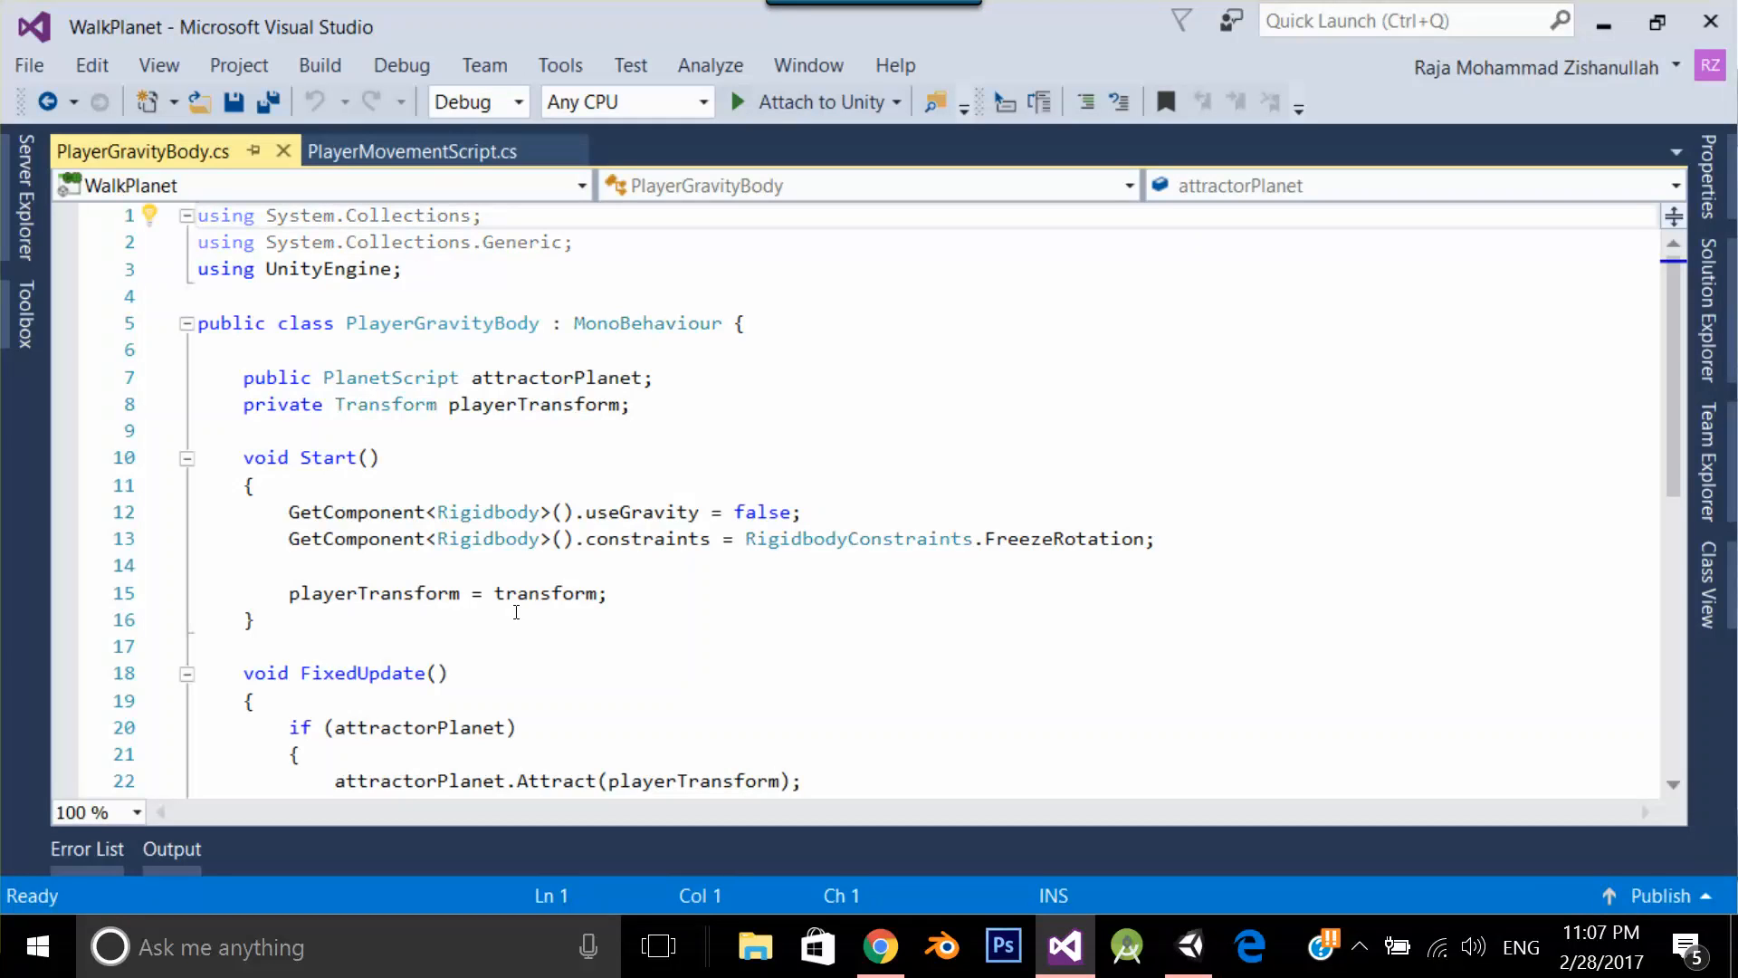
{"action": "scroll", "scroll_direction": "down", "scroll_amount": 3}
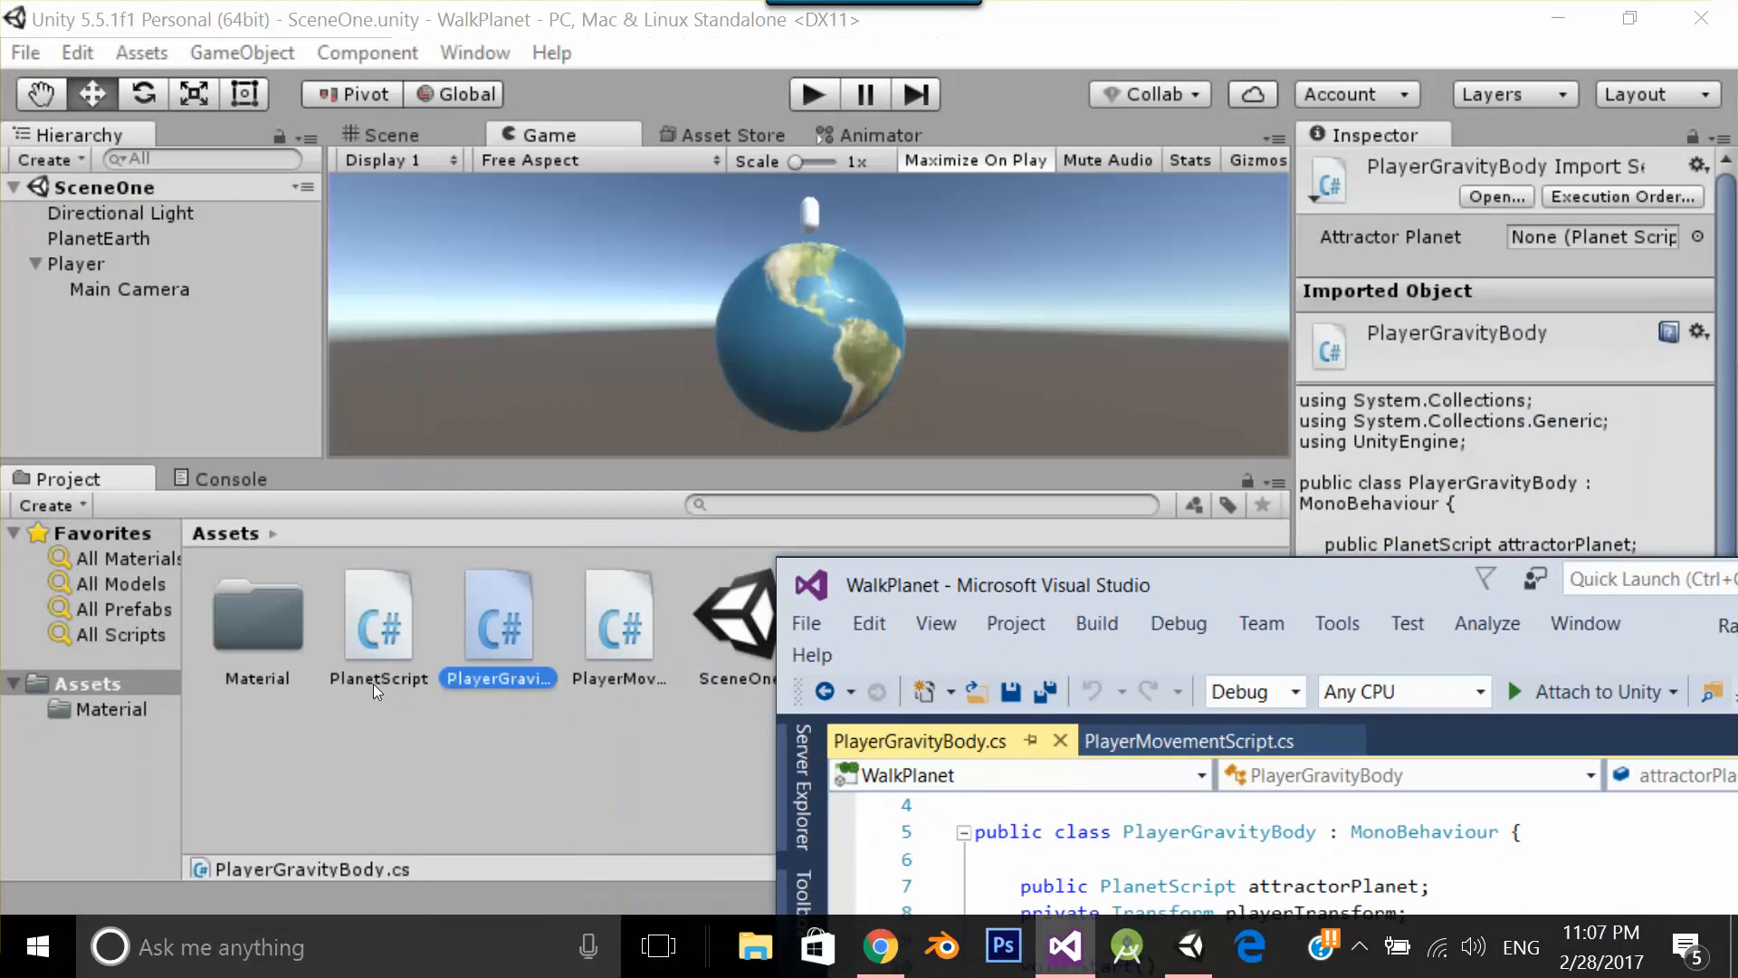
{"action": "mouse_move", "coordinate": [590, 507]}
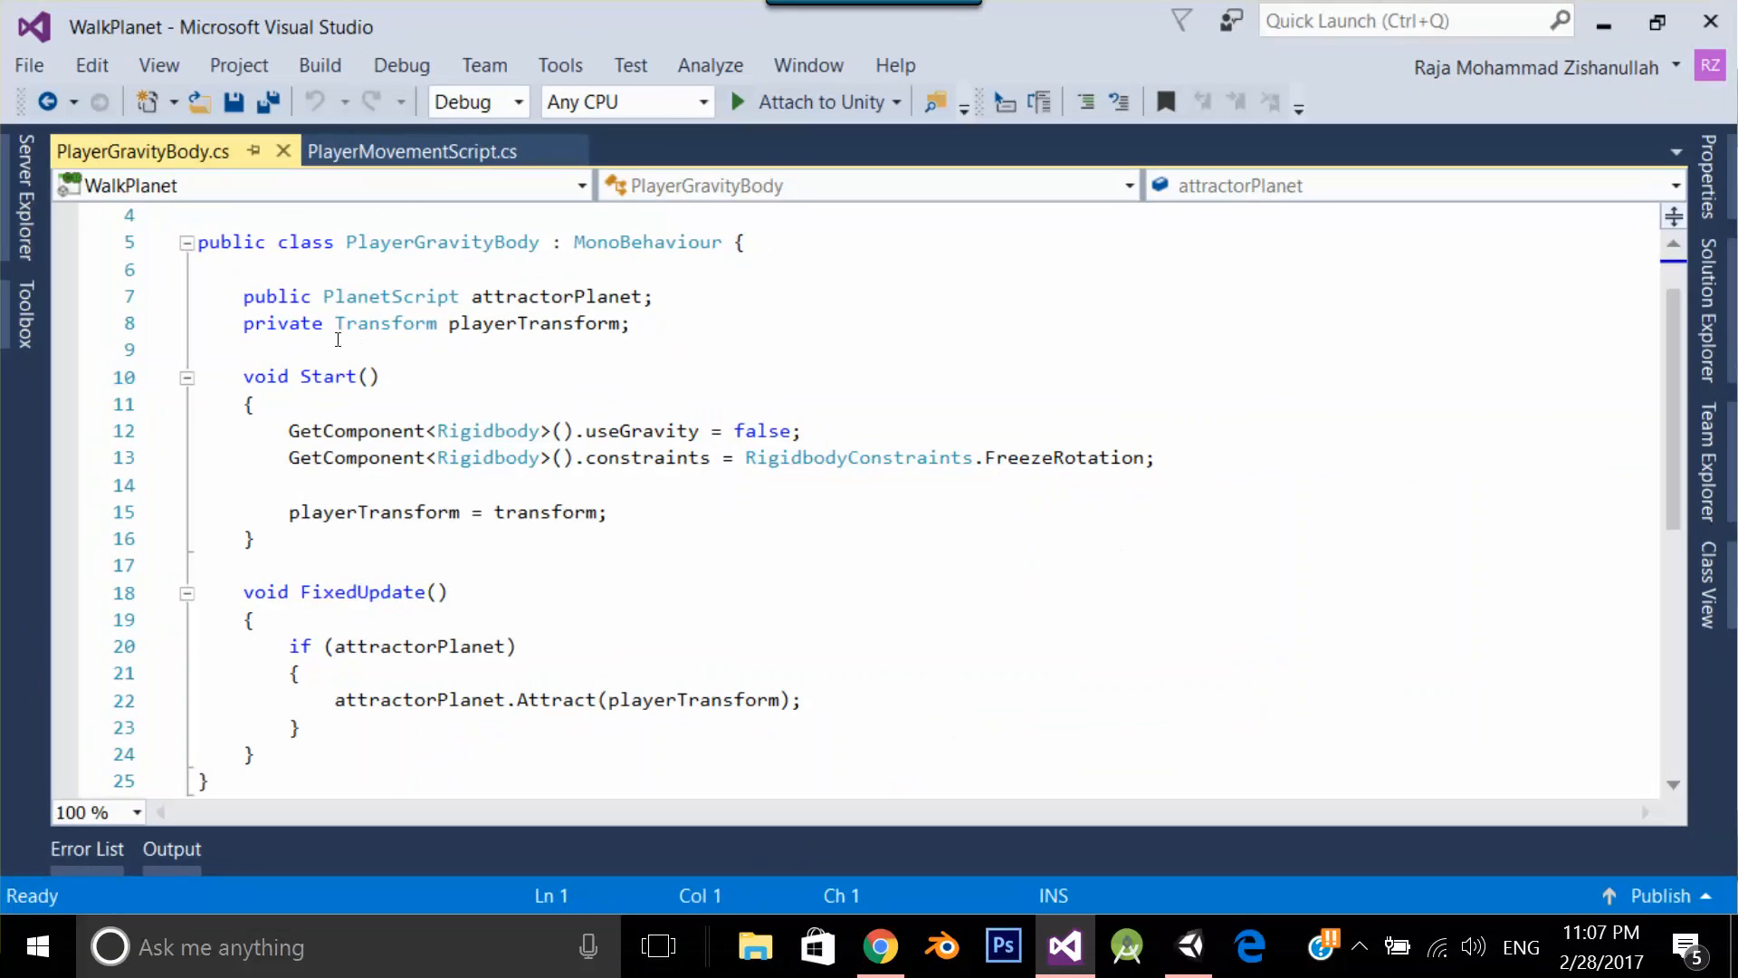
{"action": "double_click", "coordinate": [535, 322]}
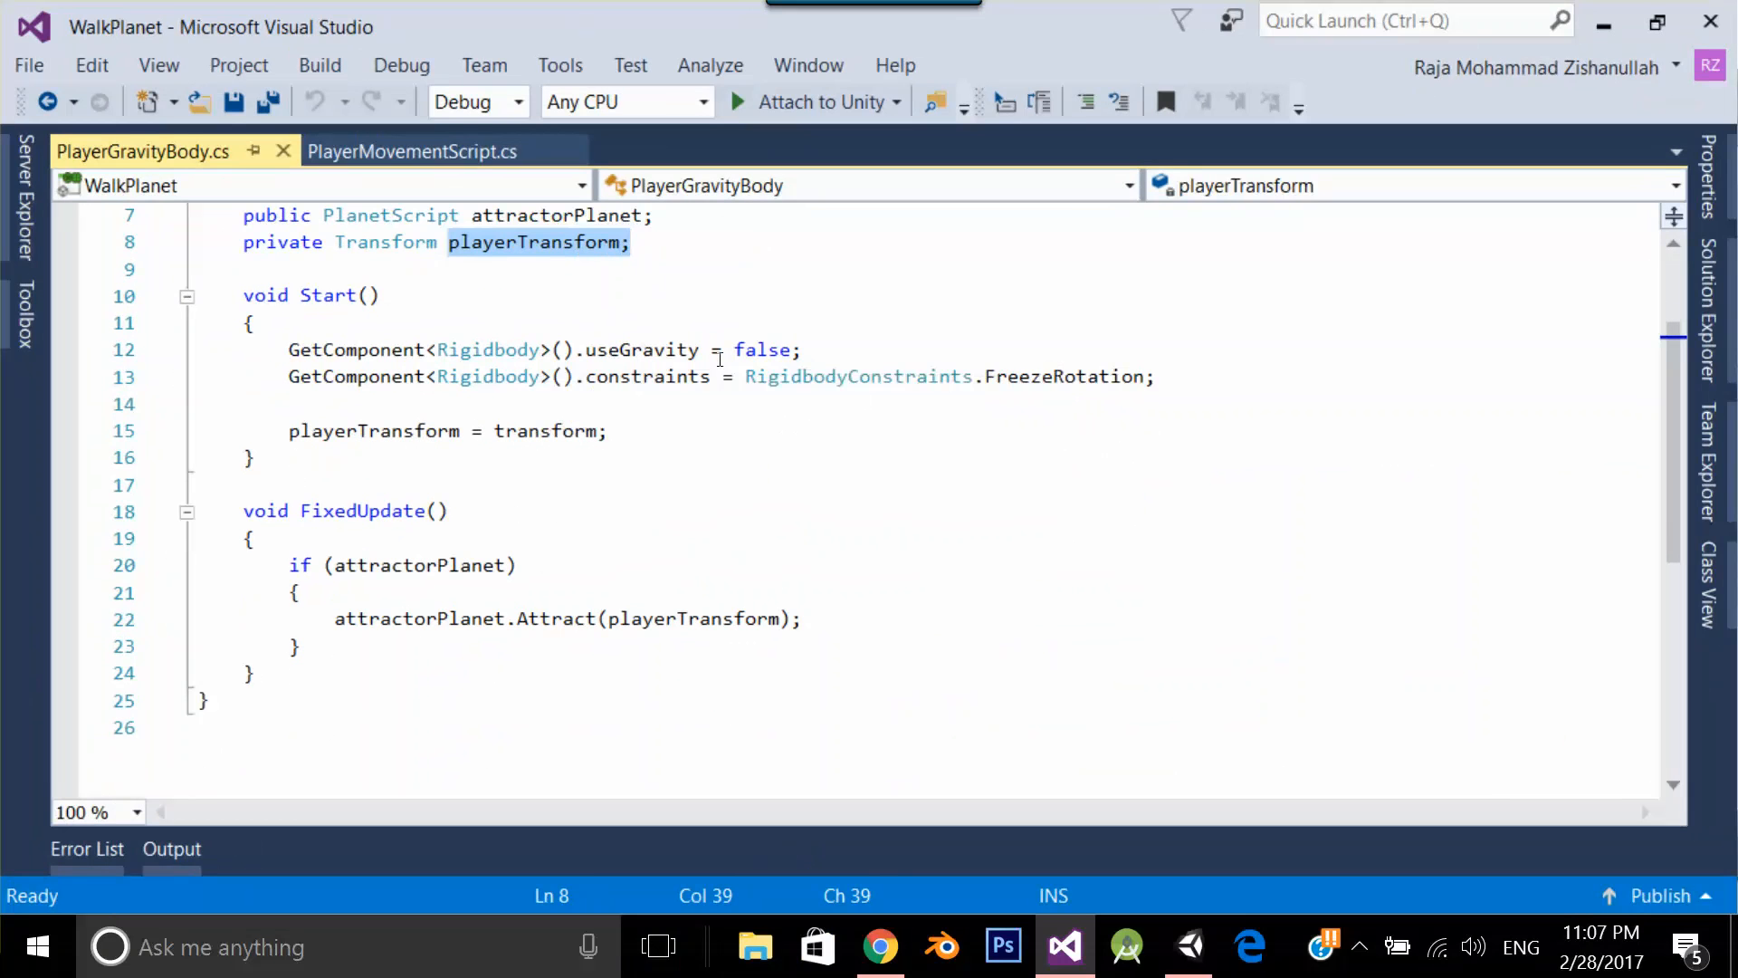
{"action": "left_click", "coordinate": [811, 349]}
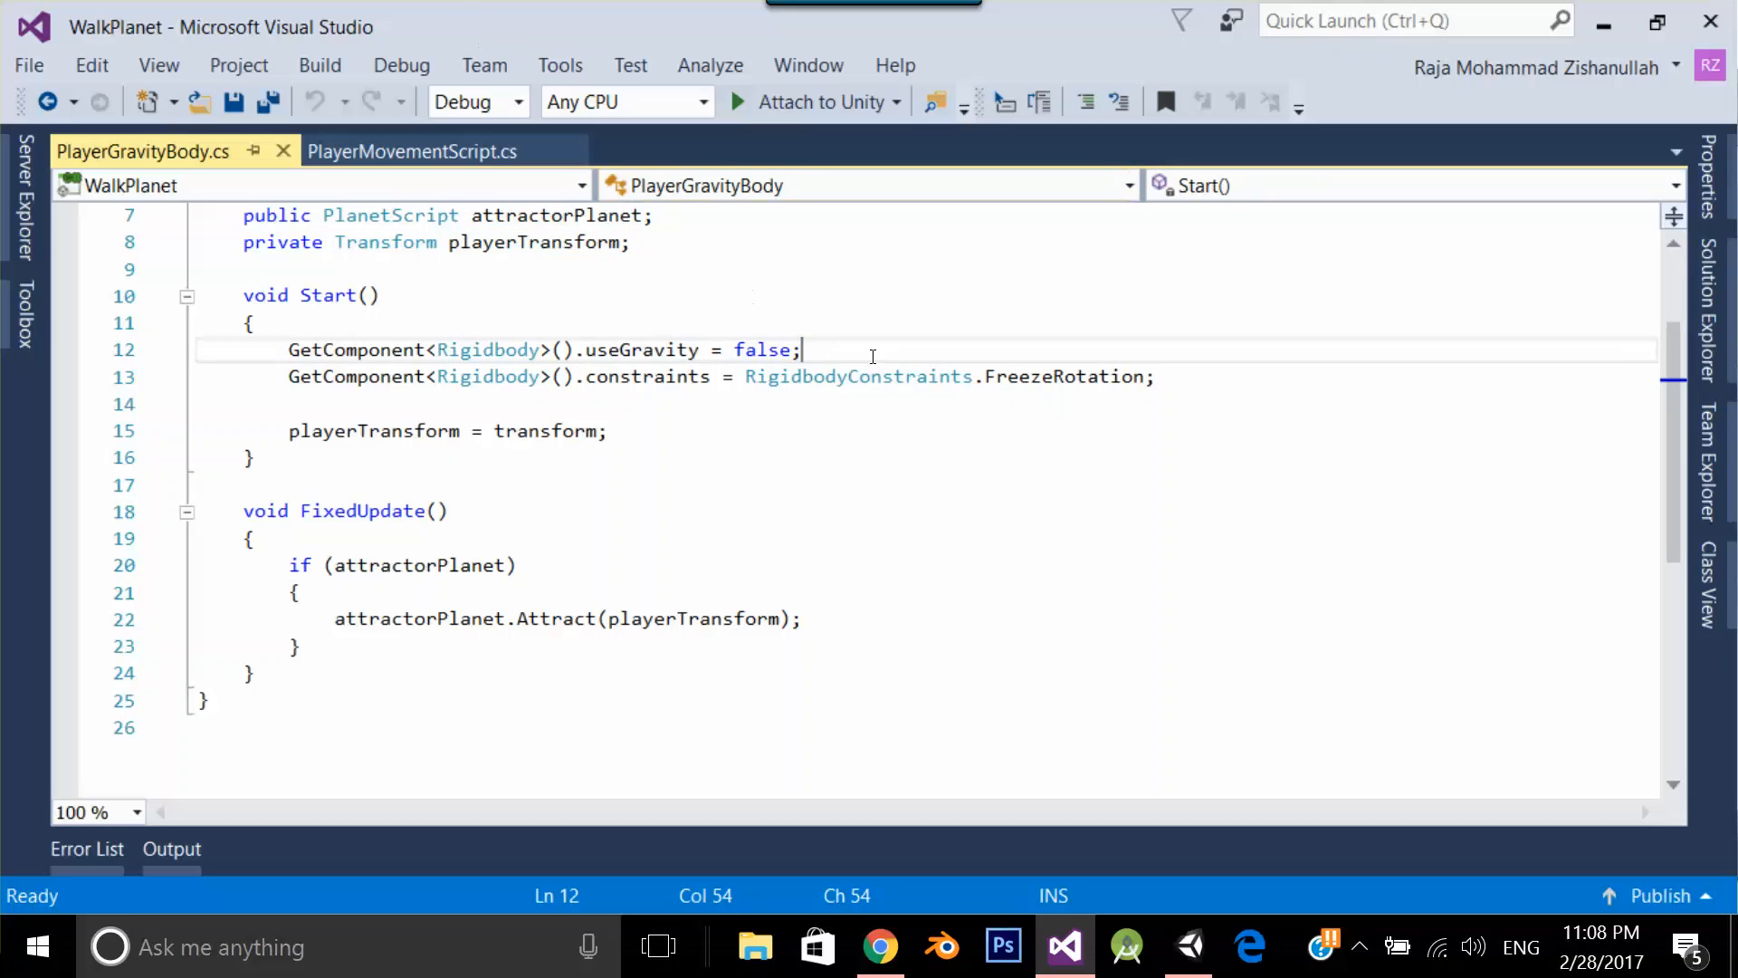
{"action": "mouse_move", "coordinate": [819, 398]}
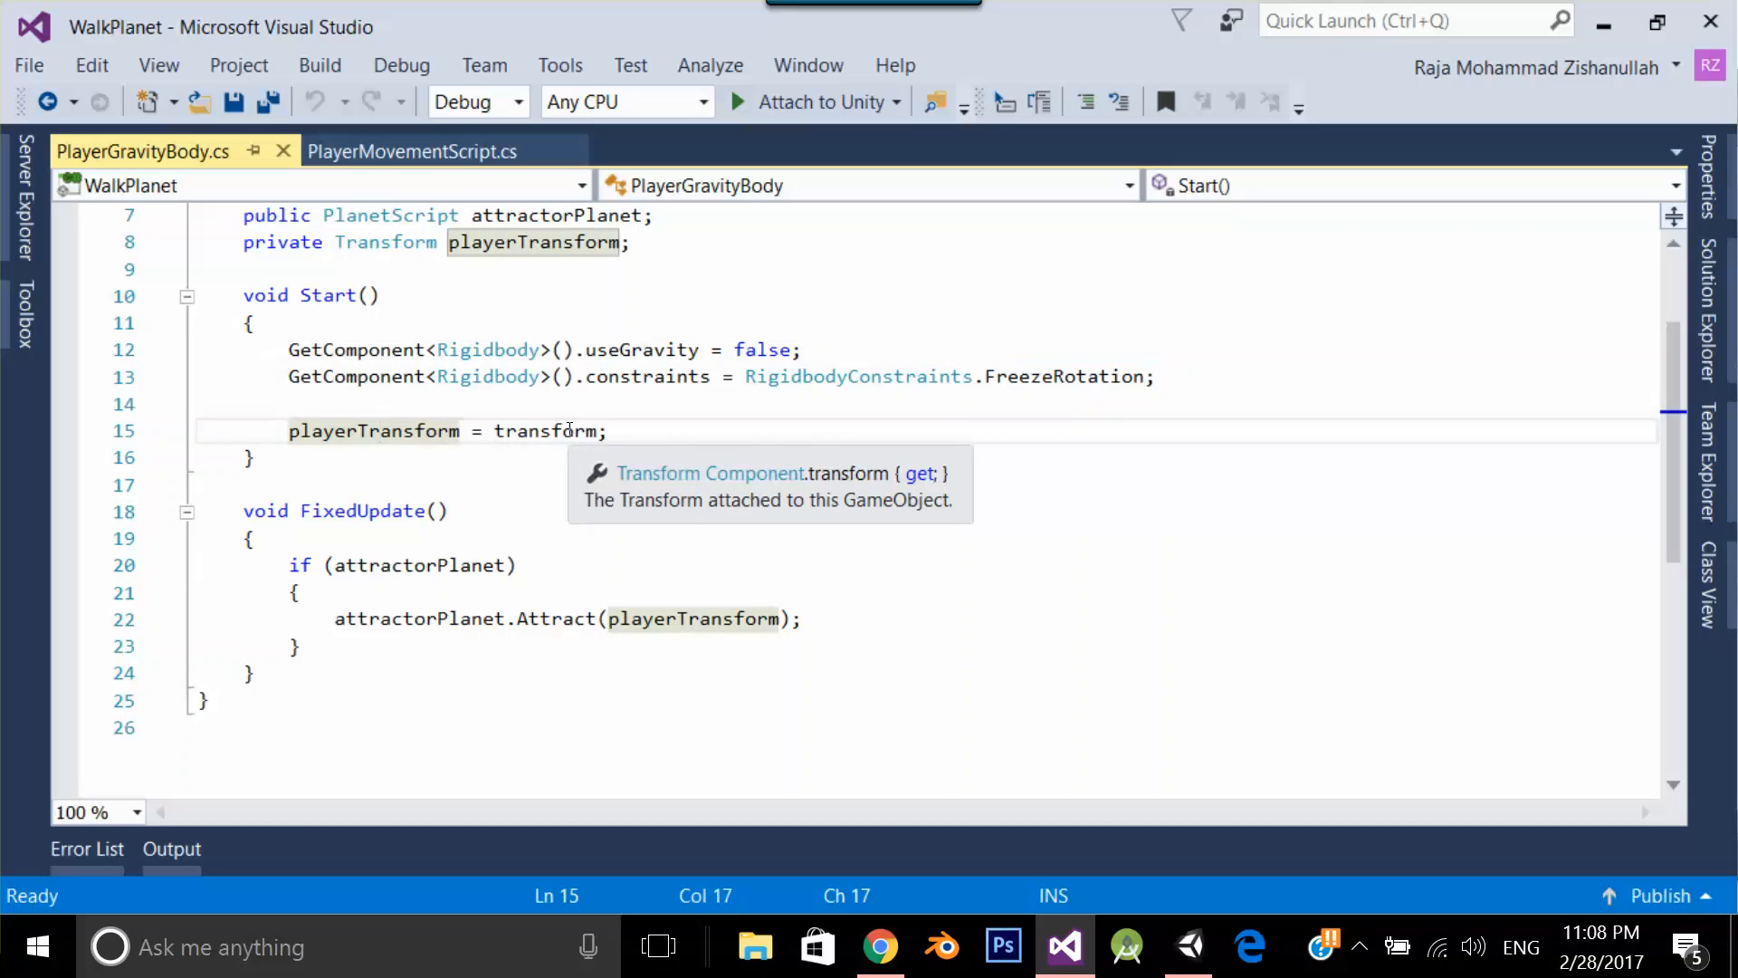
{"action": "mouse_move", "coordinate": [373, 431]}
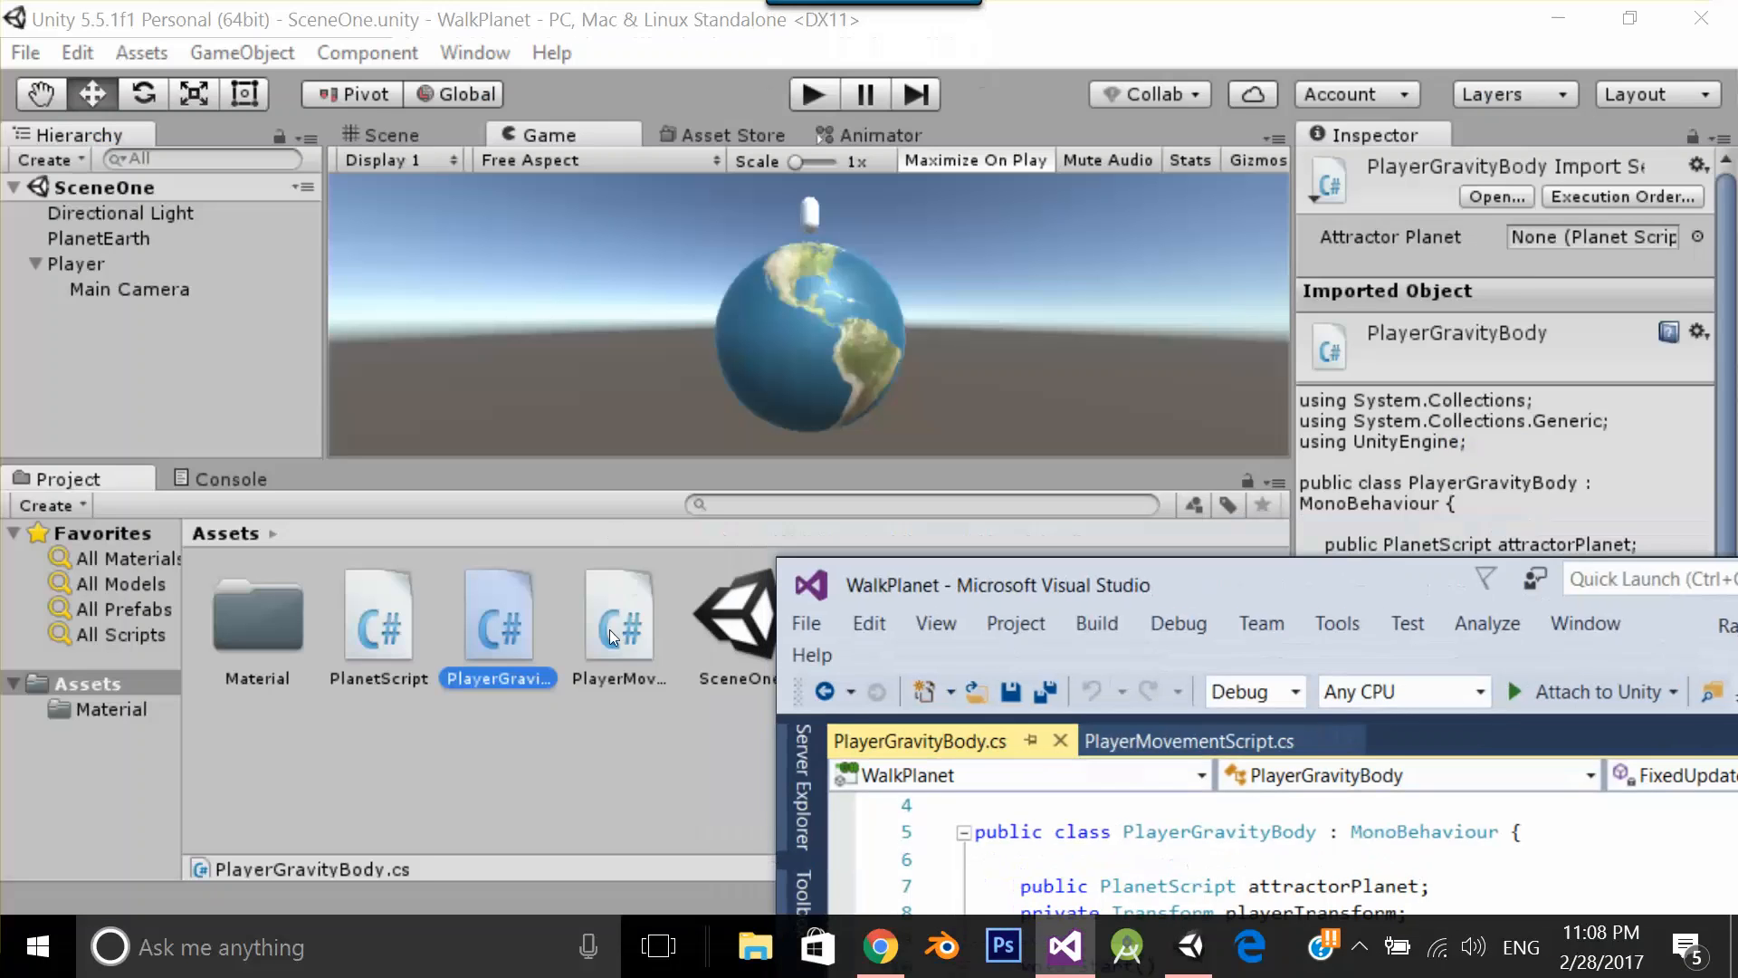
Review PlanetScript's gravity -12 field and Attract method in Visual Studio, then return to Unity
{"action": "left_click", "coordinate": [376, 613]}
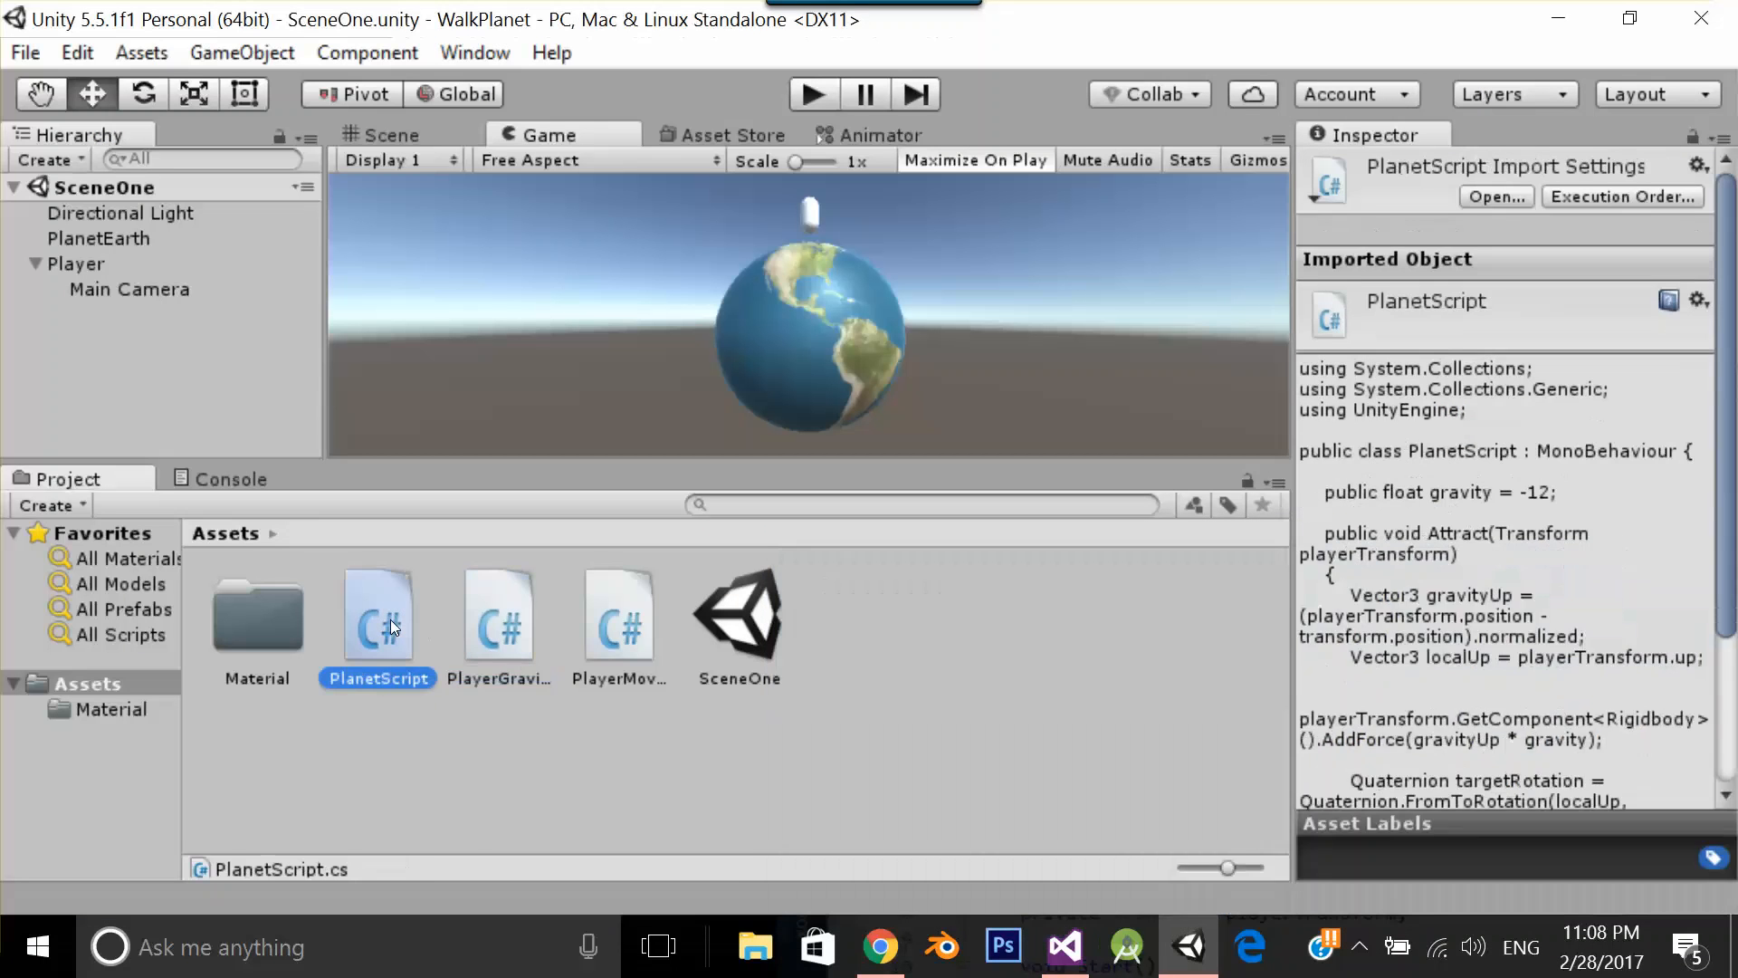
{"action": "double_click", "coordinate": [377, 610]}
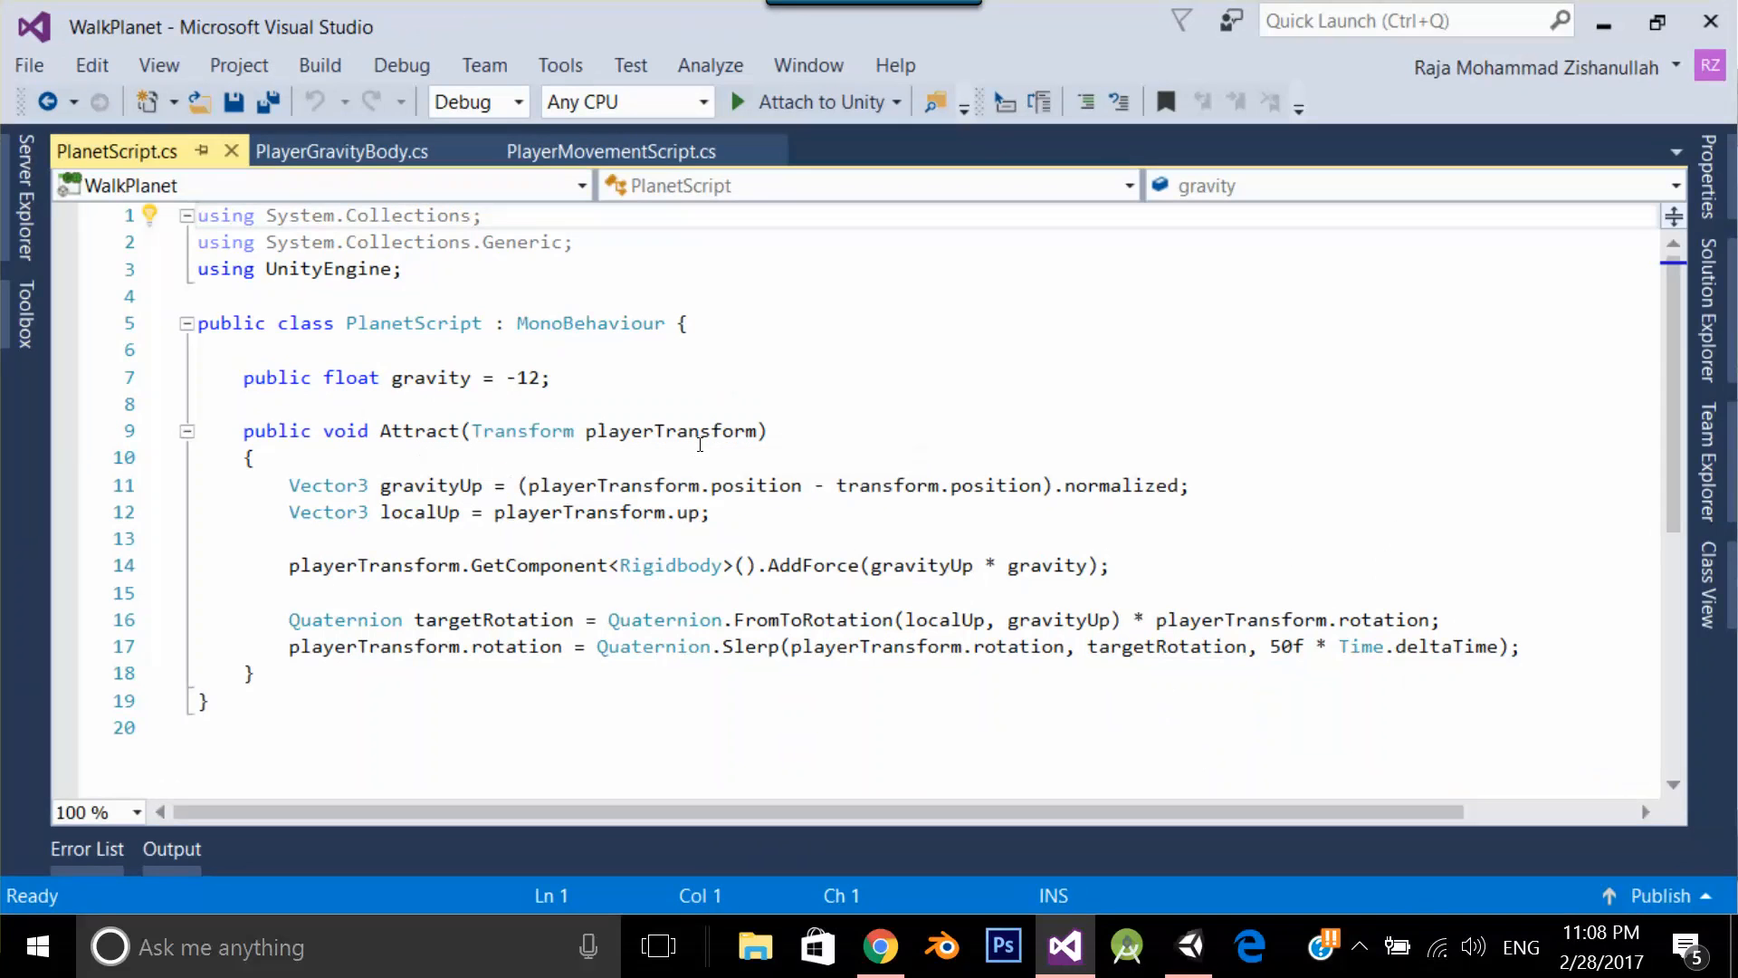
{"action": "mouse_move", "coordinate": [1037, 384]}
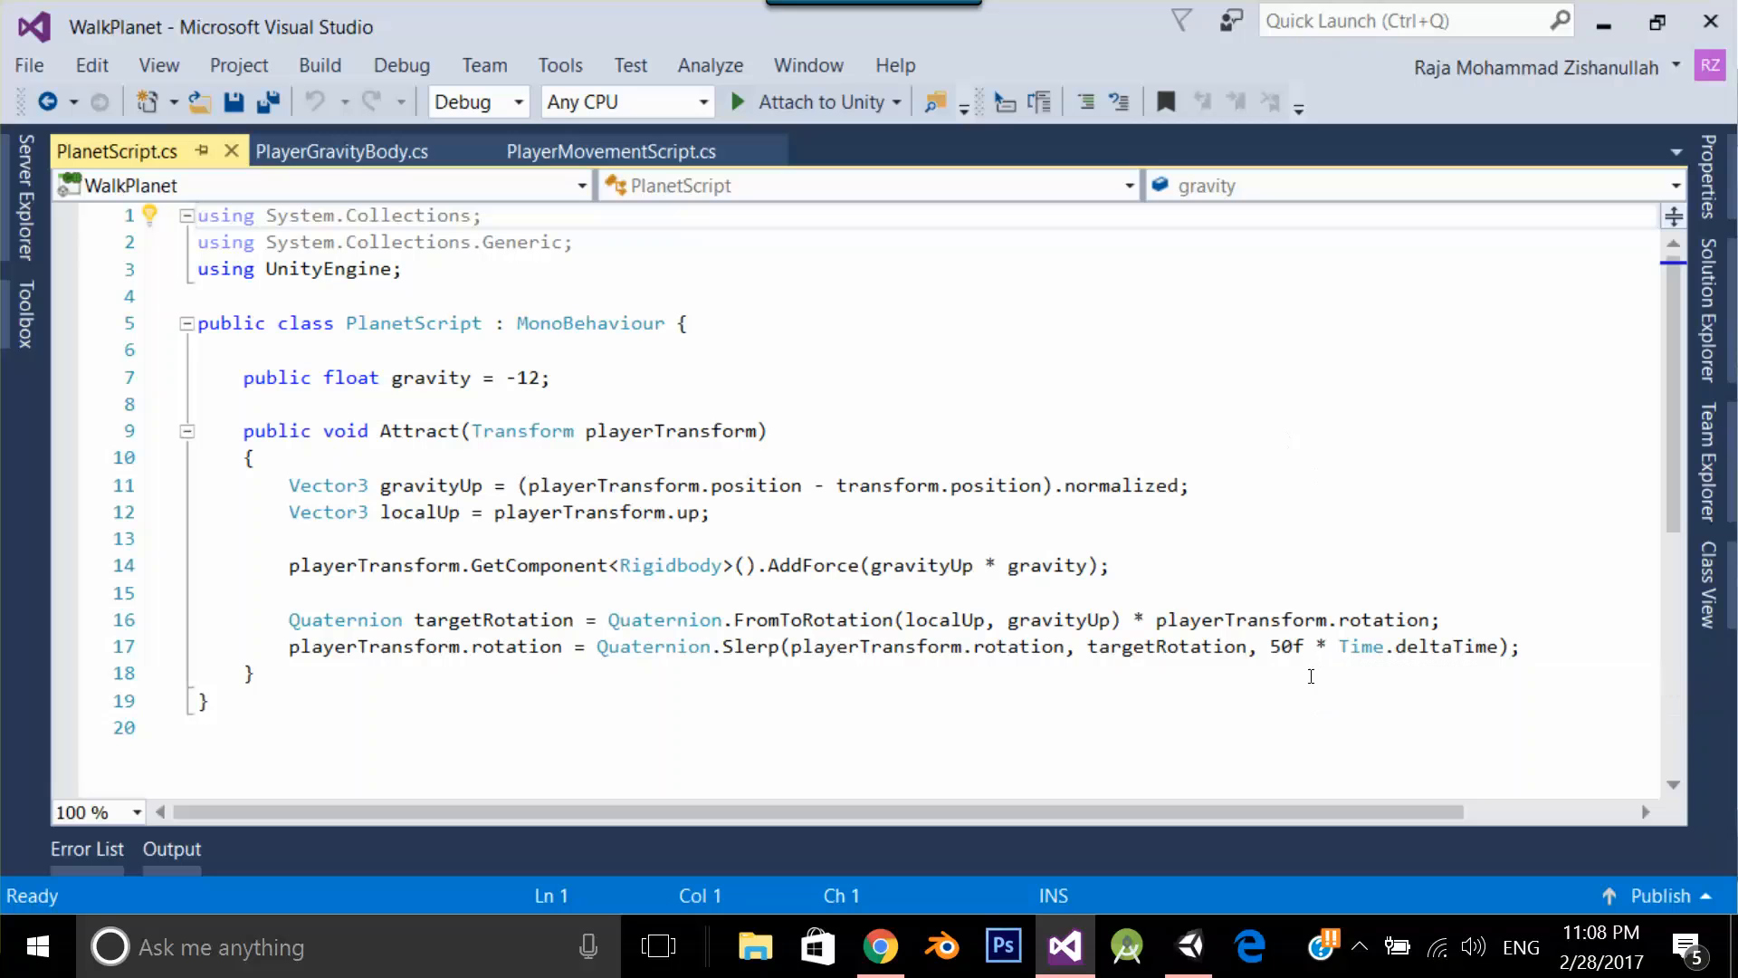
{"action": "mouse_move", "coordinate": [1088, 527]}
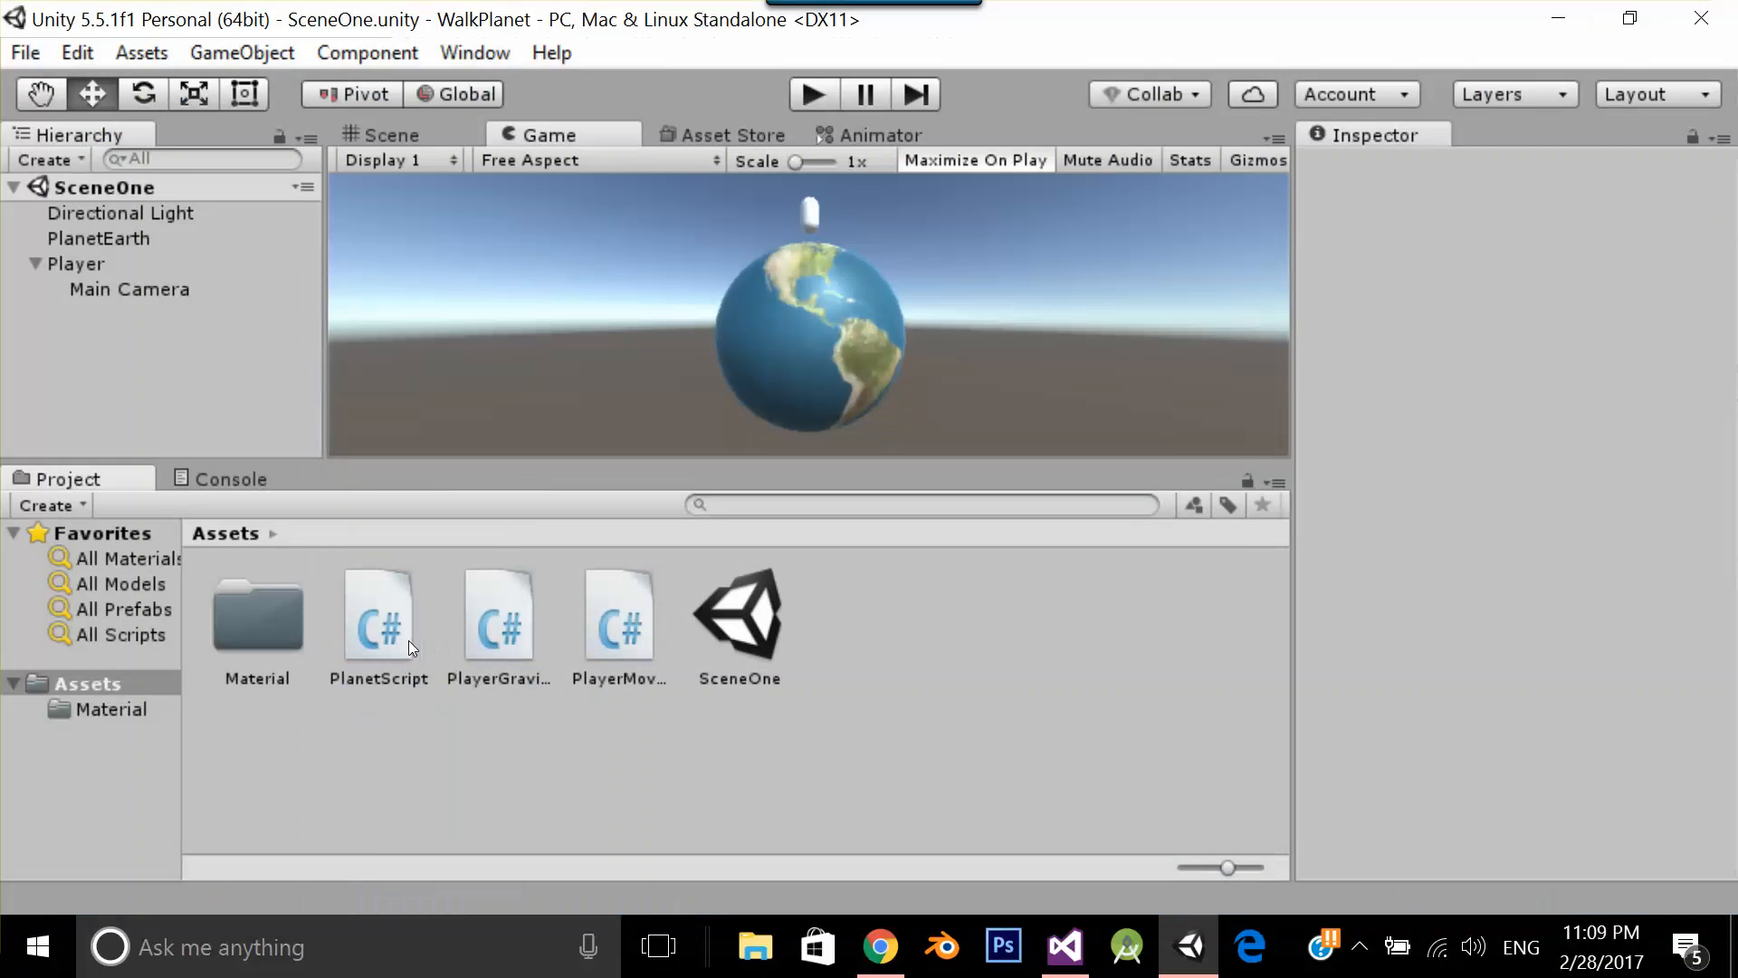
Inspect PlanetEarth and Player scripts, then move Main Camera out of Player to the scene root
{"action": "left_click", "coordinate": [98, 237]}
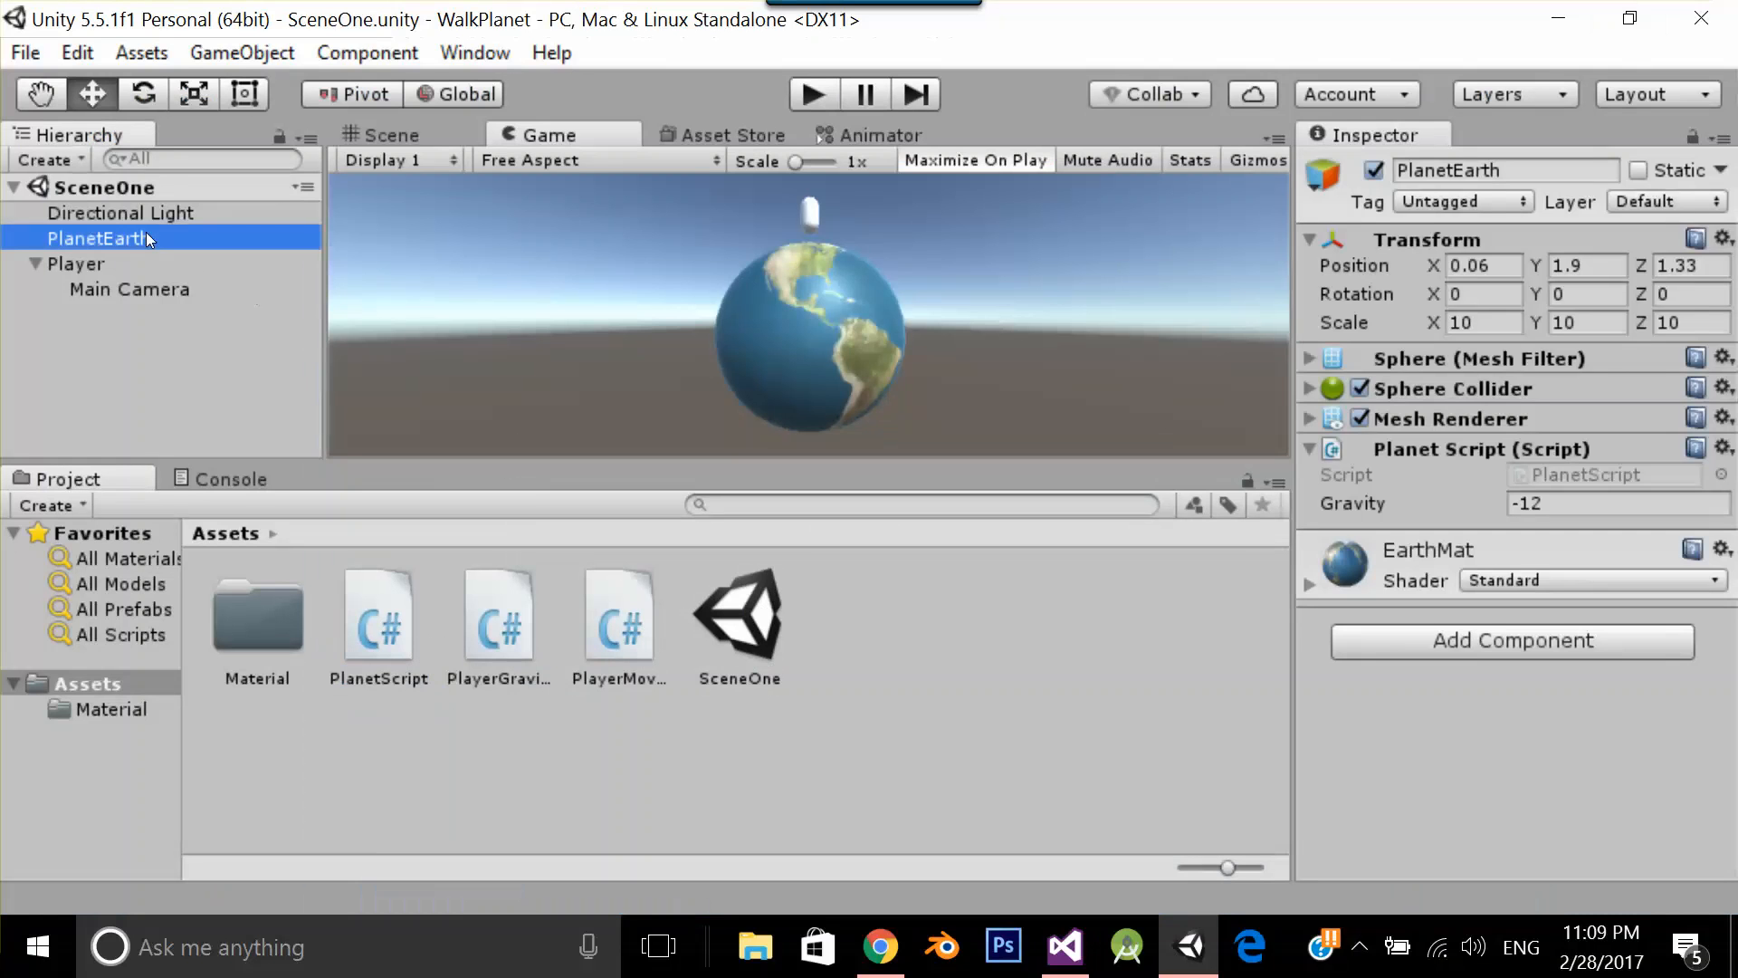
{"action": "mouse_move", "coordinate": [541, 666]}
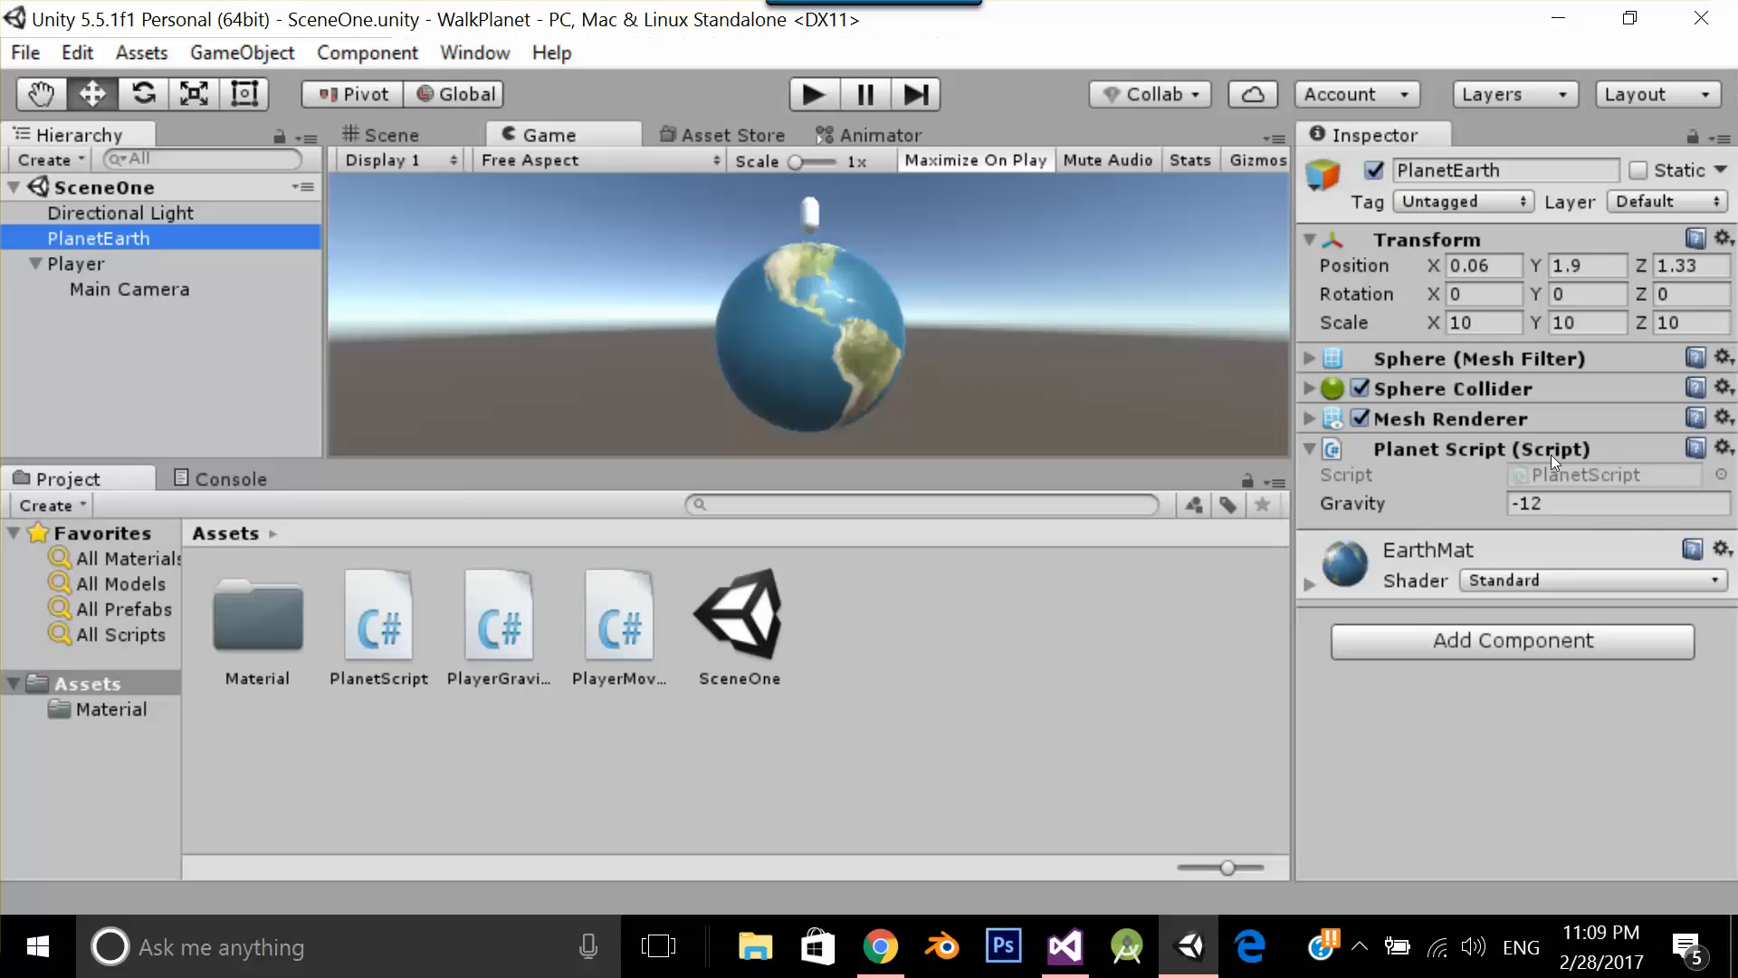
{"action": "left_click", "coordinate": [78, 264]}
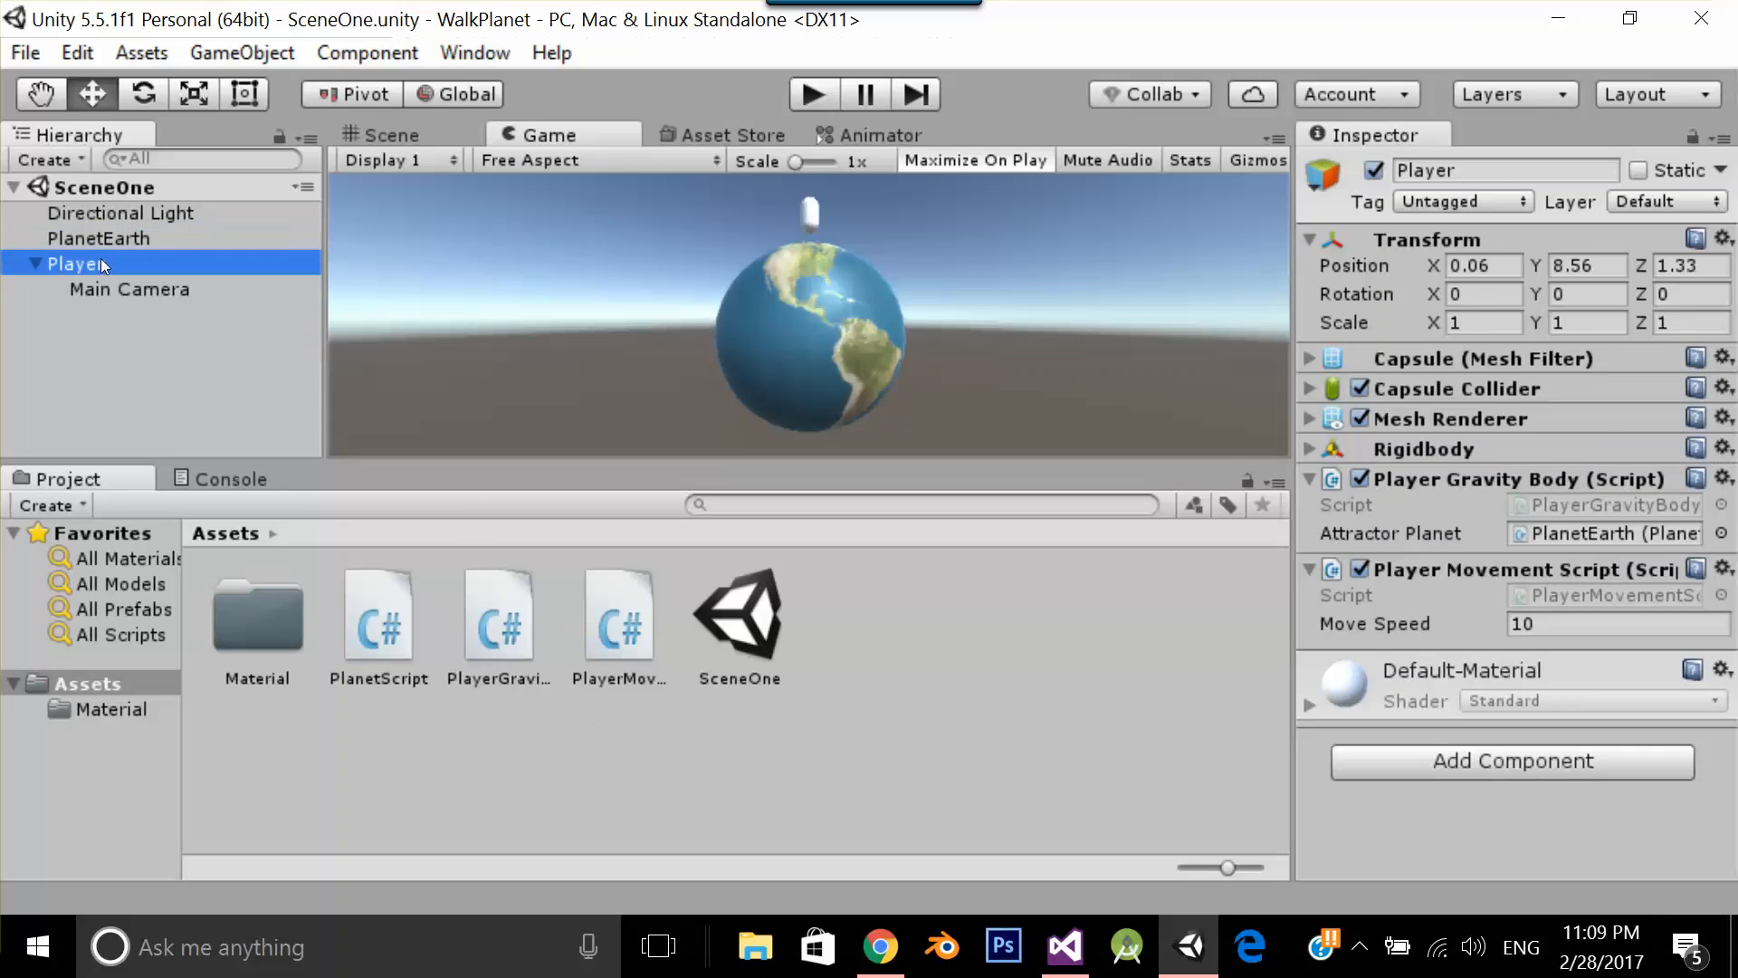
{"action": "mouse_move", "coordinate": [1532, 500]}
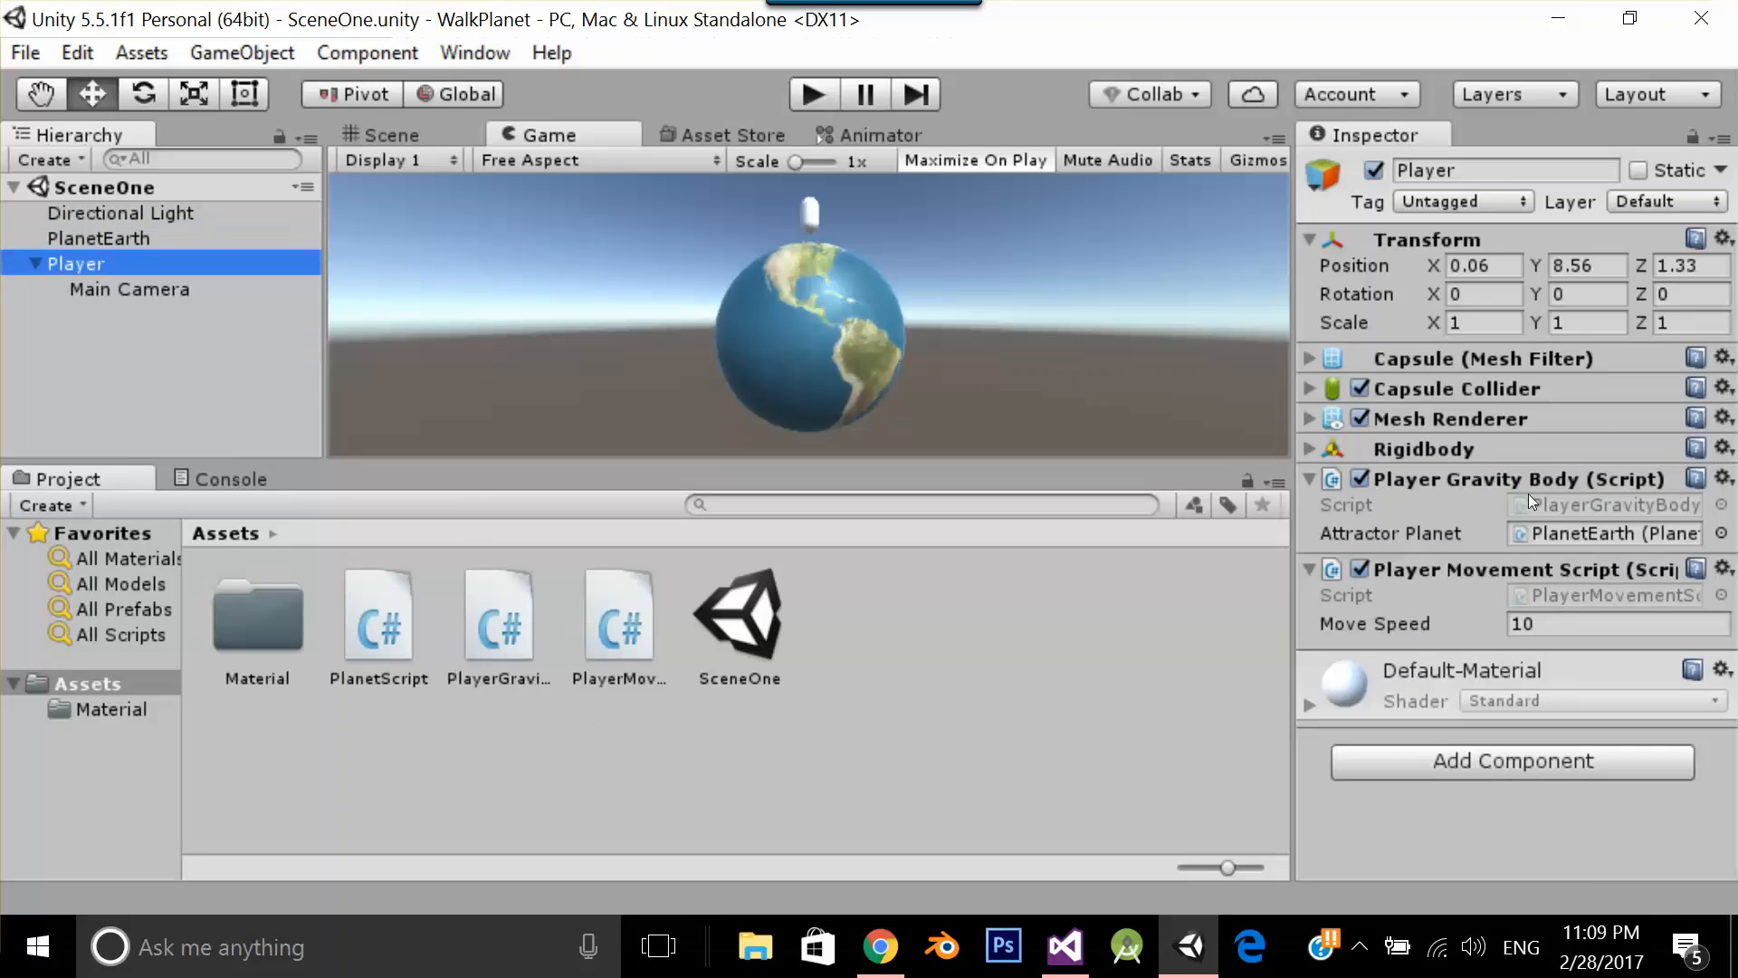
{"action": "mouse_move", "coordinate": [1559, 576]}
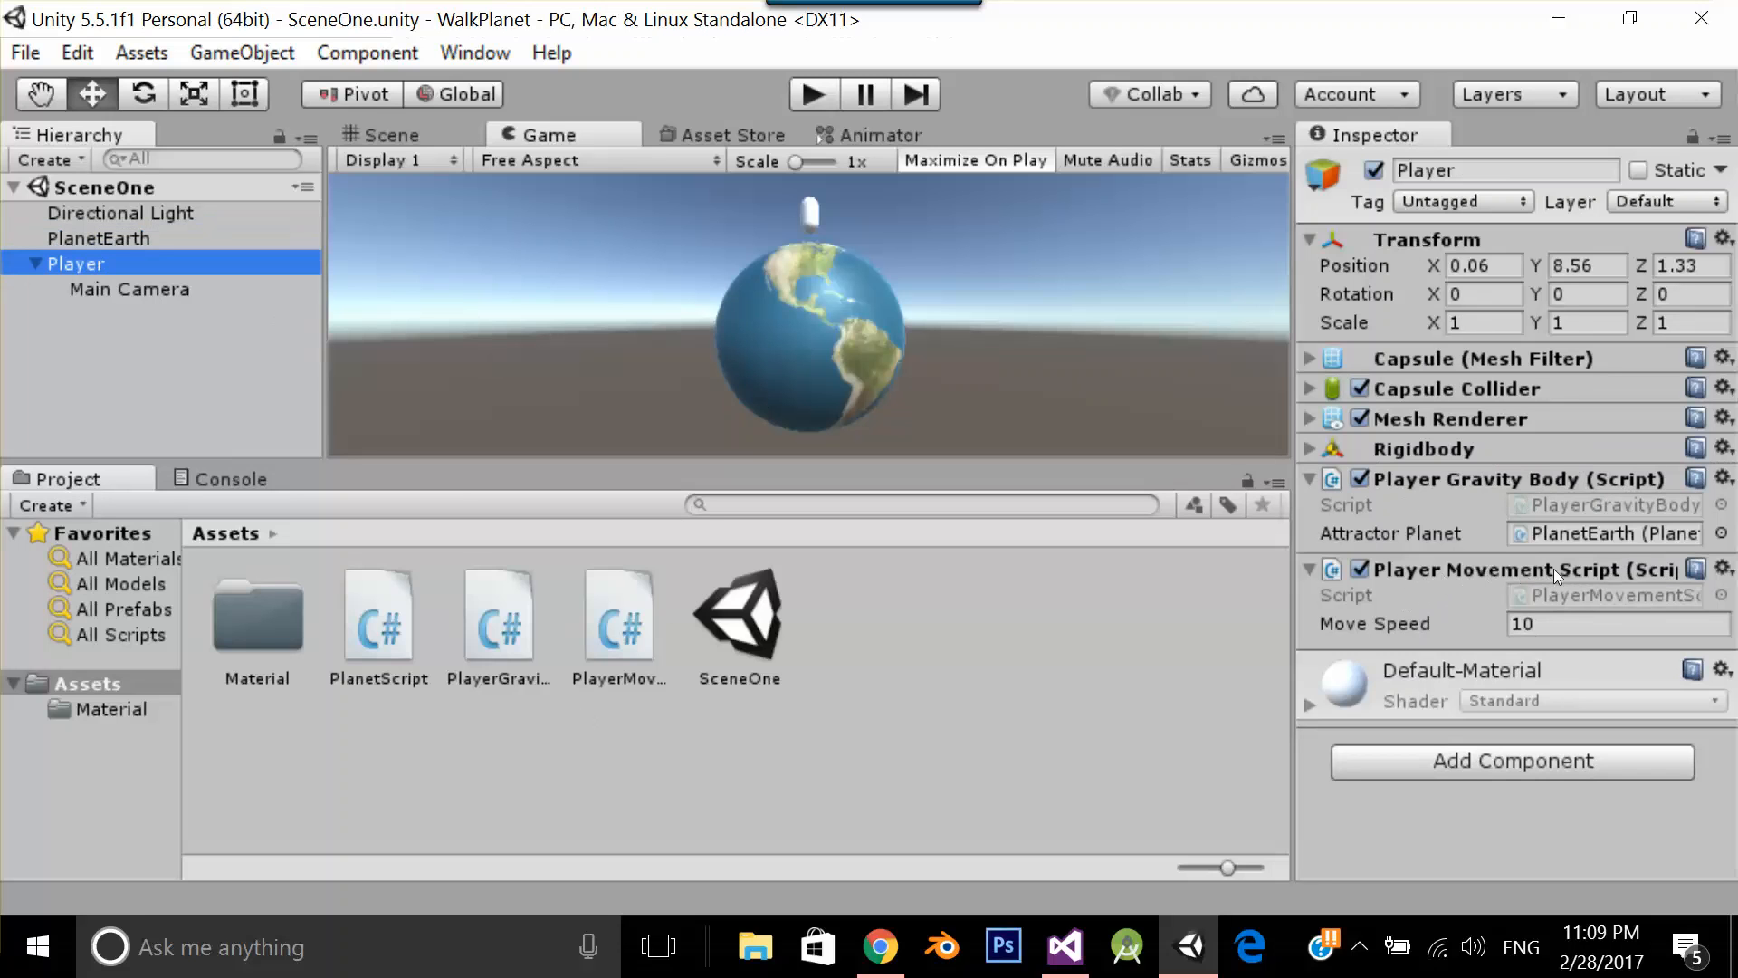
{"action": "mouse_move", "coordinate": [1488, 626]}
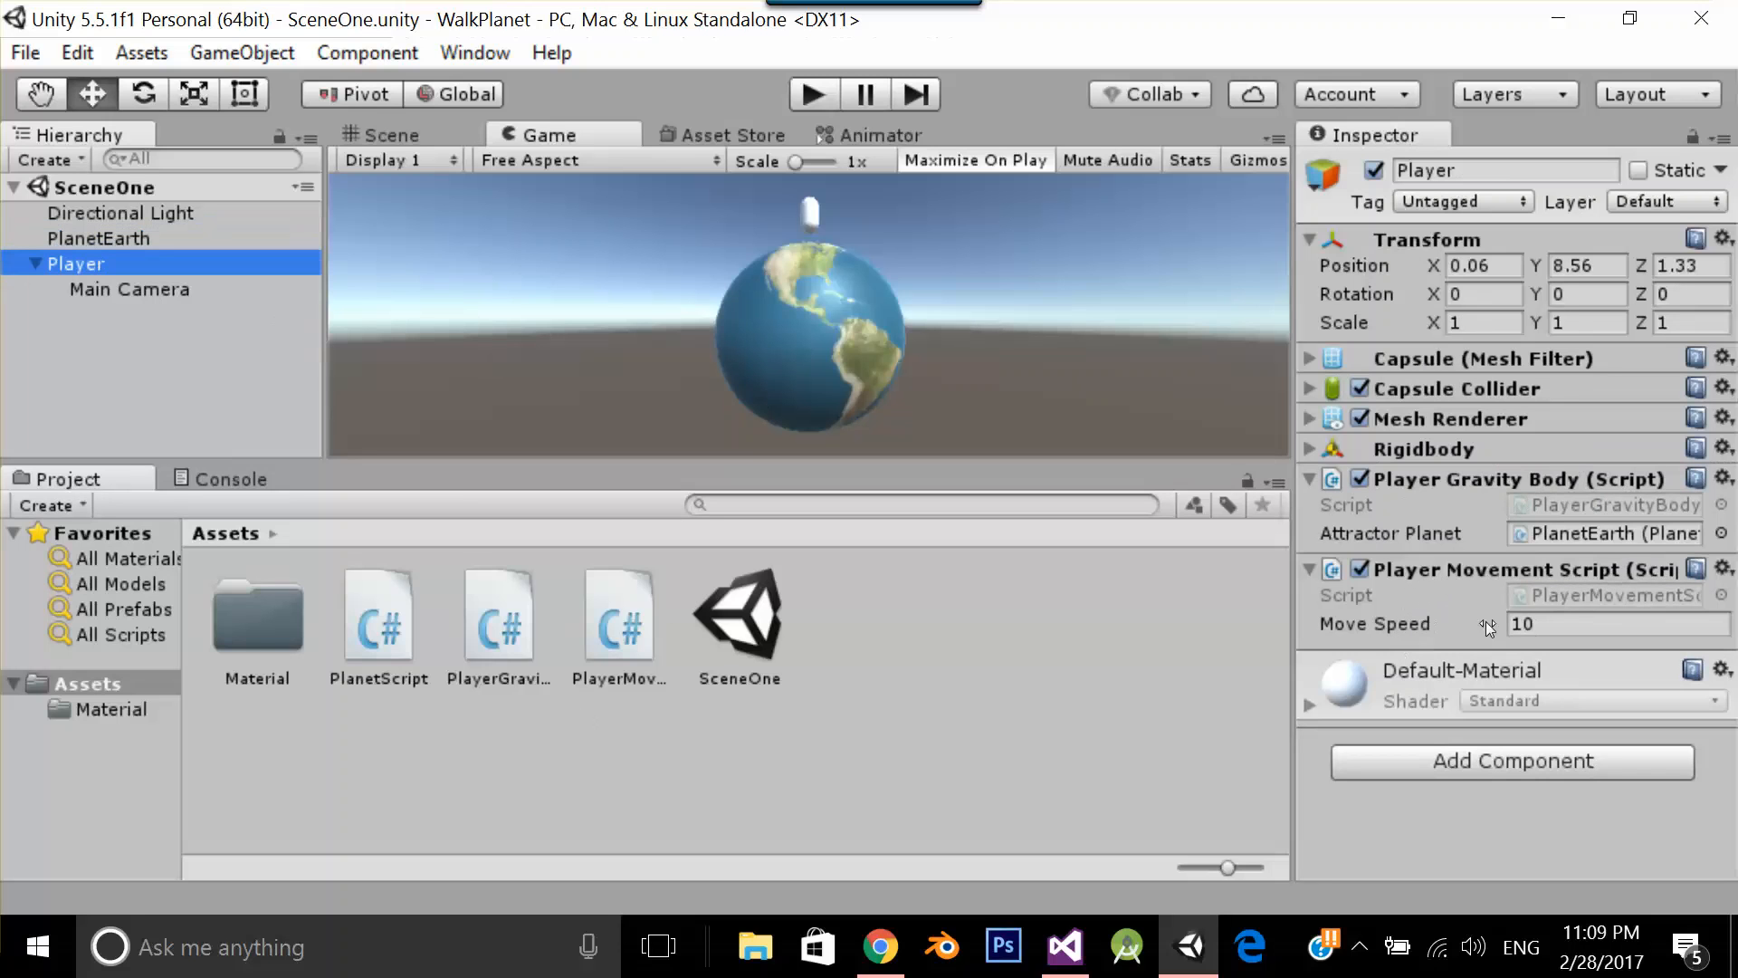
{"action": "mouse_move", "coordinate": [152, 252]}
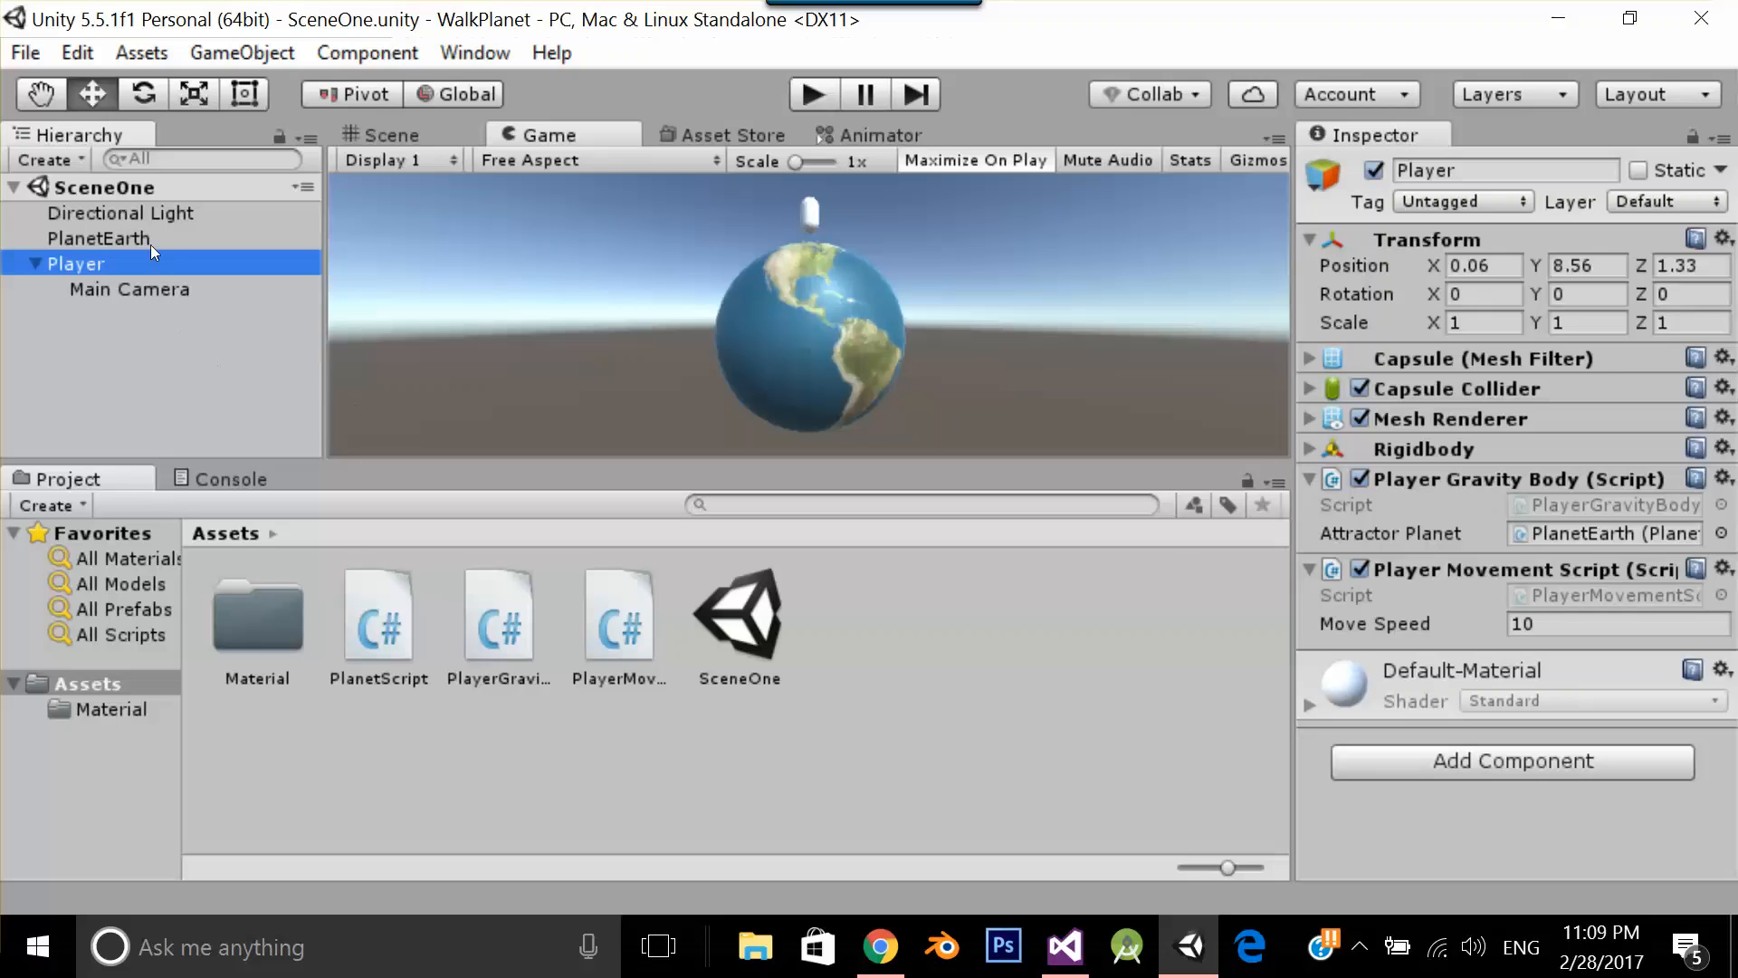
{"action": "mouse_move", "coordinate": [1441, 543]}
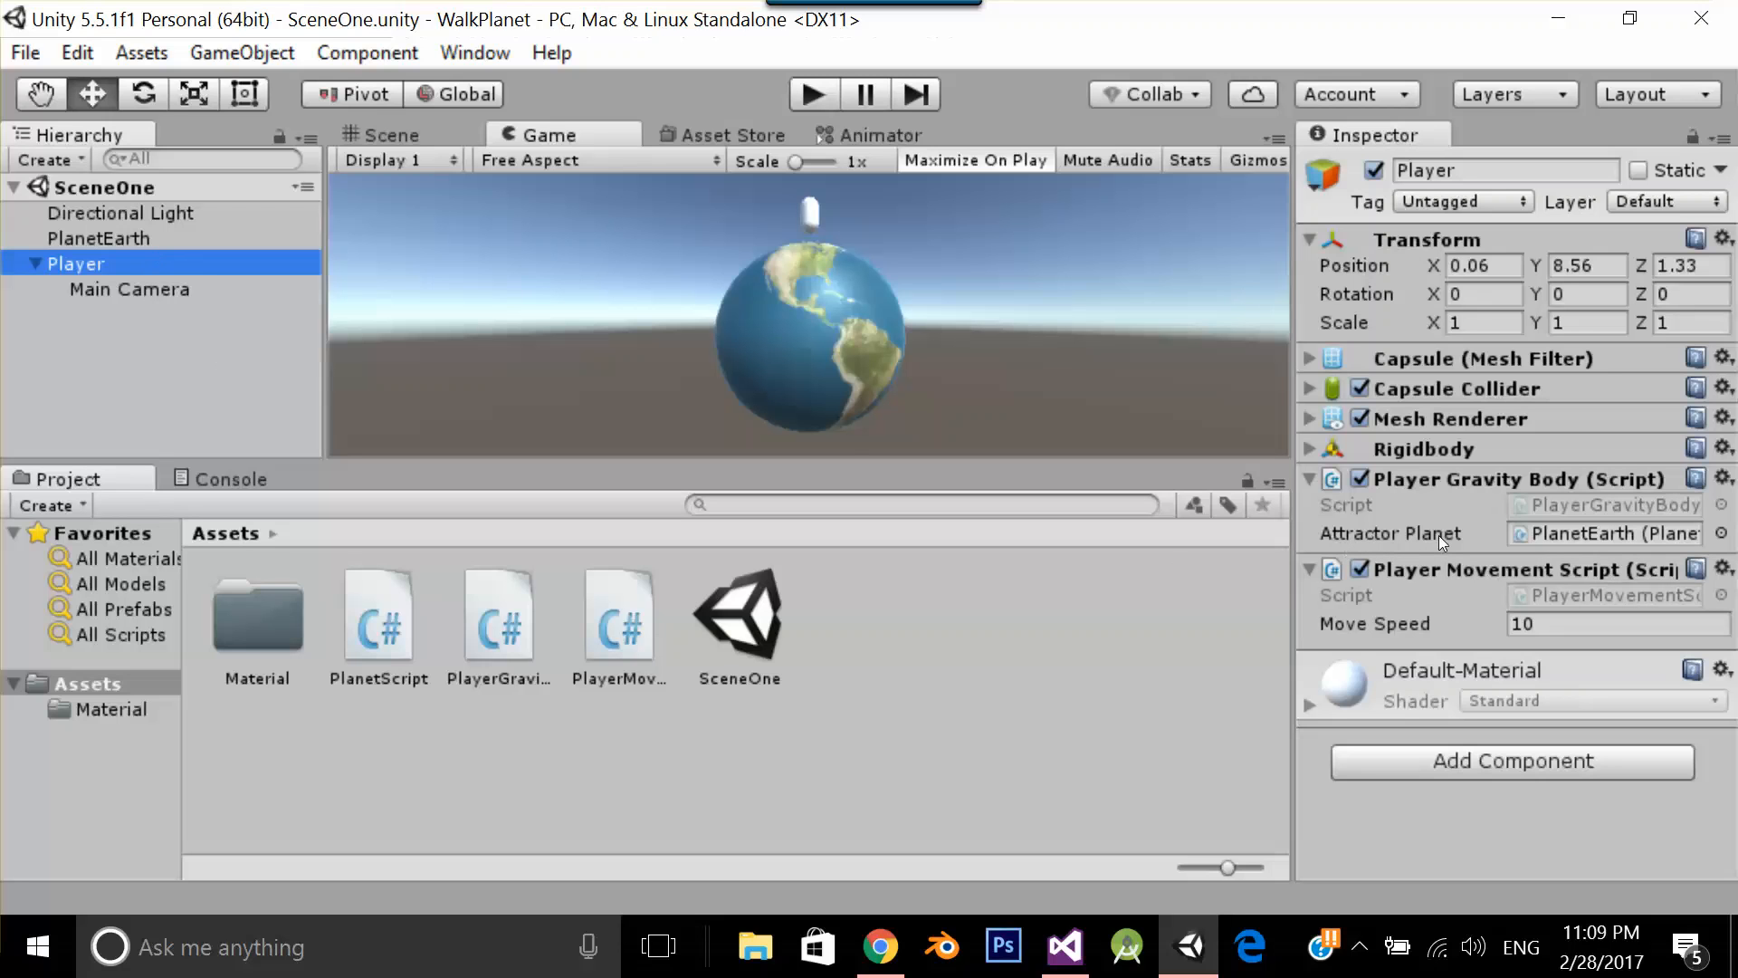
{"action": "mouse_move", "coordinate": [132, 277]}
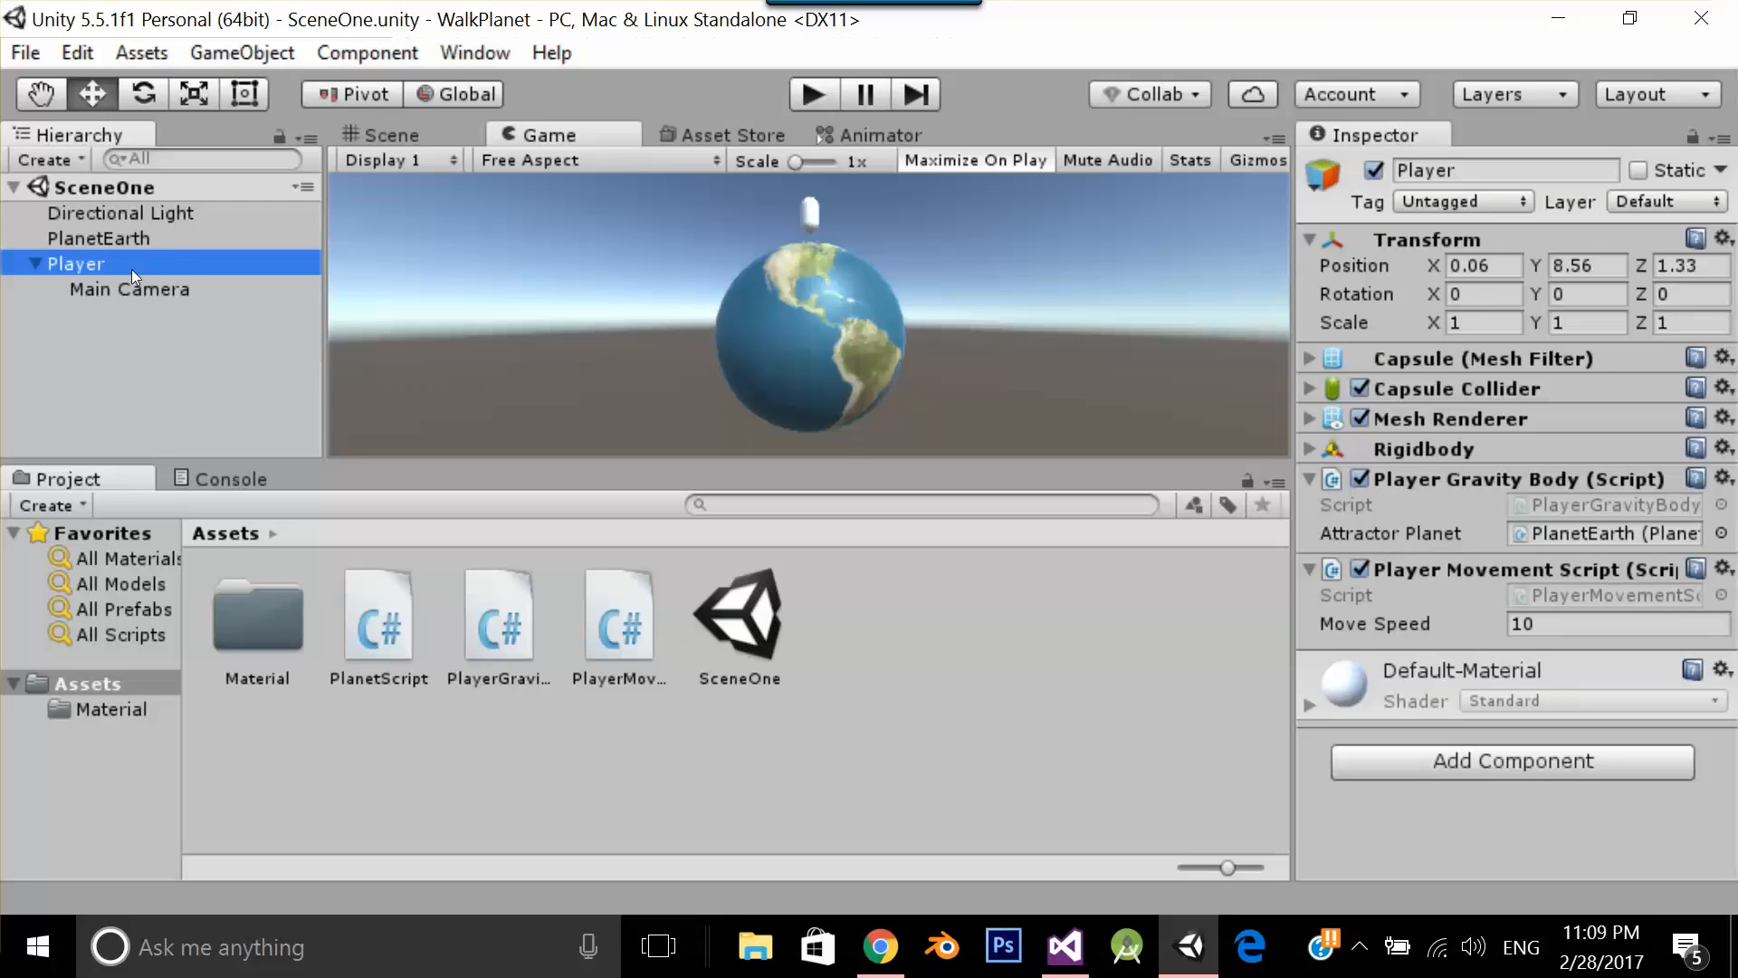
{"action": "left_click", "coordinate": [128, 288]}
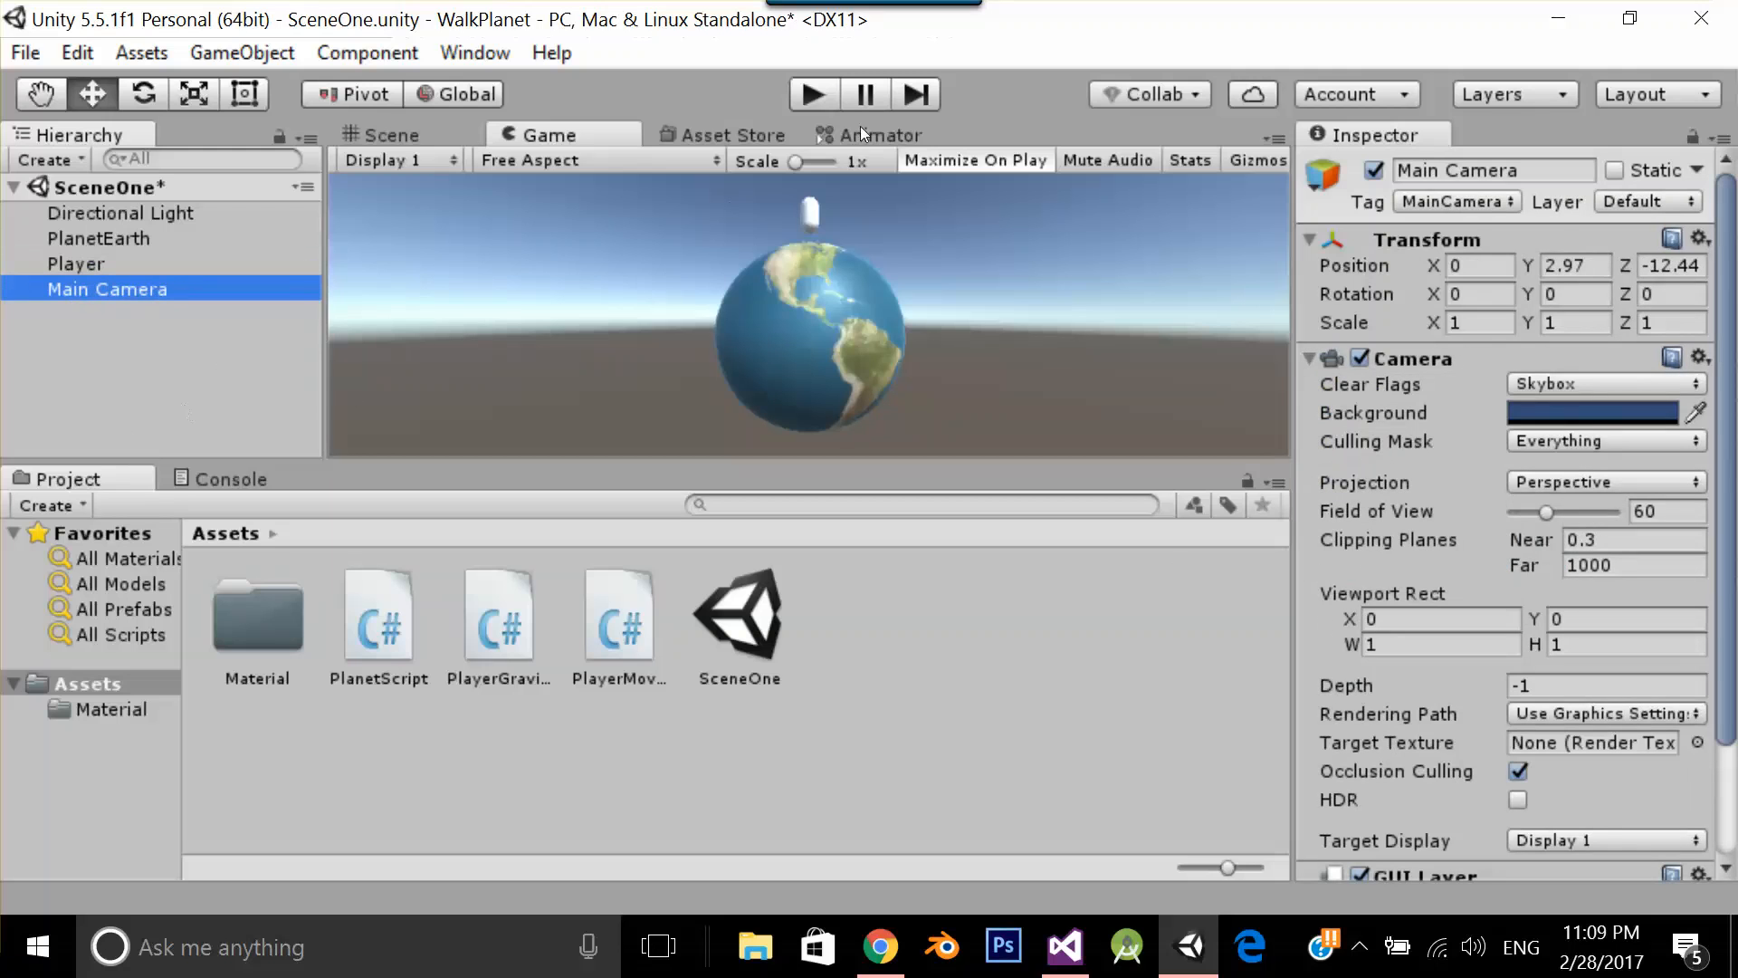
Run the scene so the detached Main Camera shows the textured Earth sphere
{"action": "left_click", "coordinate": [811, 94]}
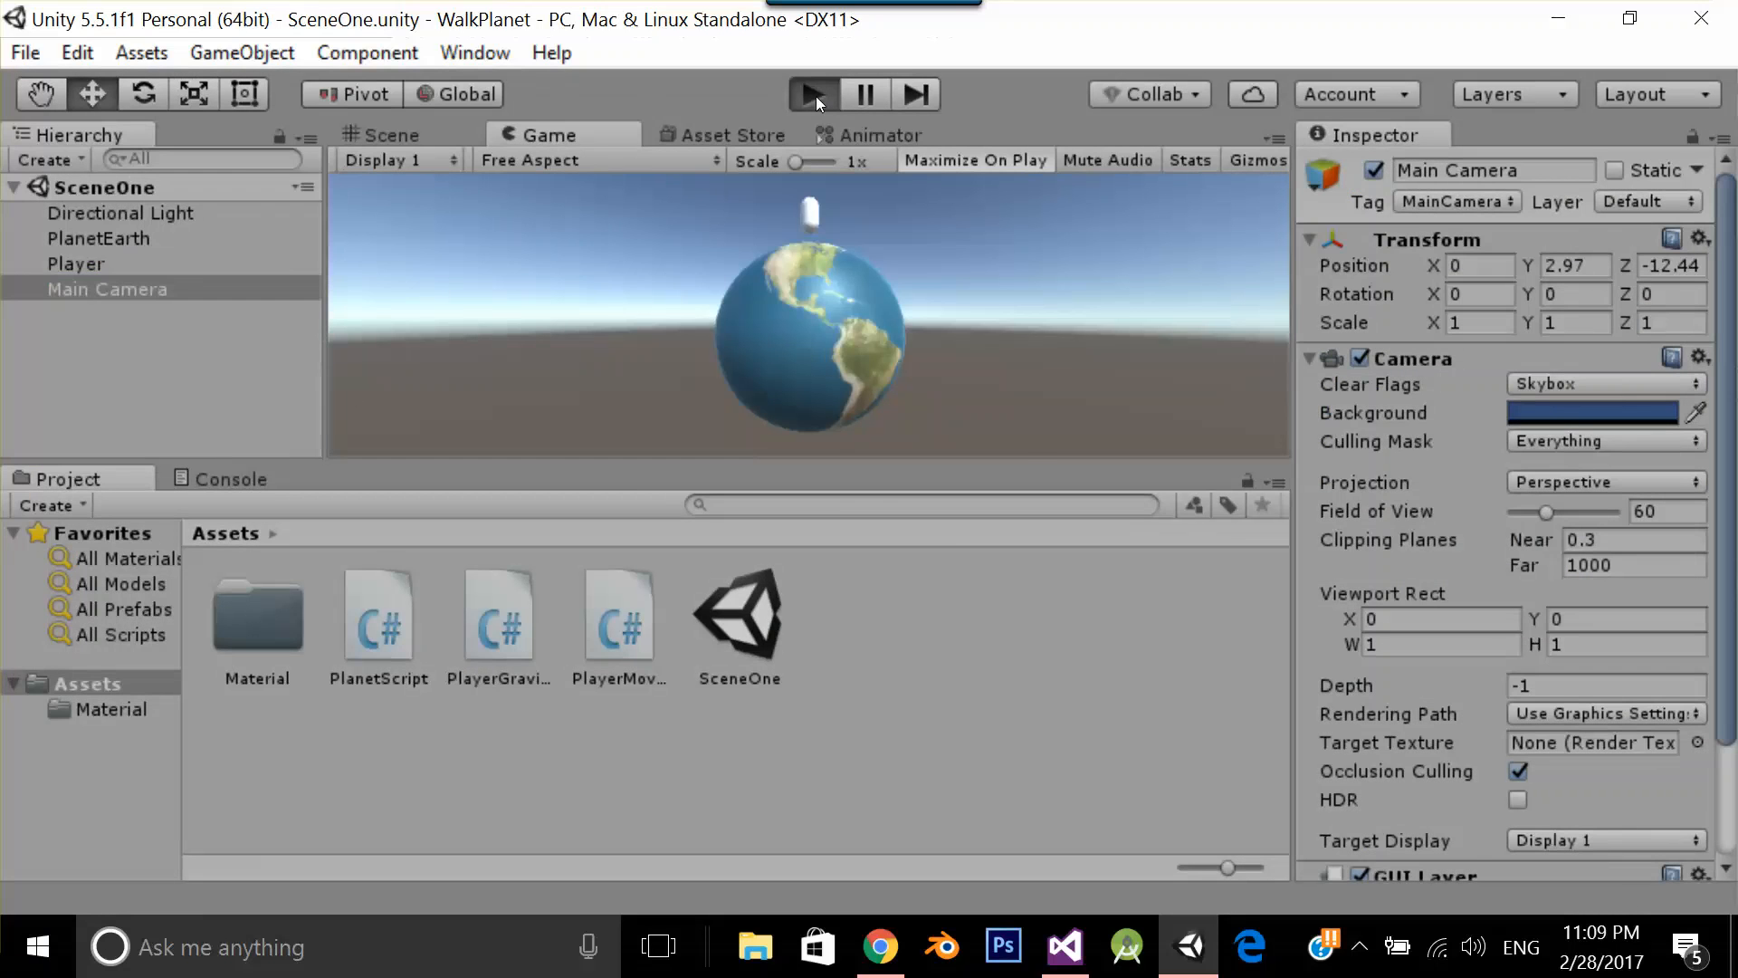
{"action": "left_click", "coordinate": [813, 94]}
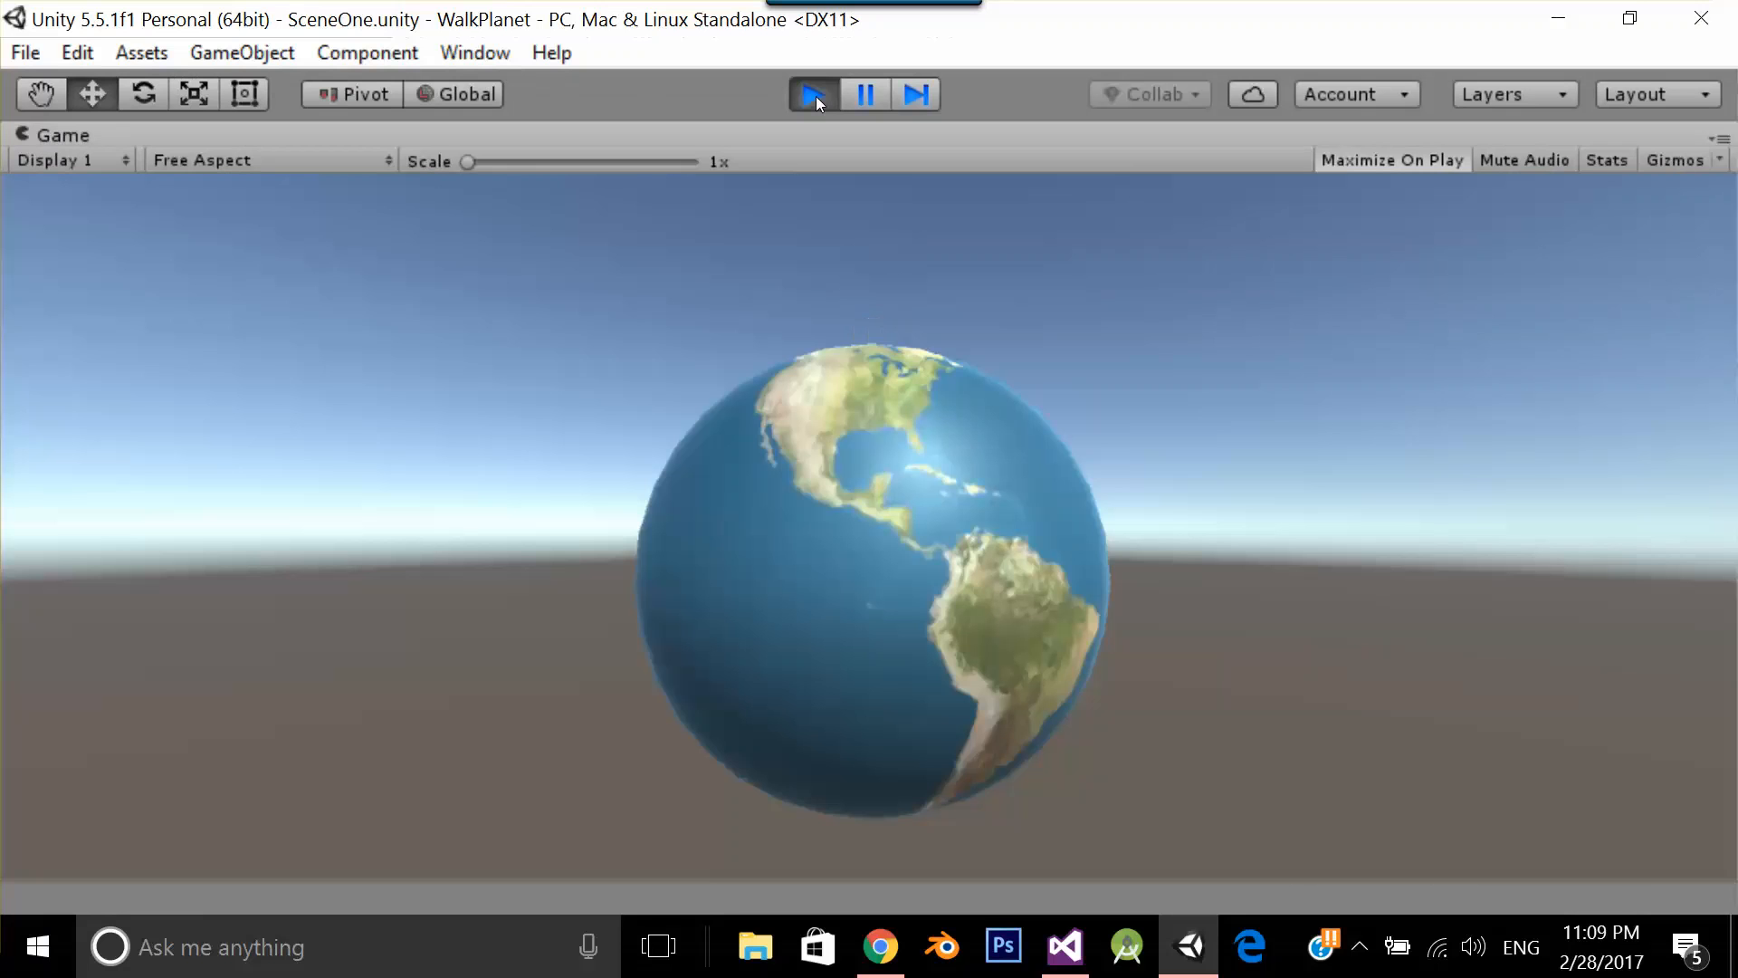